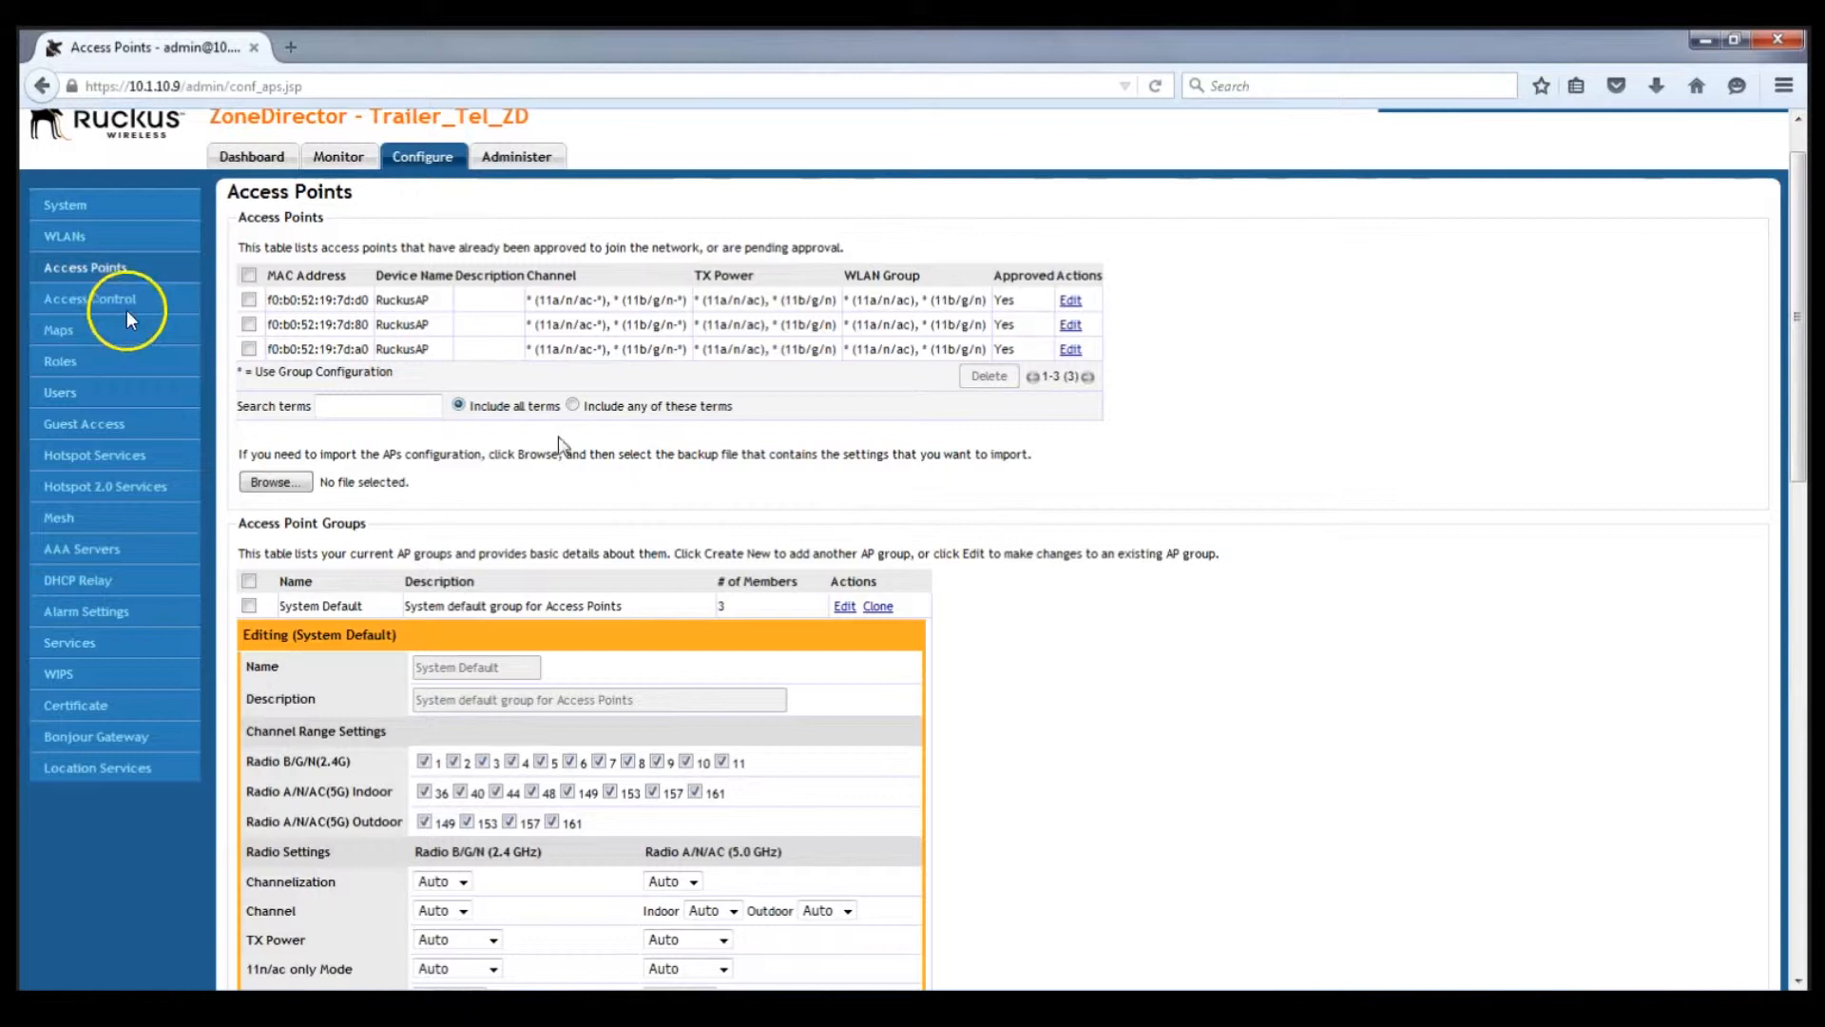
- Go to the WLANs configuration page listing Trailer Tel Guest and the Default WLAN group
click(64, 235)
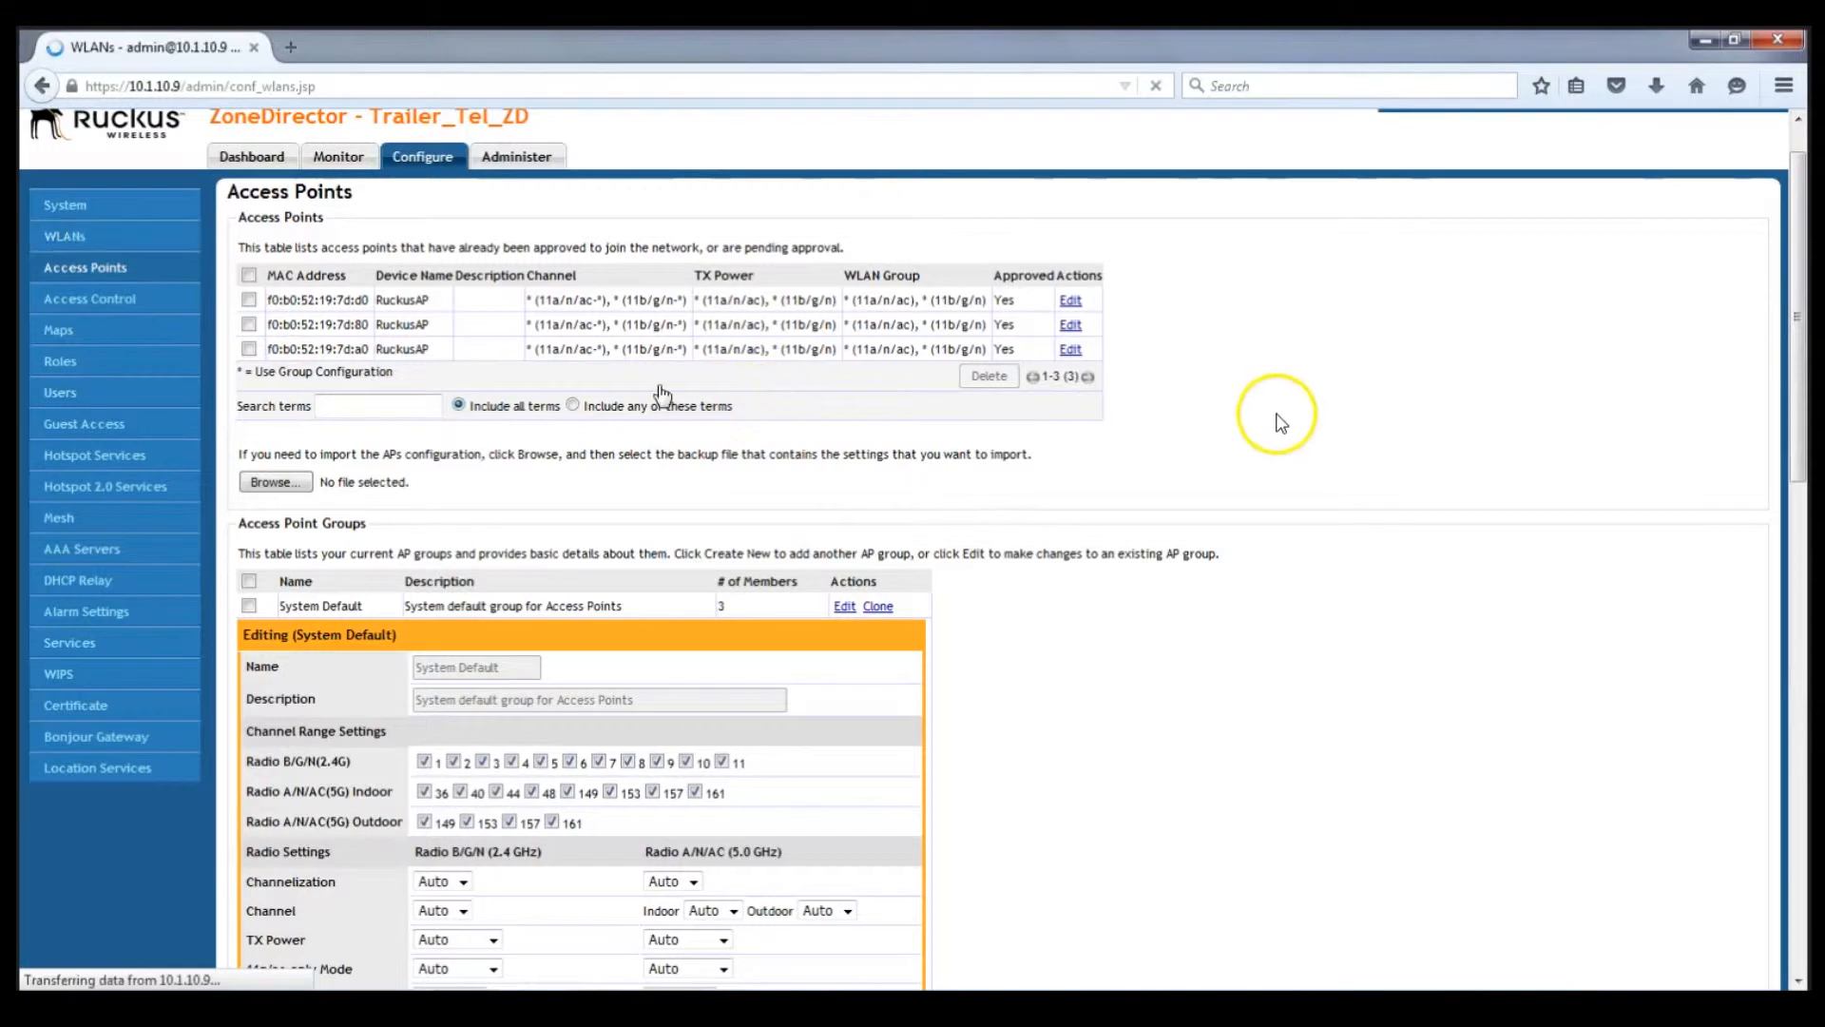
click(65, 236)
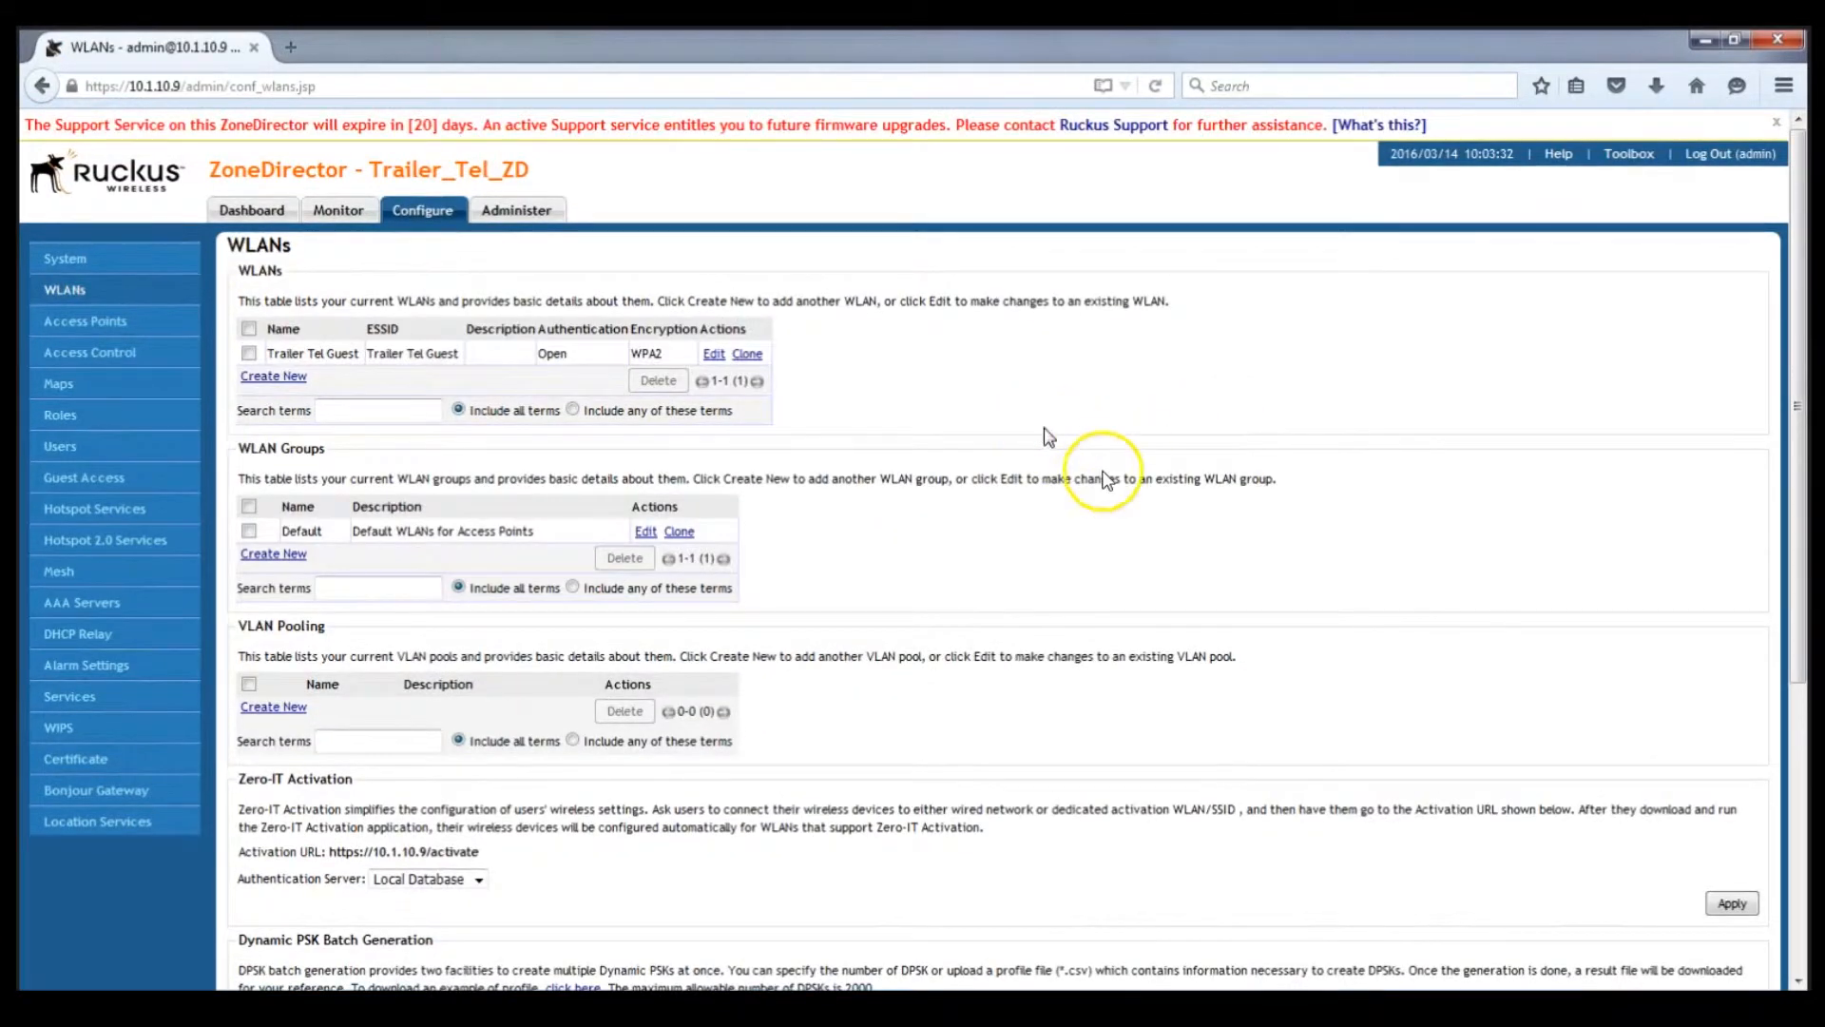
mouse_move(994, 616)
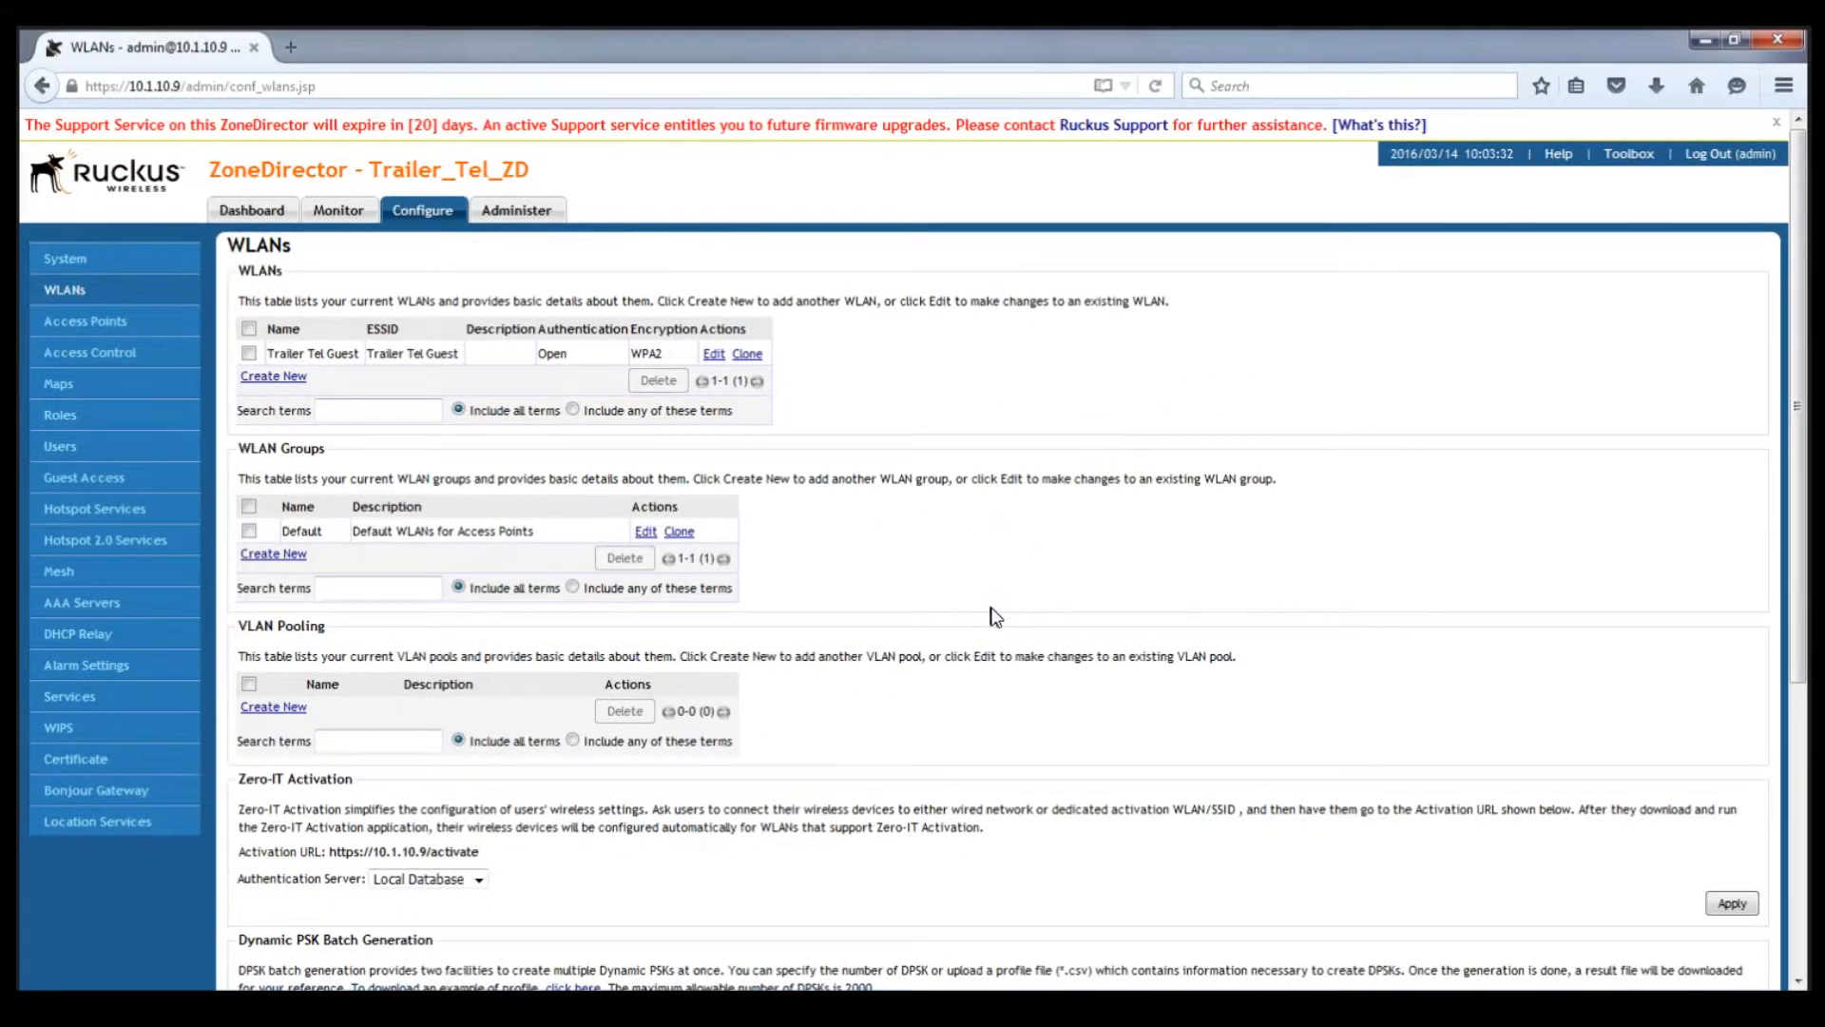
mouse_move(487, 481)
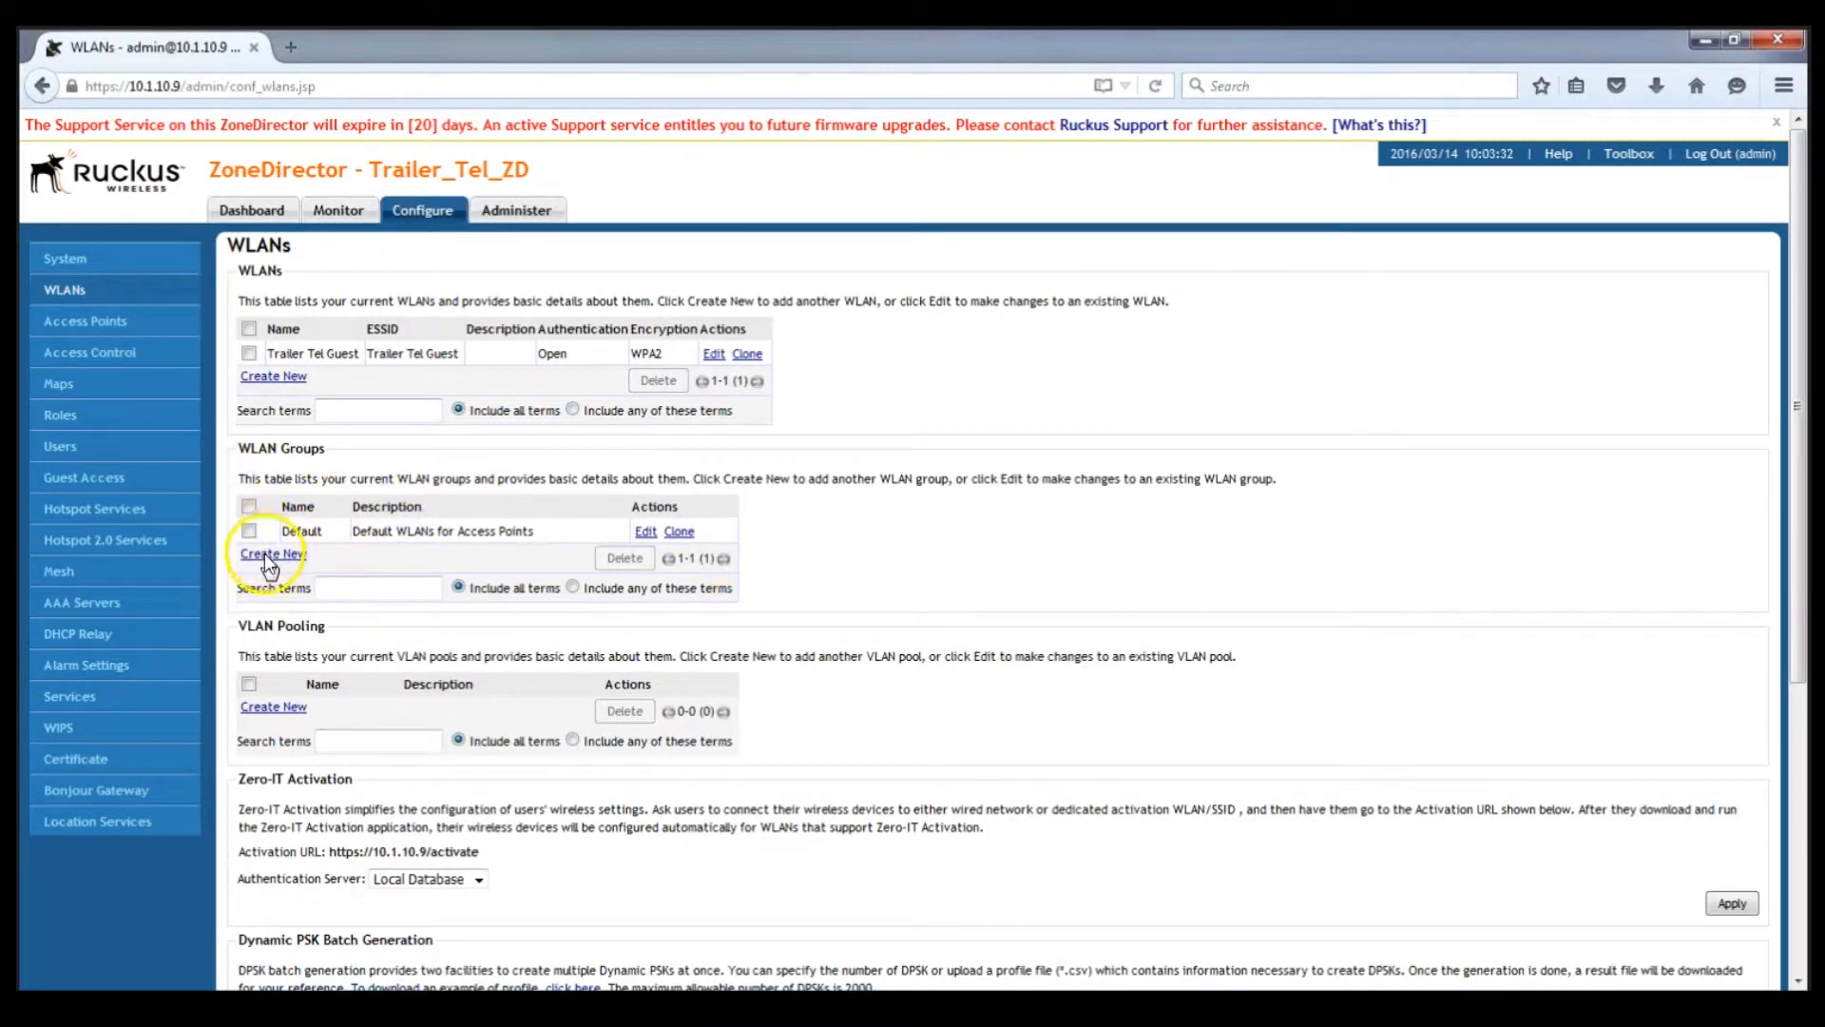
- Create a new WLAN group named 2.4 GHz Only
click(272, 554)
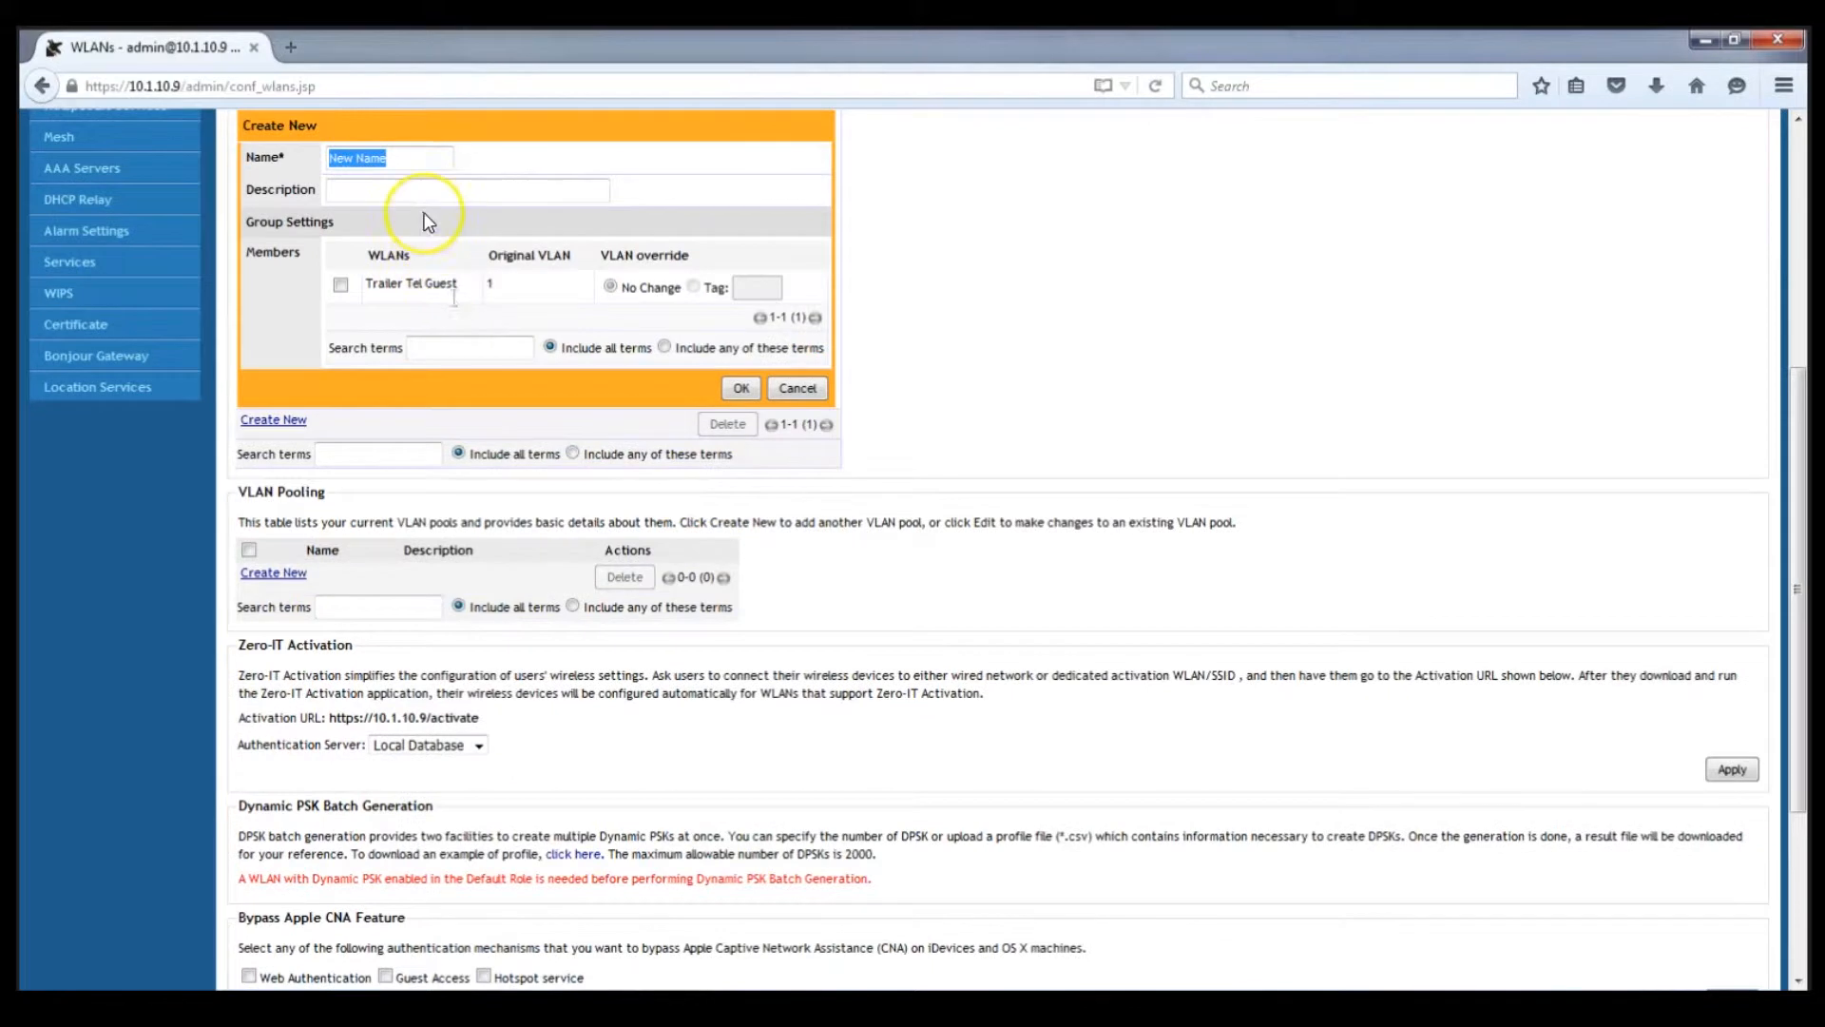
text(2.4 GHz Only)
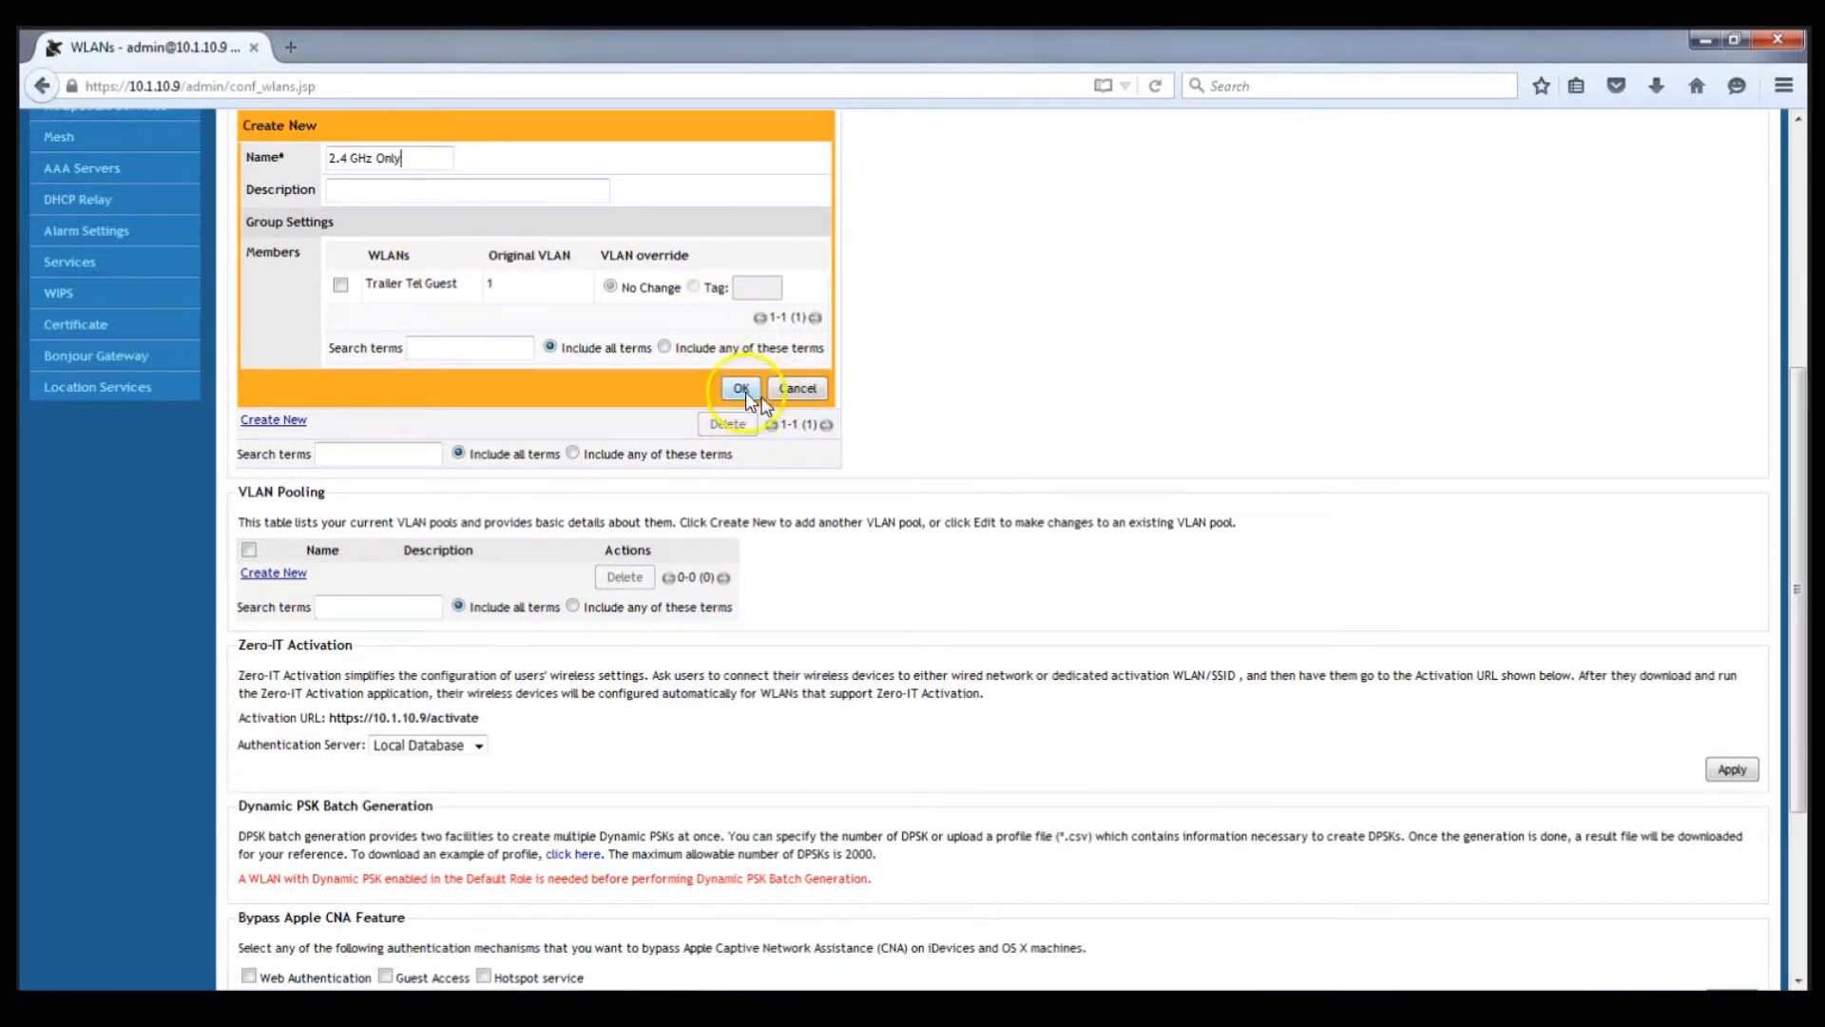
click(742, 388)
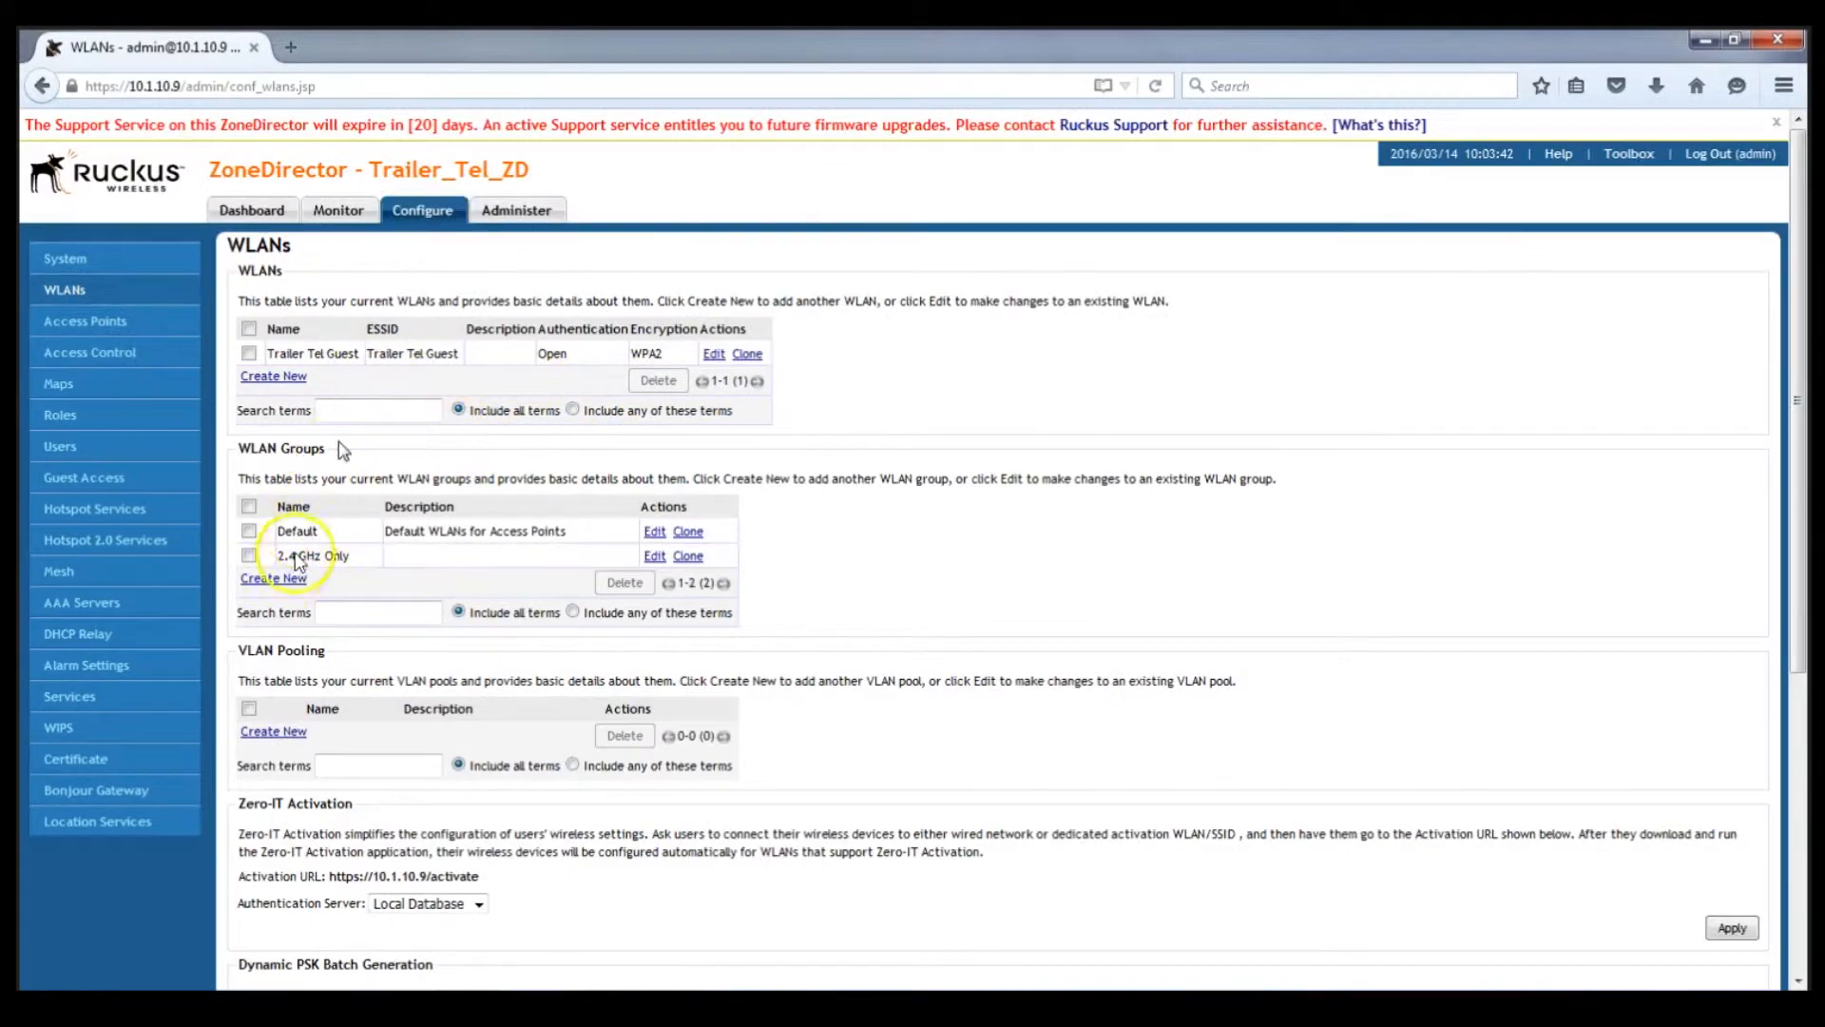
- Create a second WLAN group named 5 GHz Only
click(272, 578)
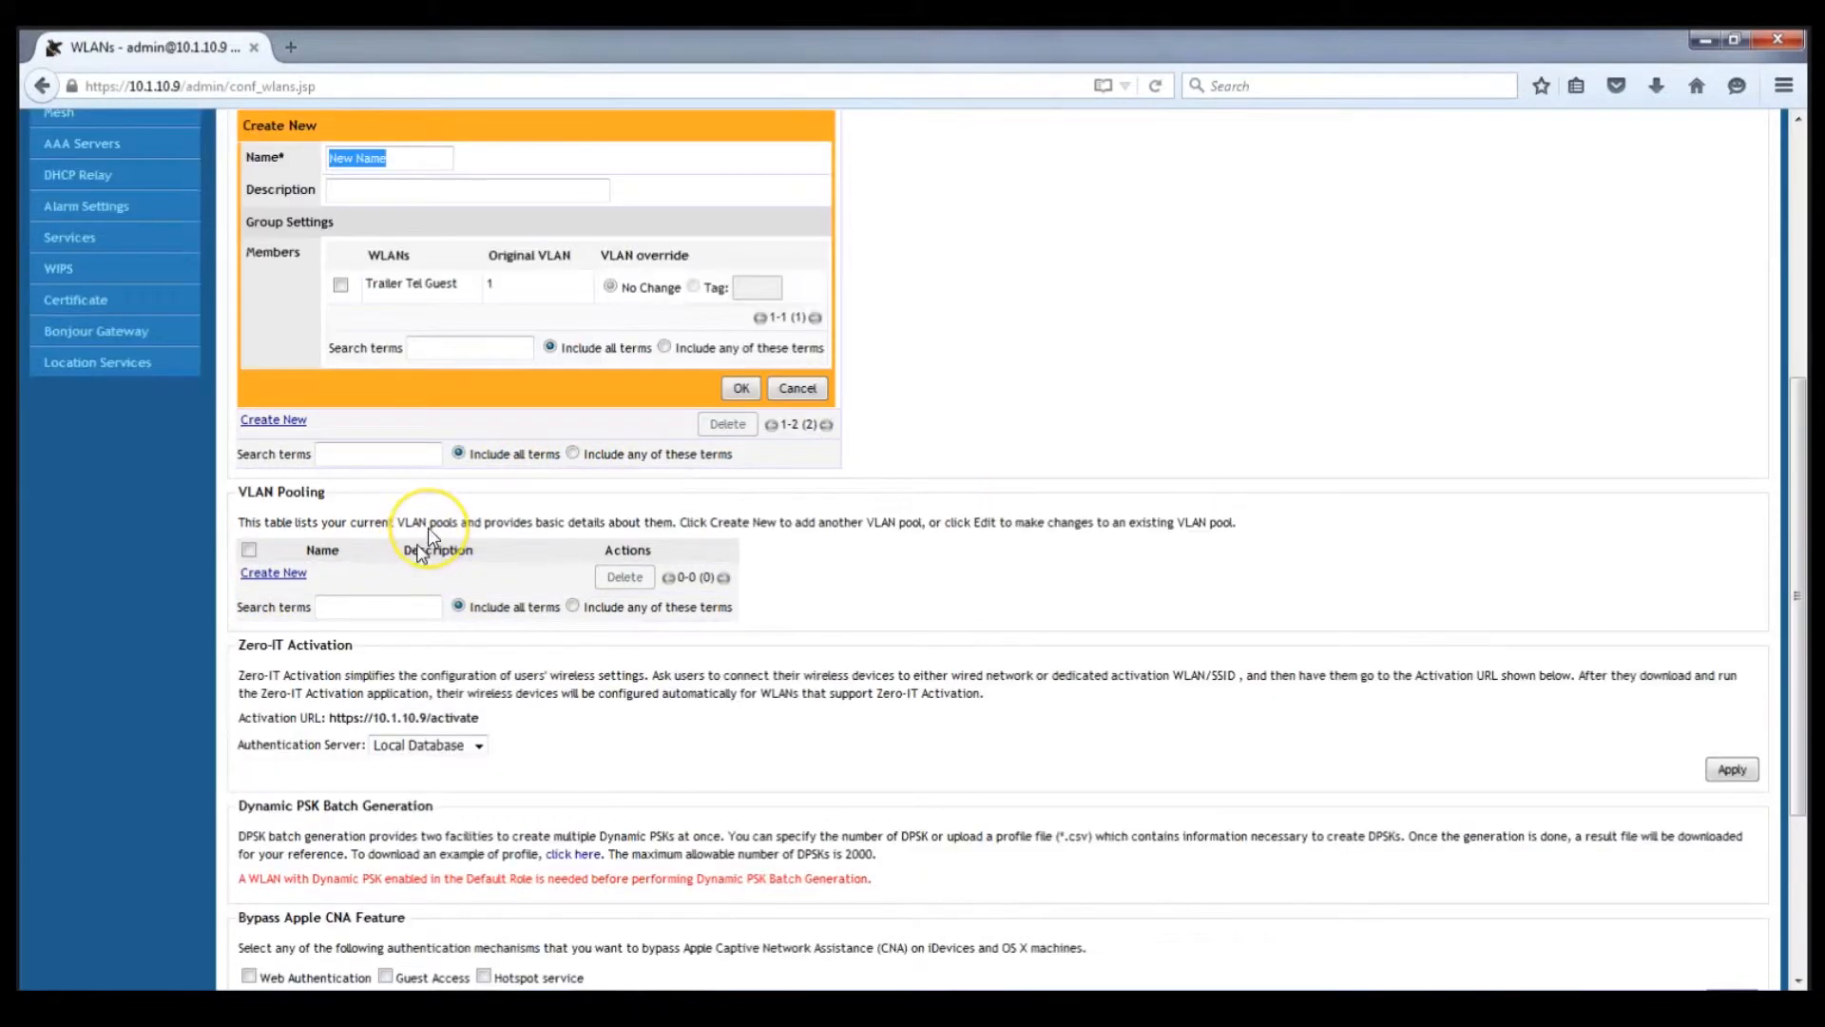
text(5 GHz Only)
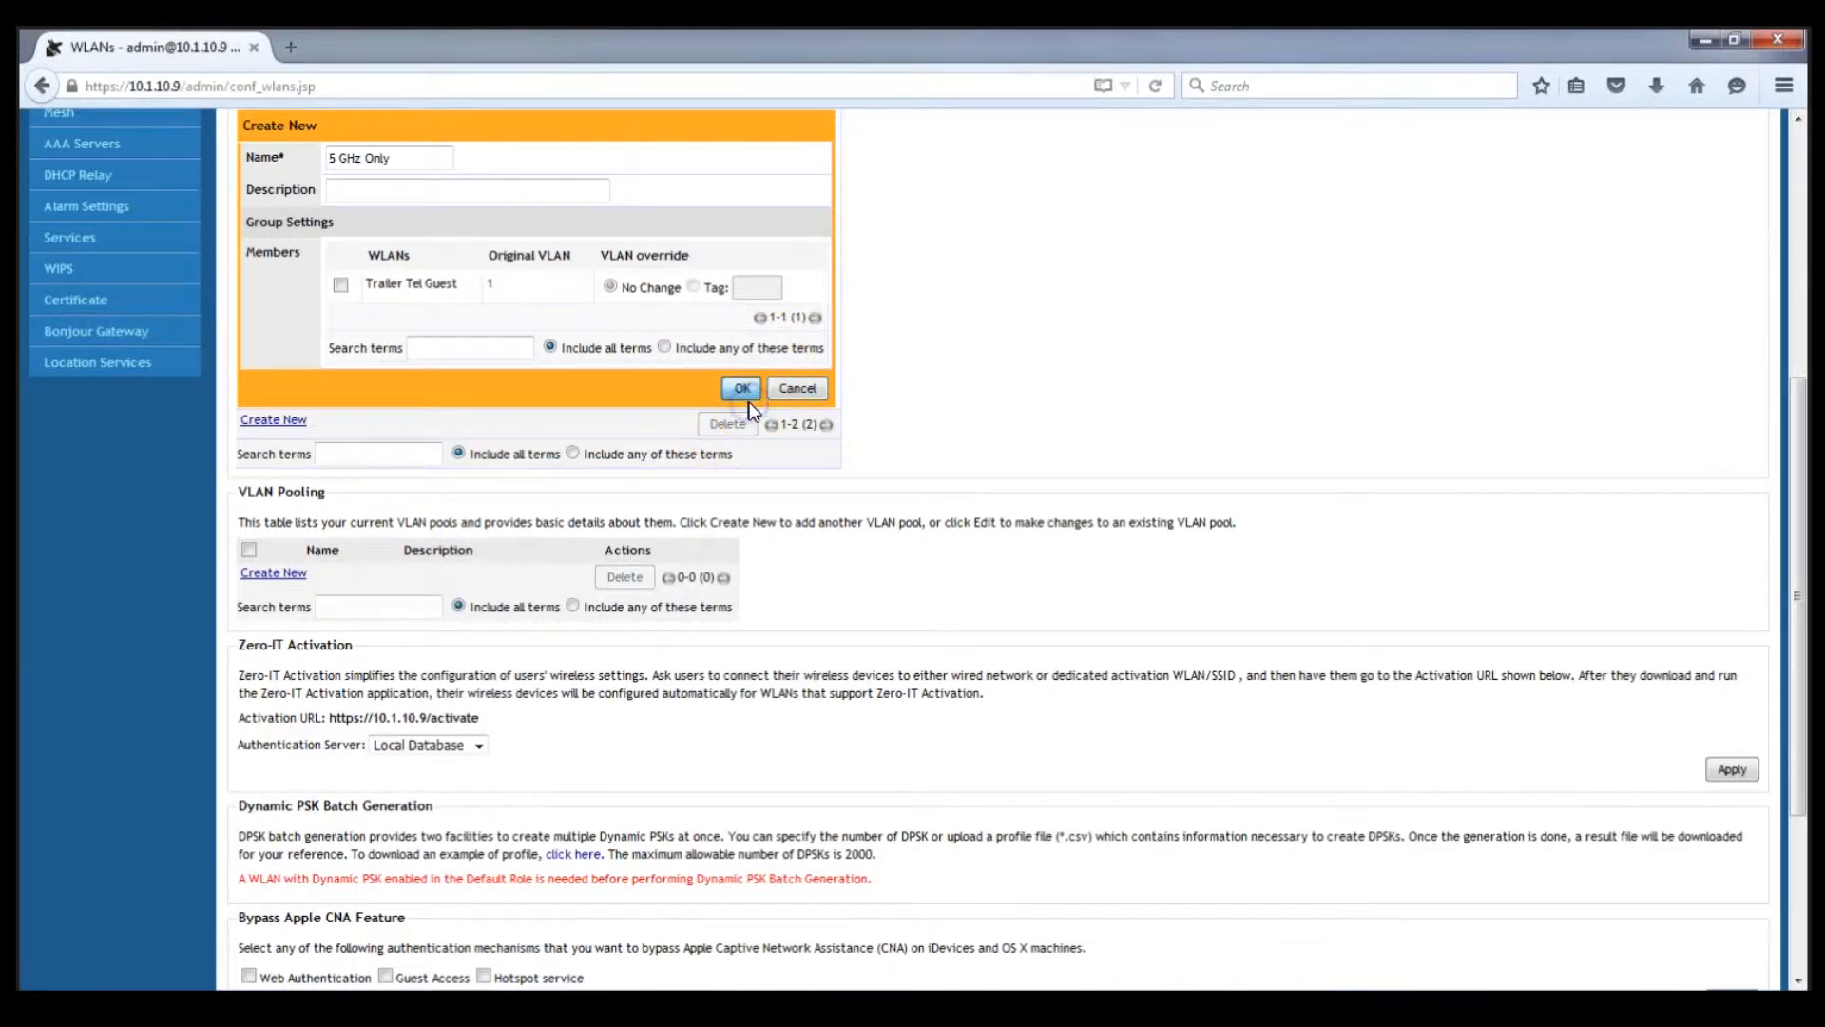
click(741, 387)
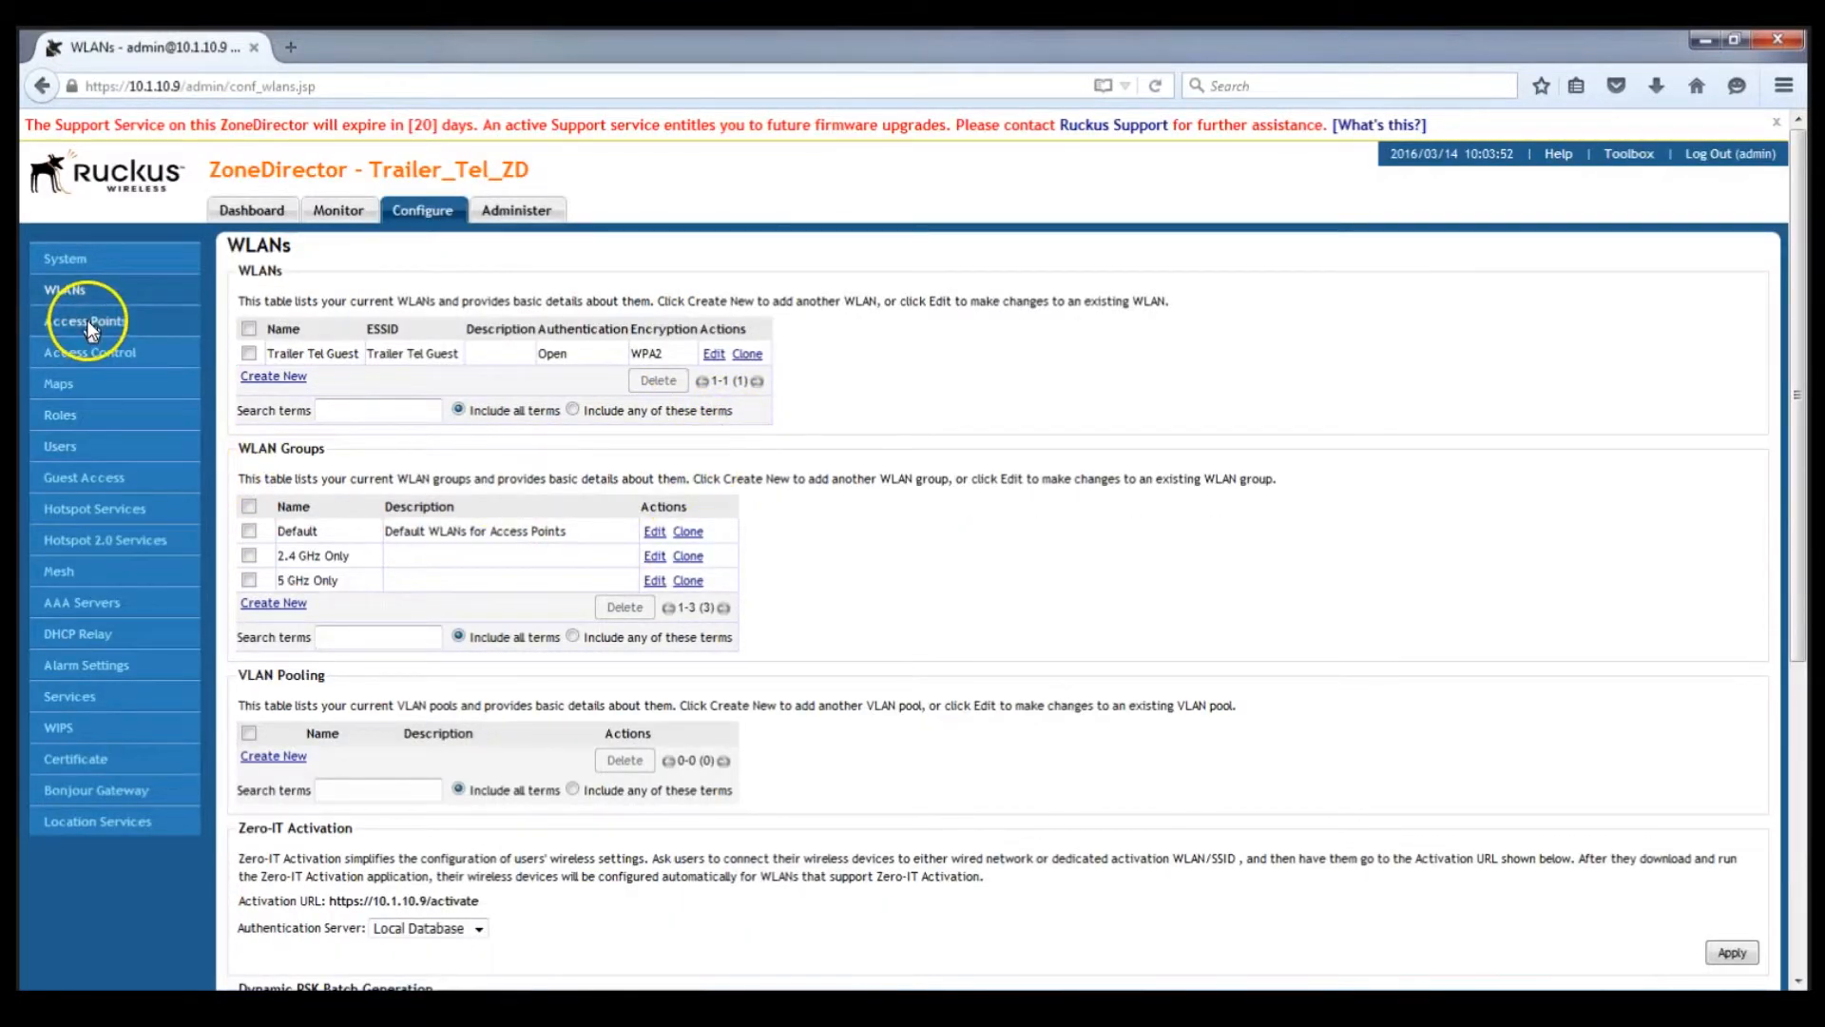
- In the System Default AP group, assign 2.4 GHz Only to the 2.4 GHz radio and 5 GHz Only to the 5 GHz radio
click(84, 321)
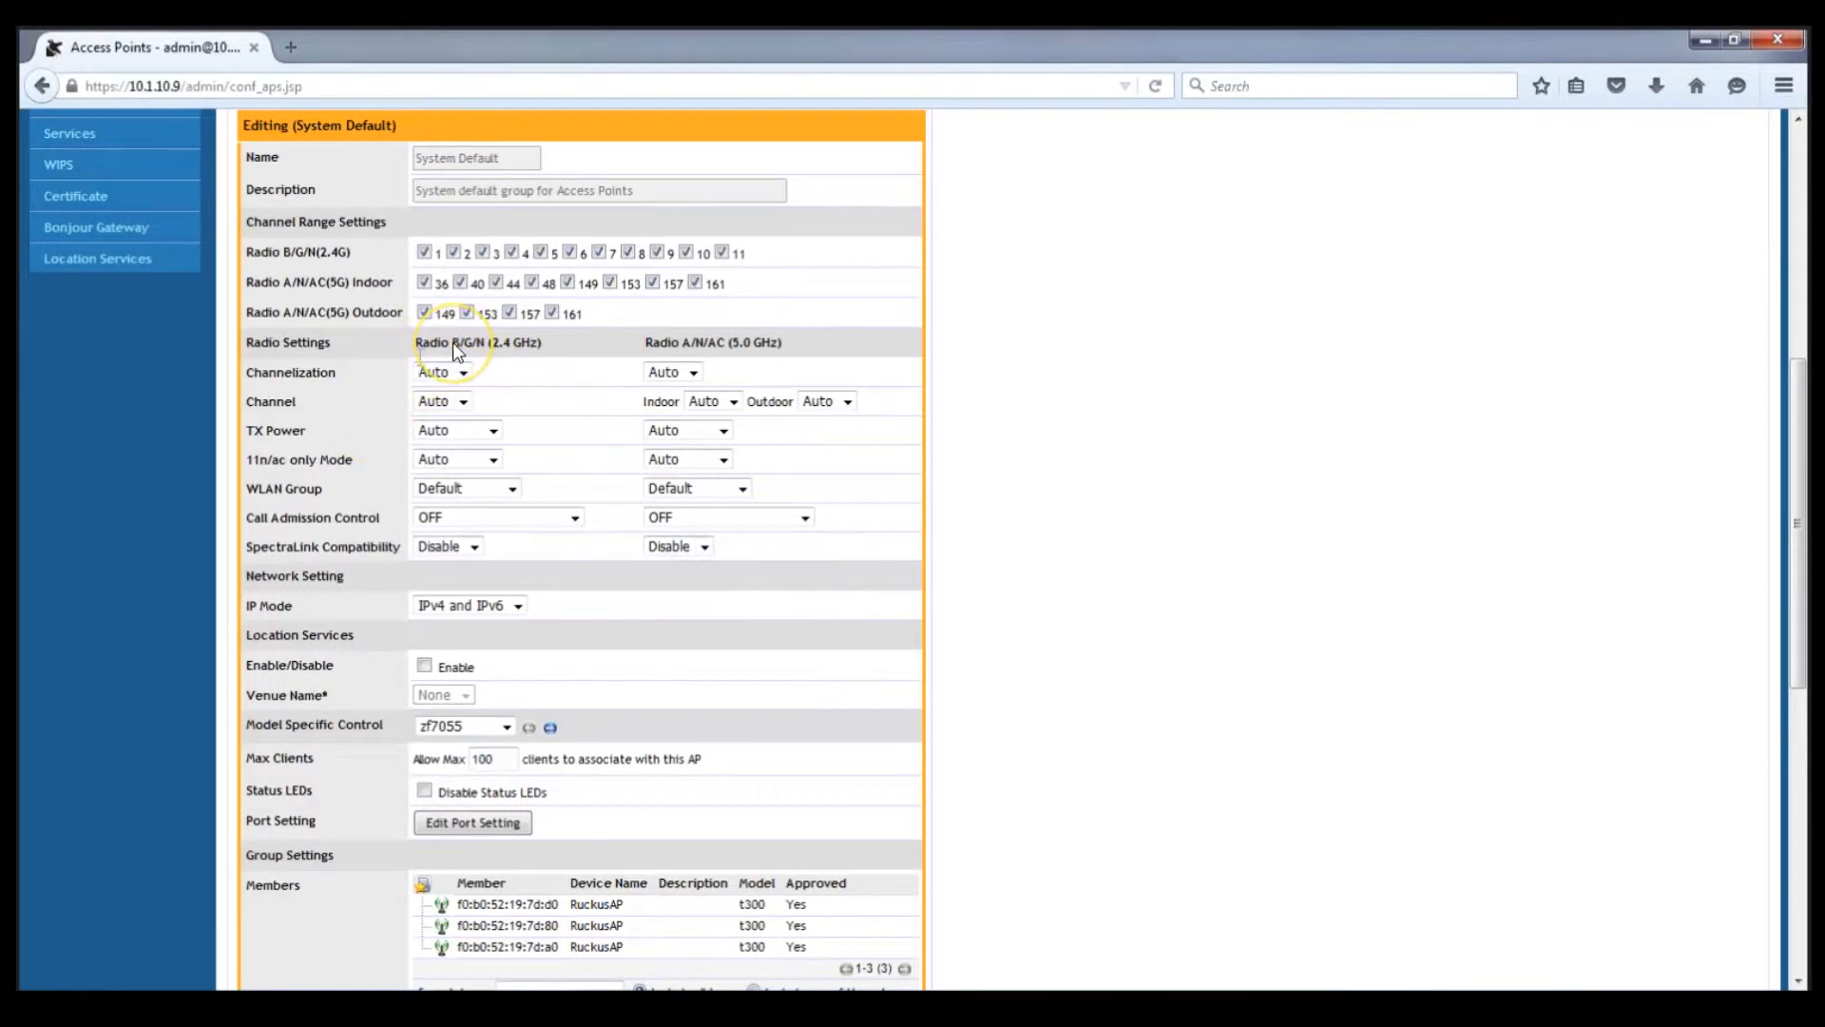
click(512, 488)
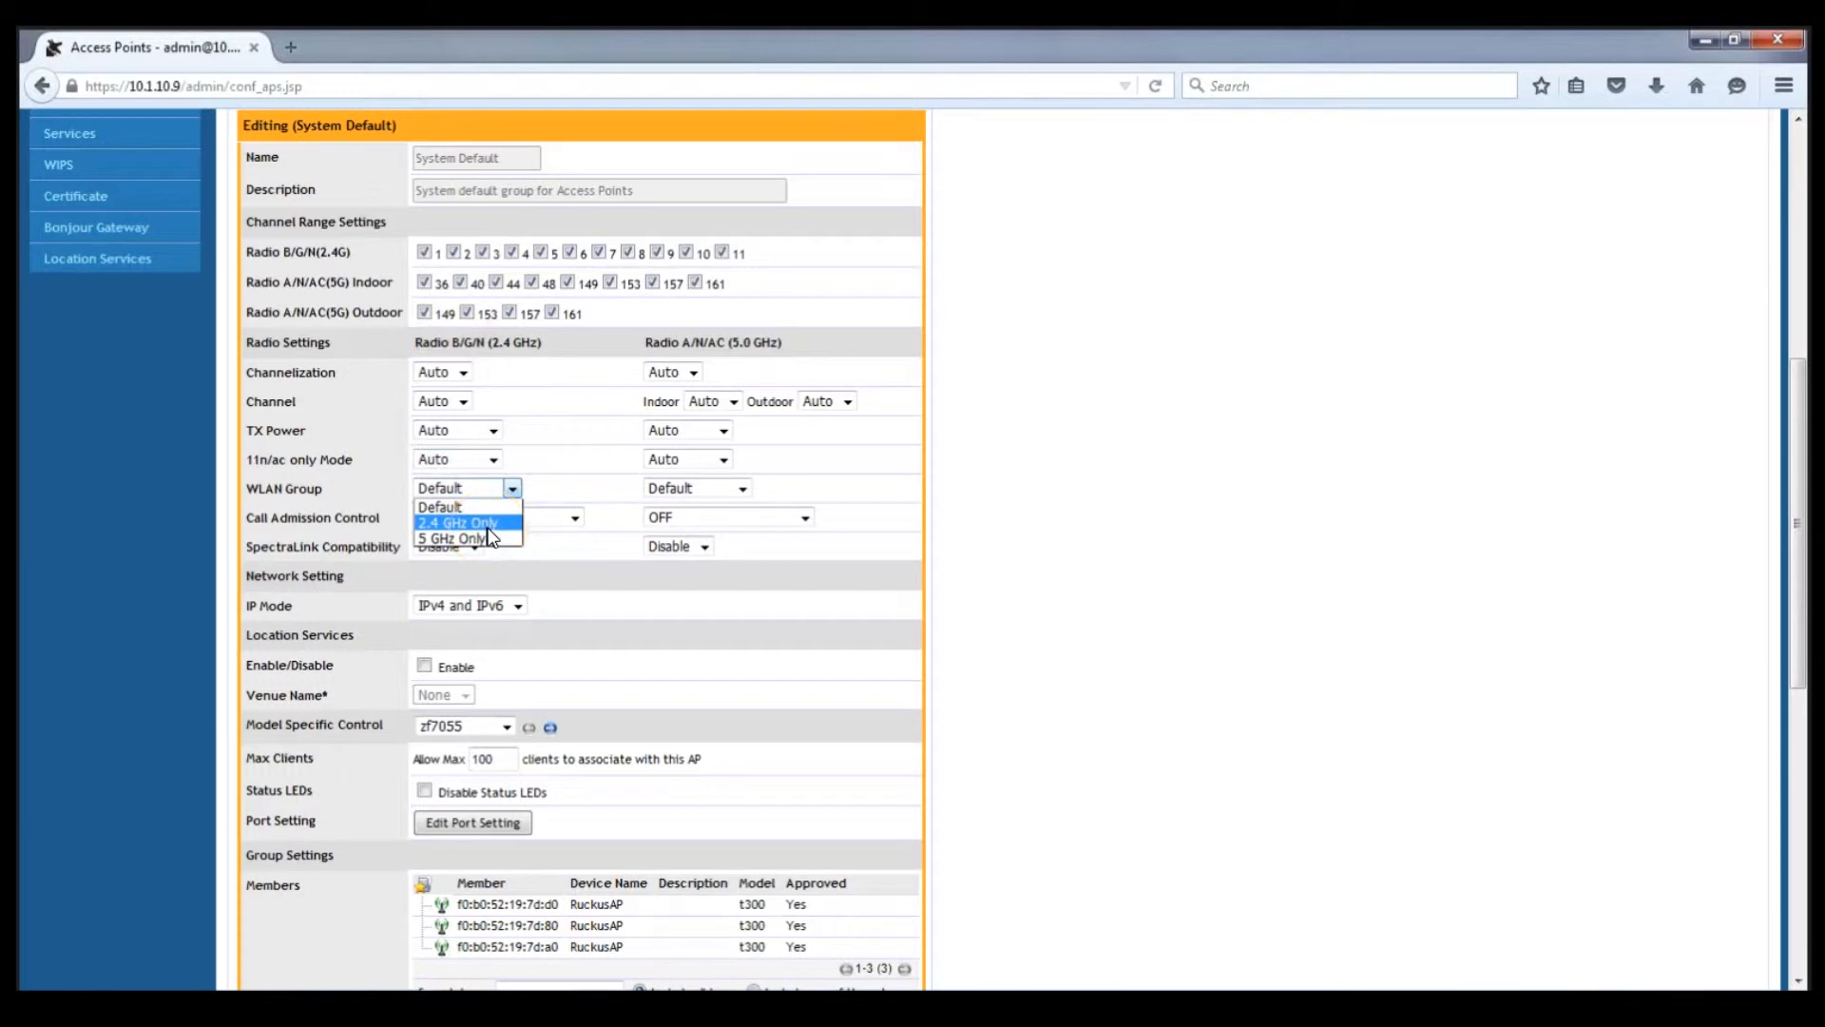
click(456, 521)
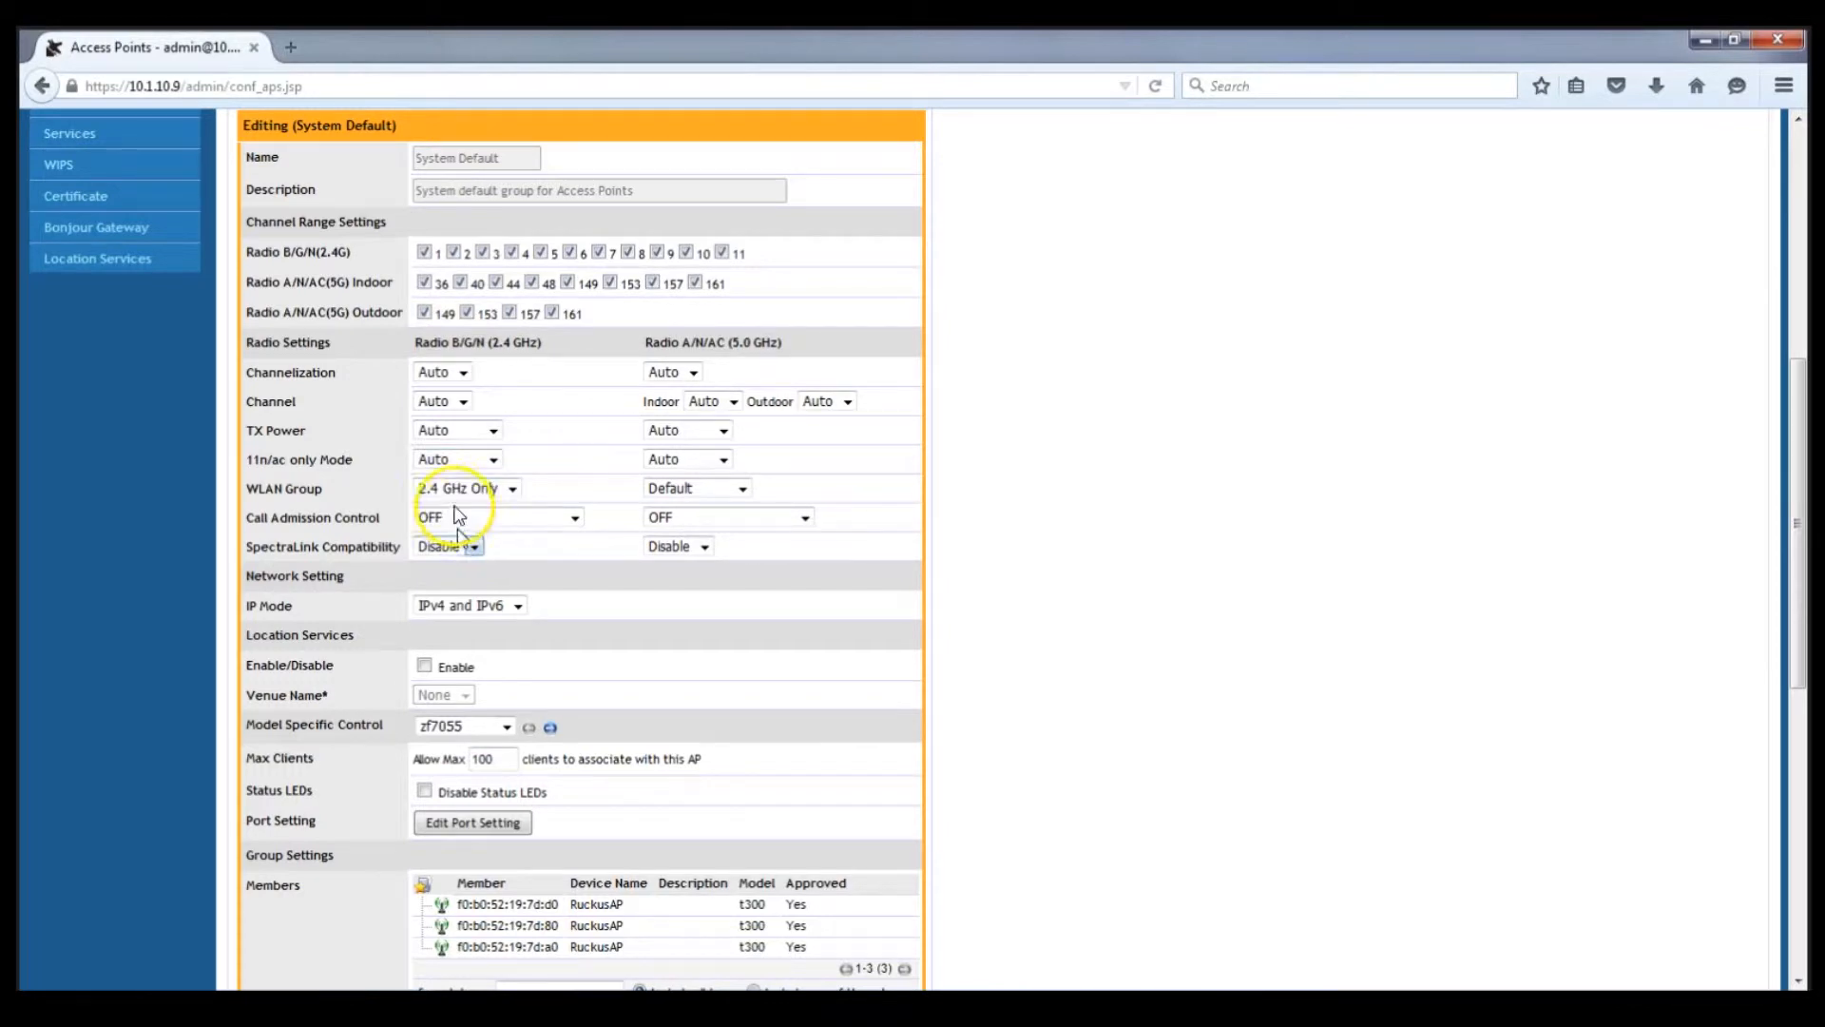
click(741, 488)
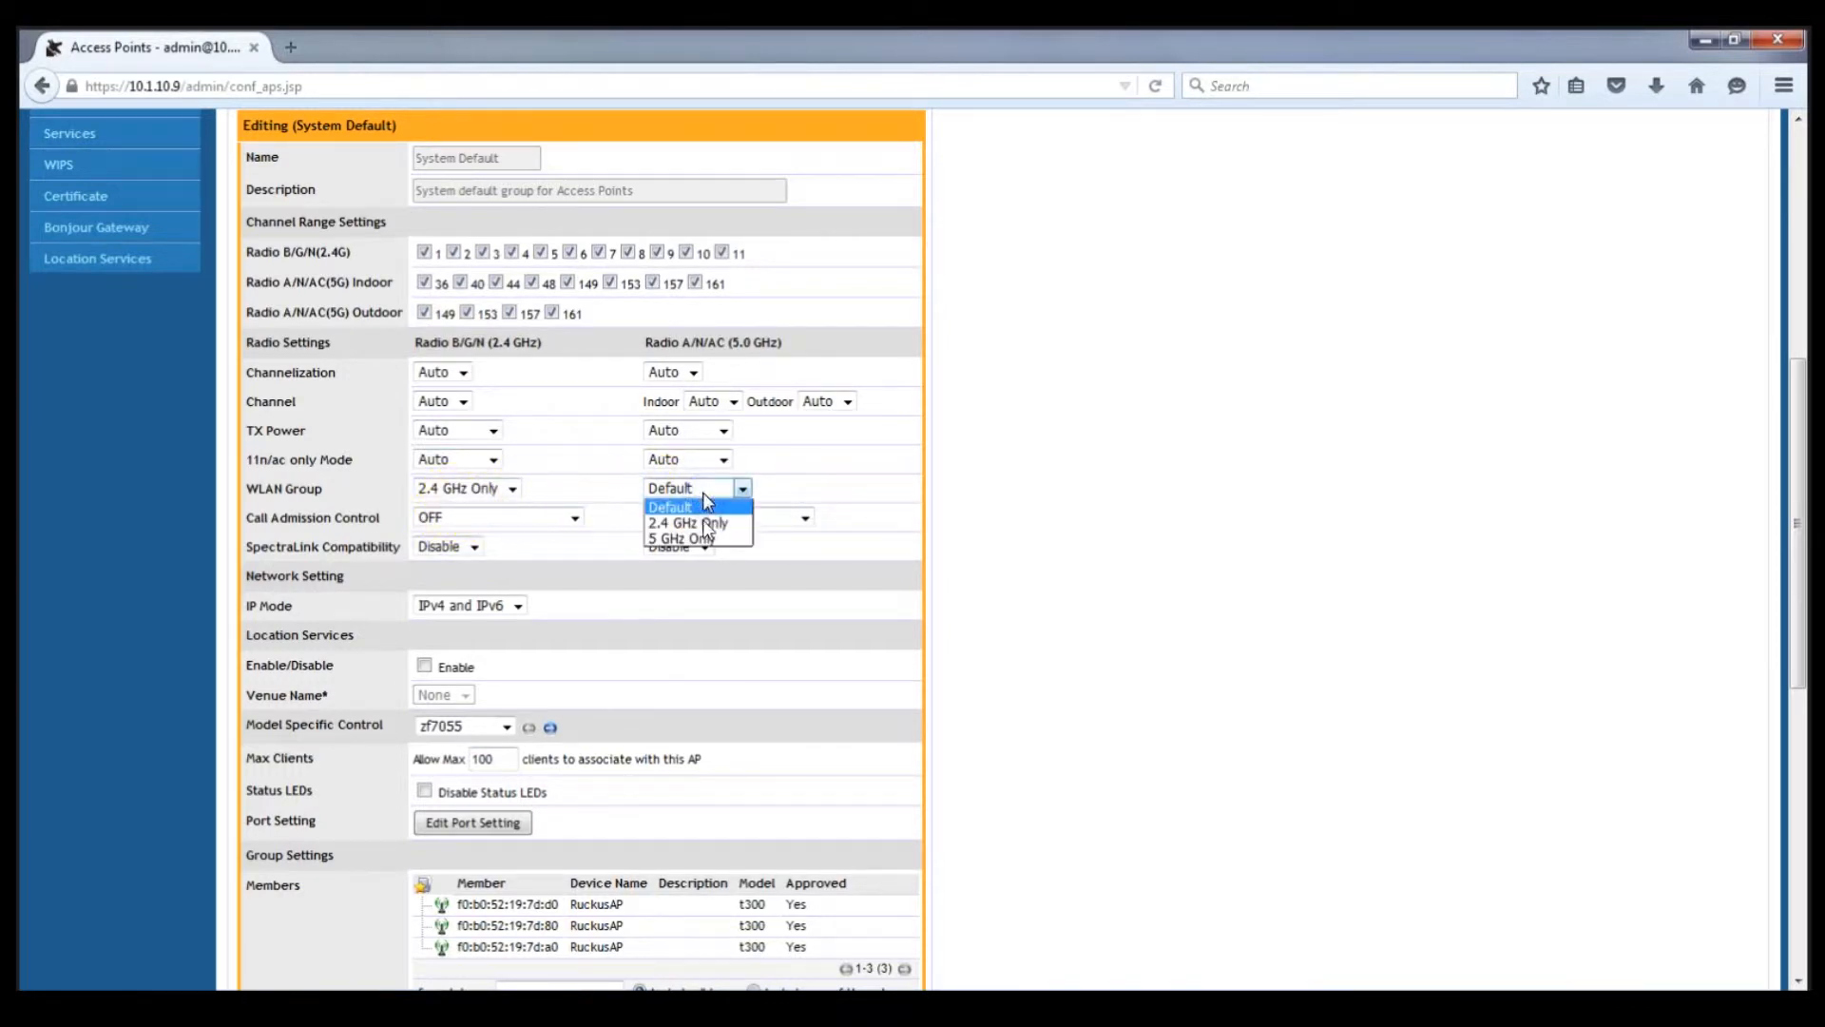
click(681, 538)
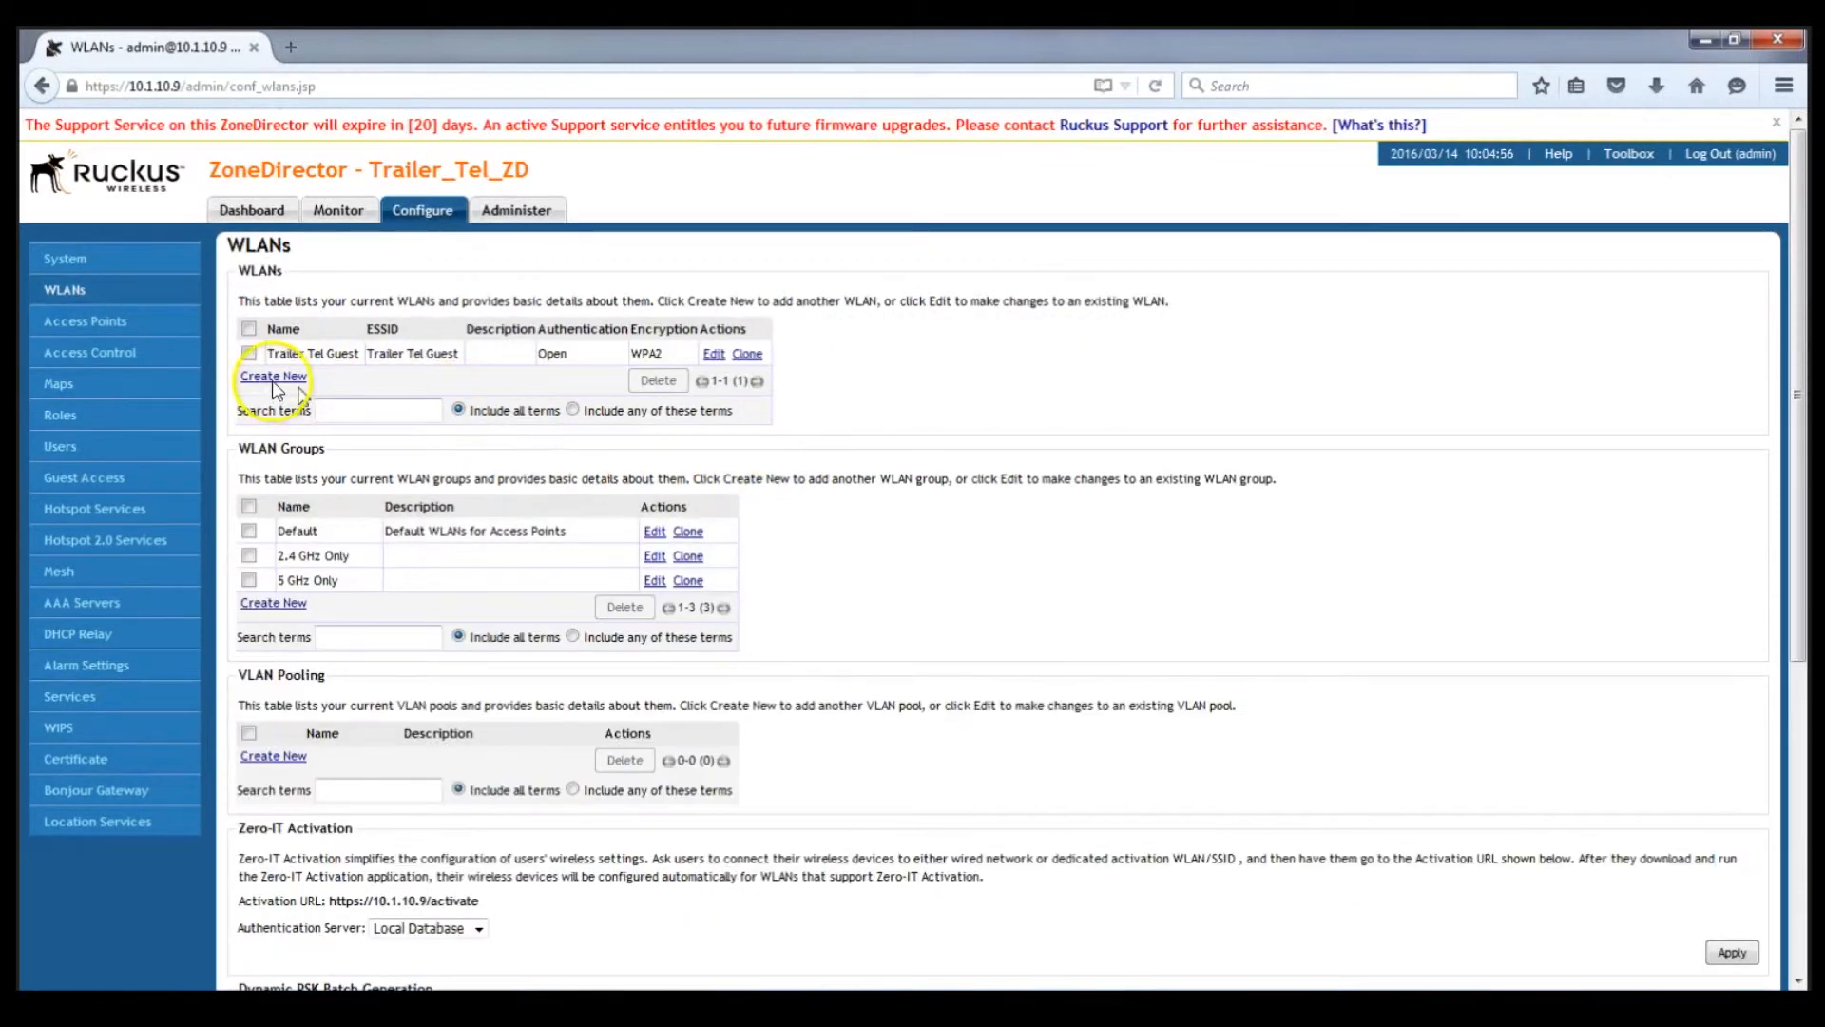
- Create WLAN Trailer Tel Guest 2.4, description 2.4 GHz Only SSID, open authentication with WPA2 encryption
click(274, 375)
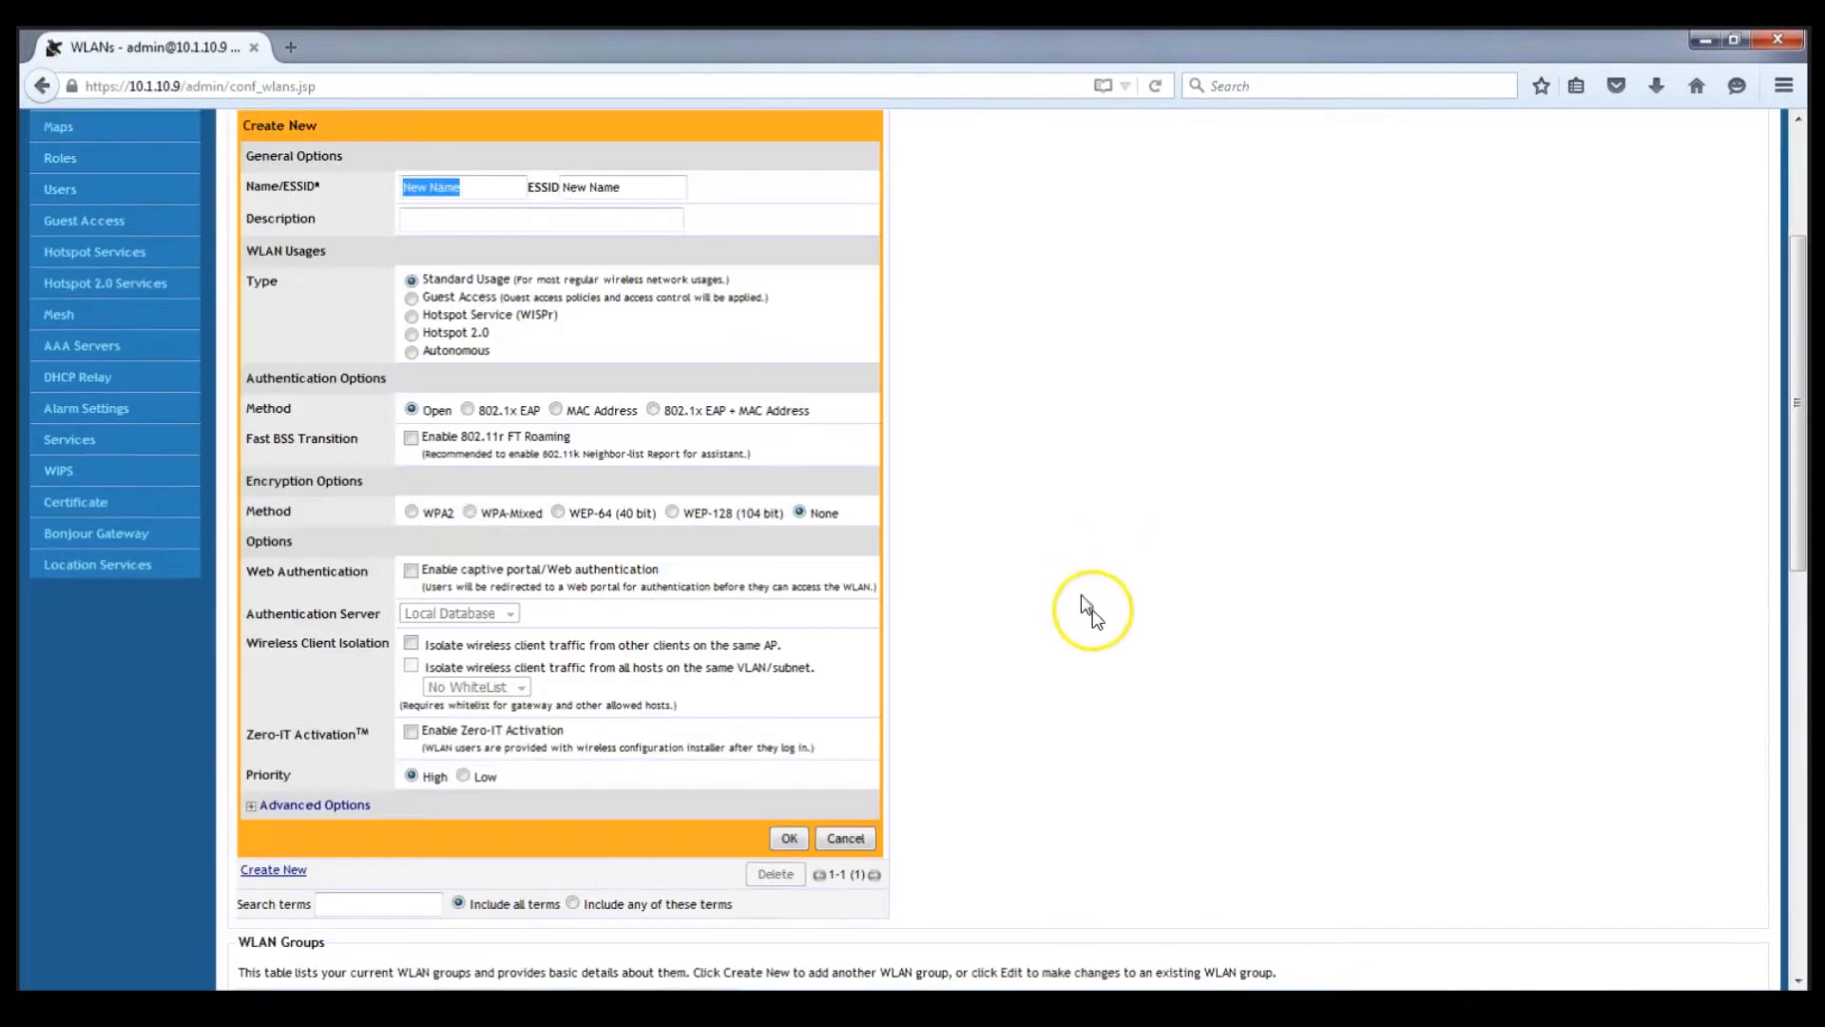
text(T)
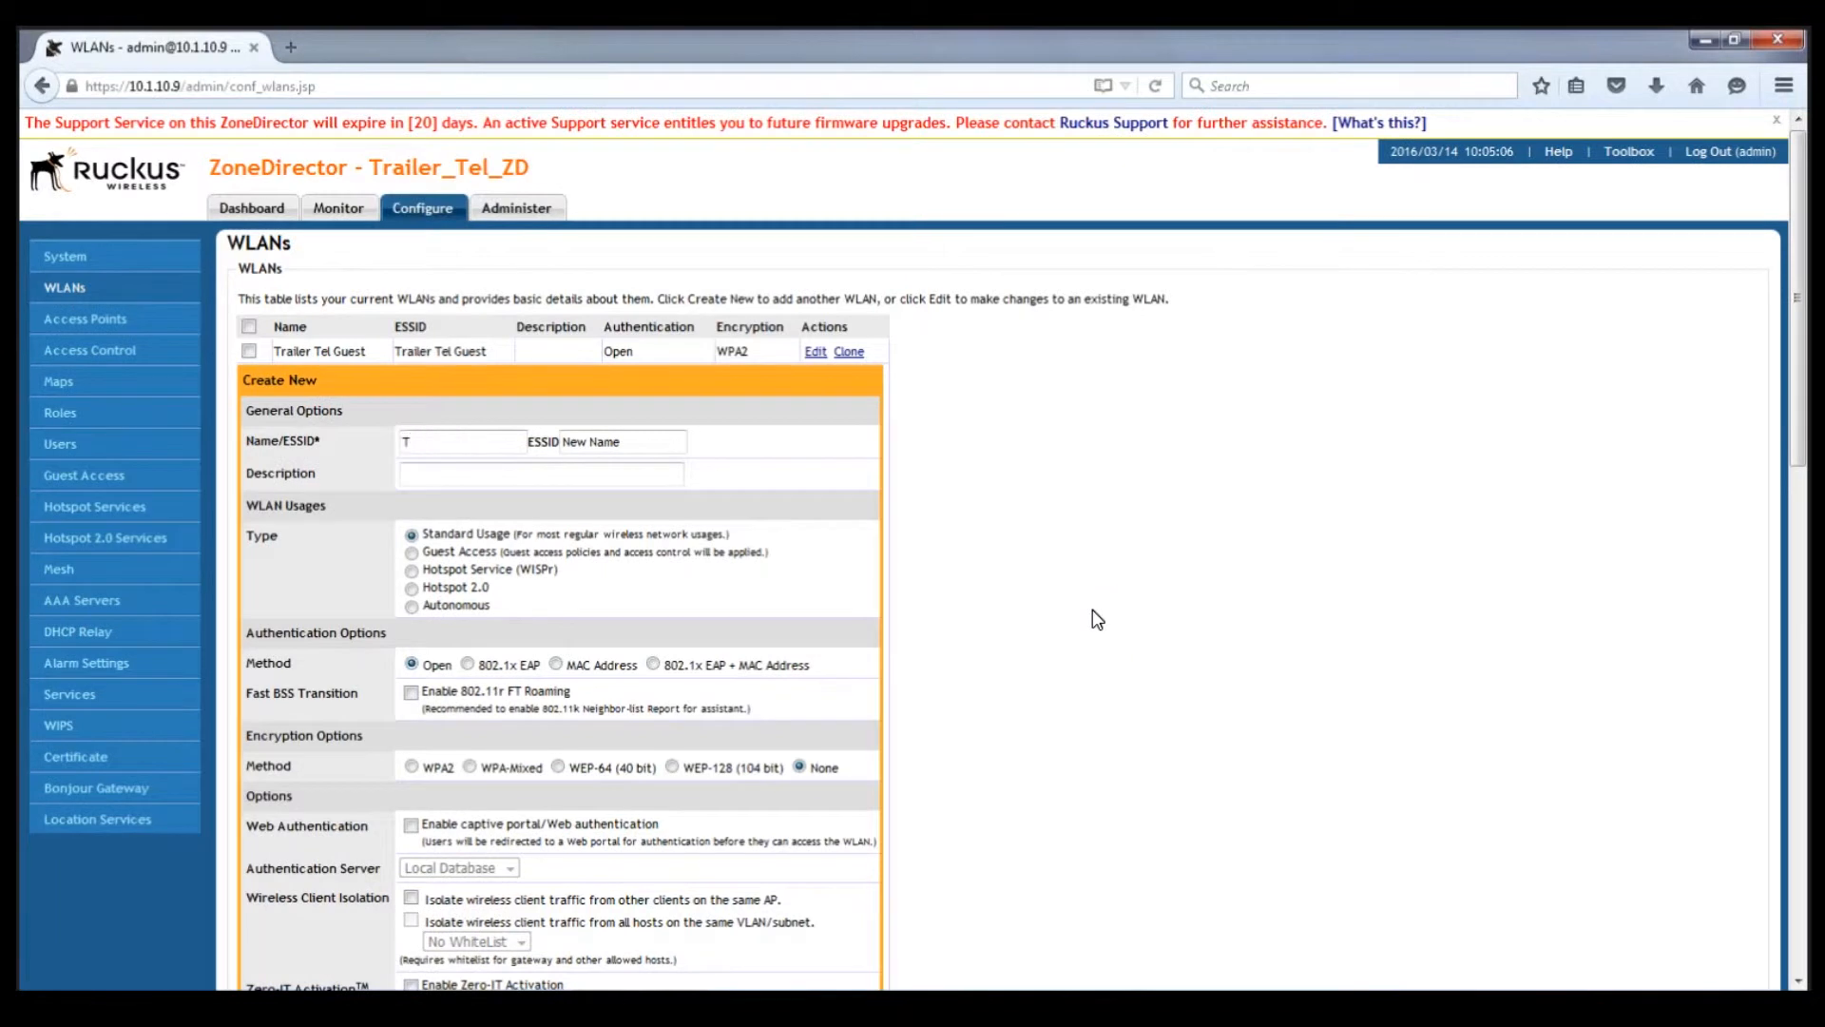
text(railer Tel Guest 2.4)
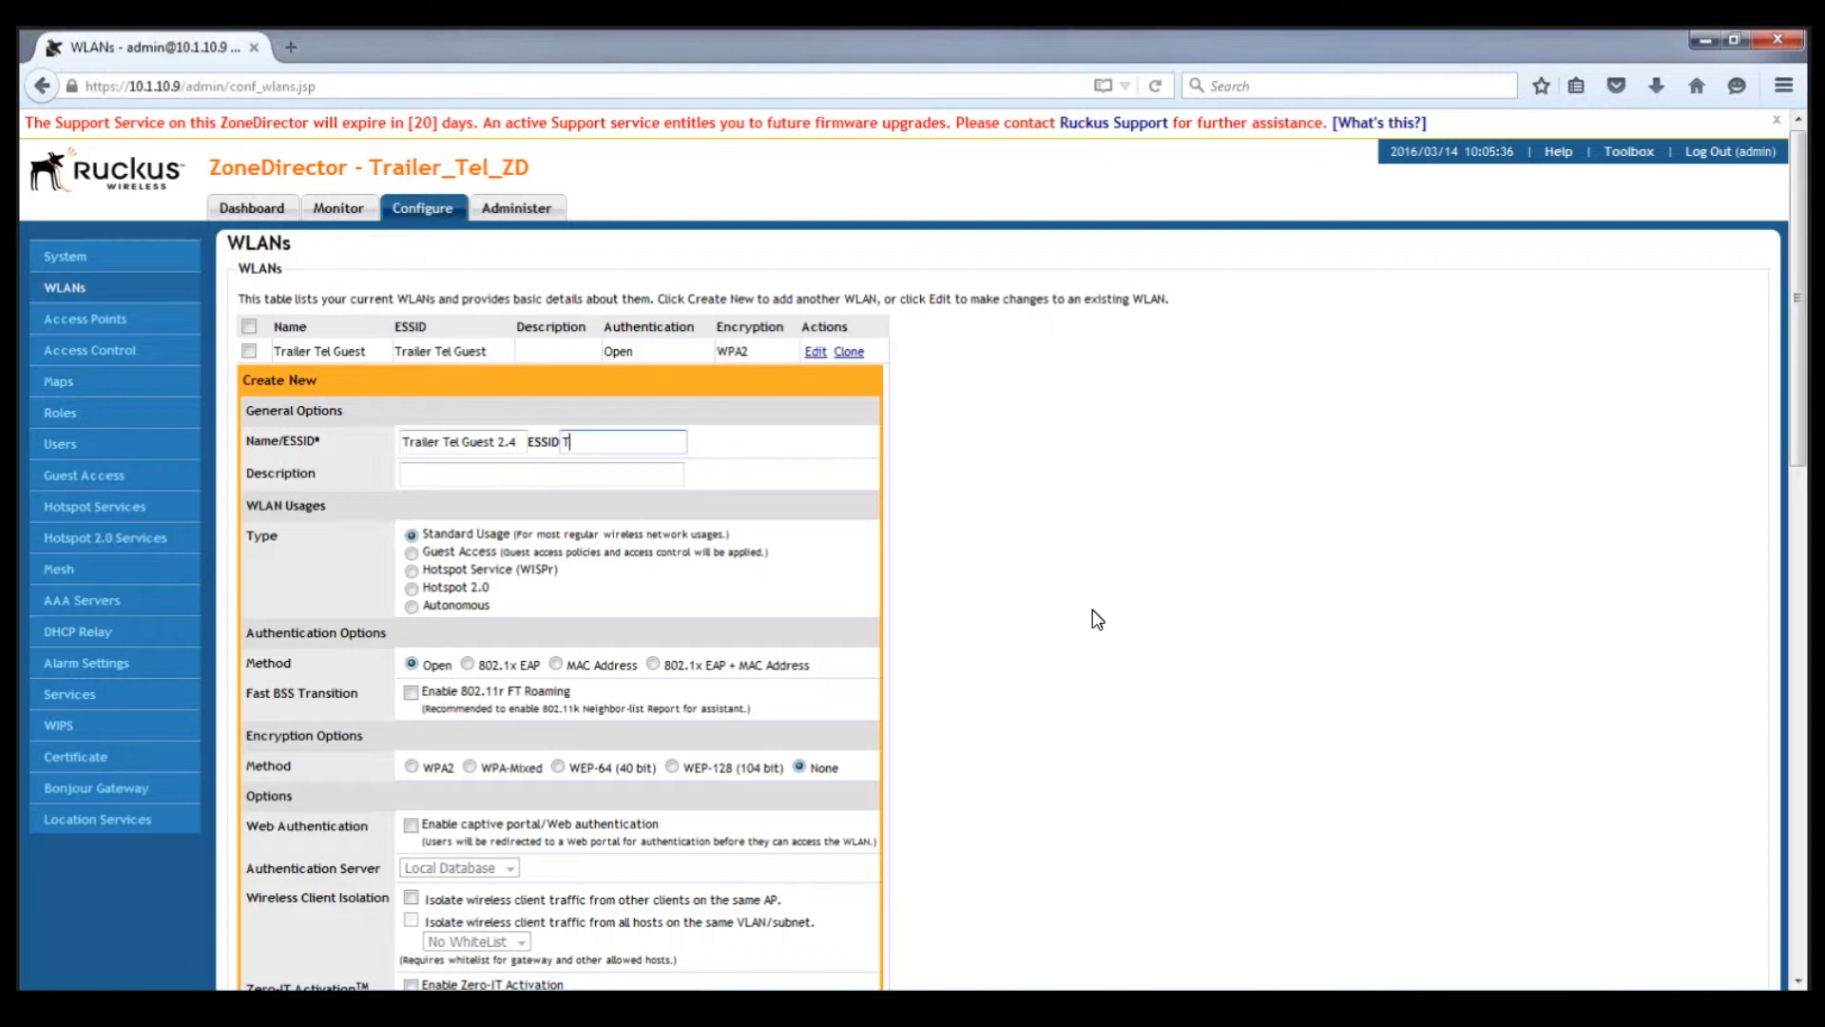
text(Trailer Tel Guest)
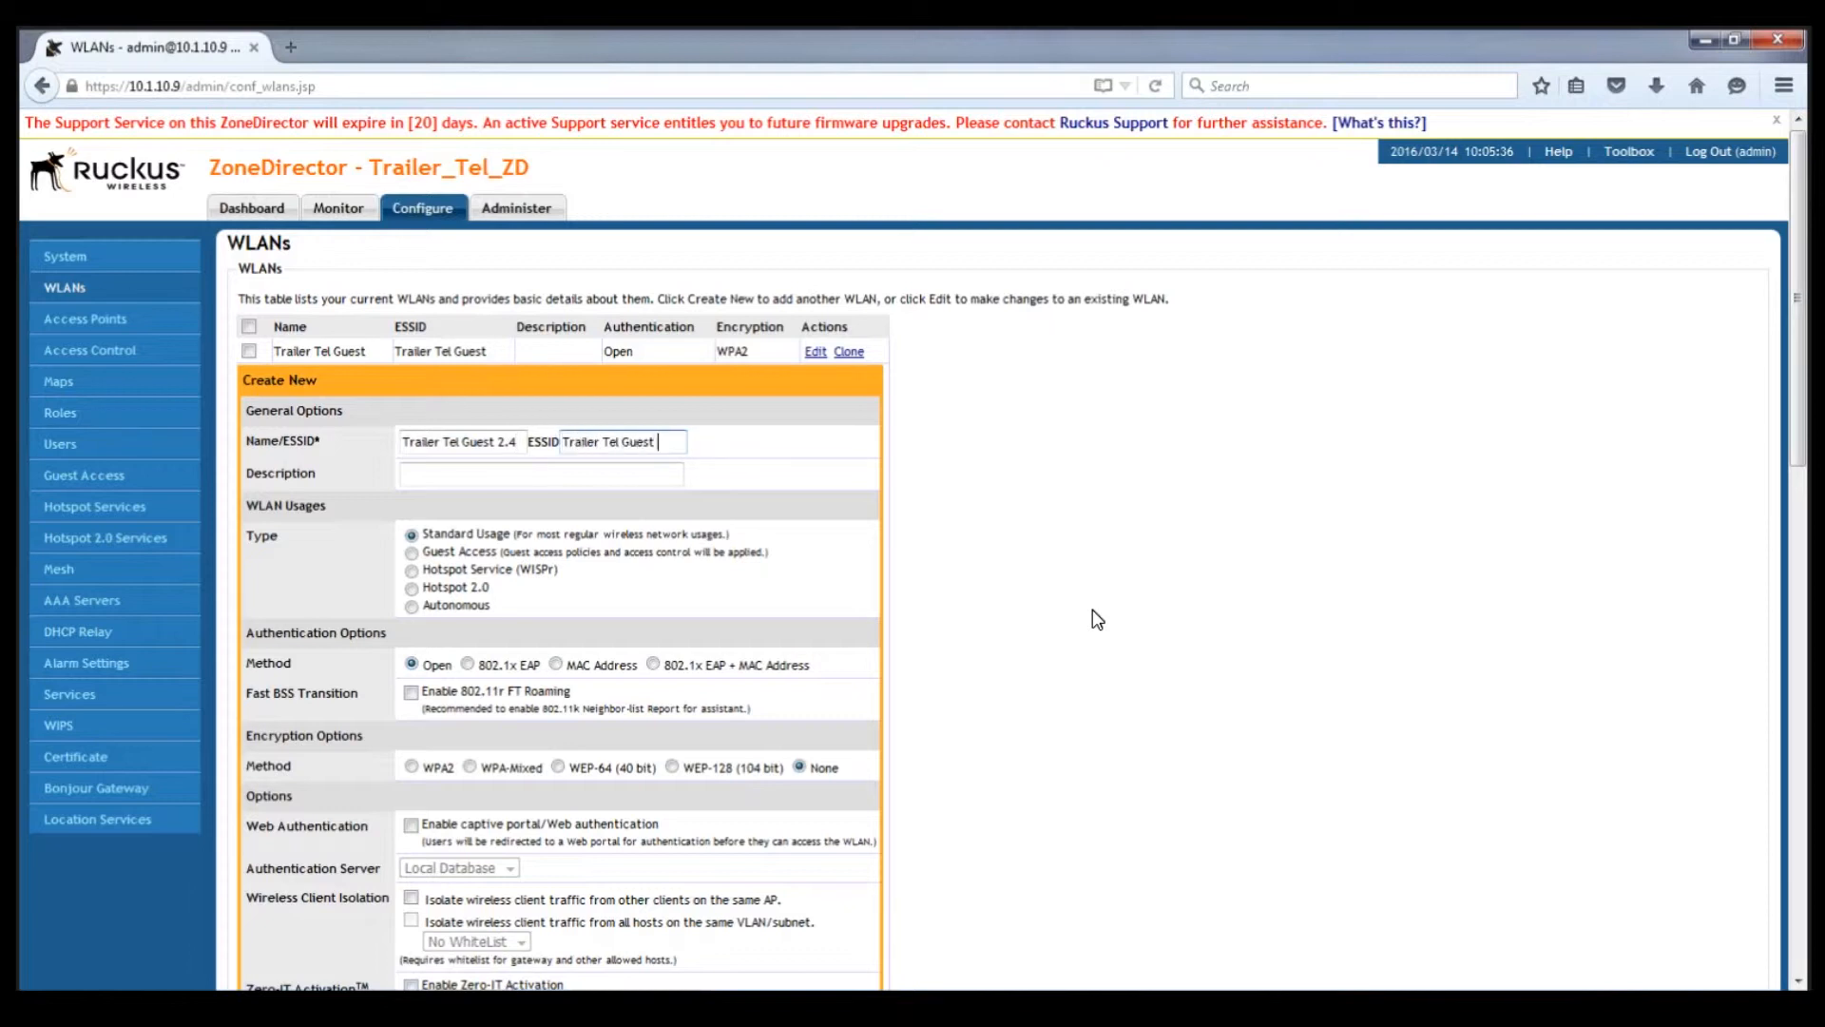
text(2.4)
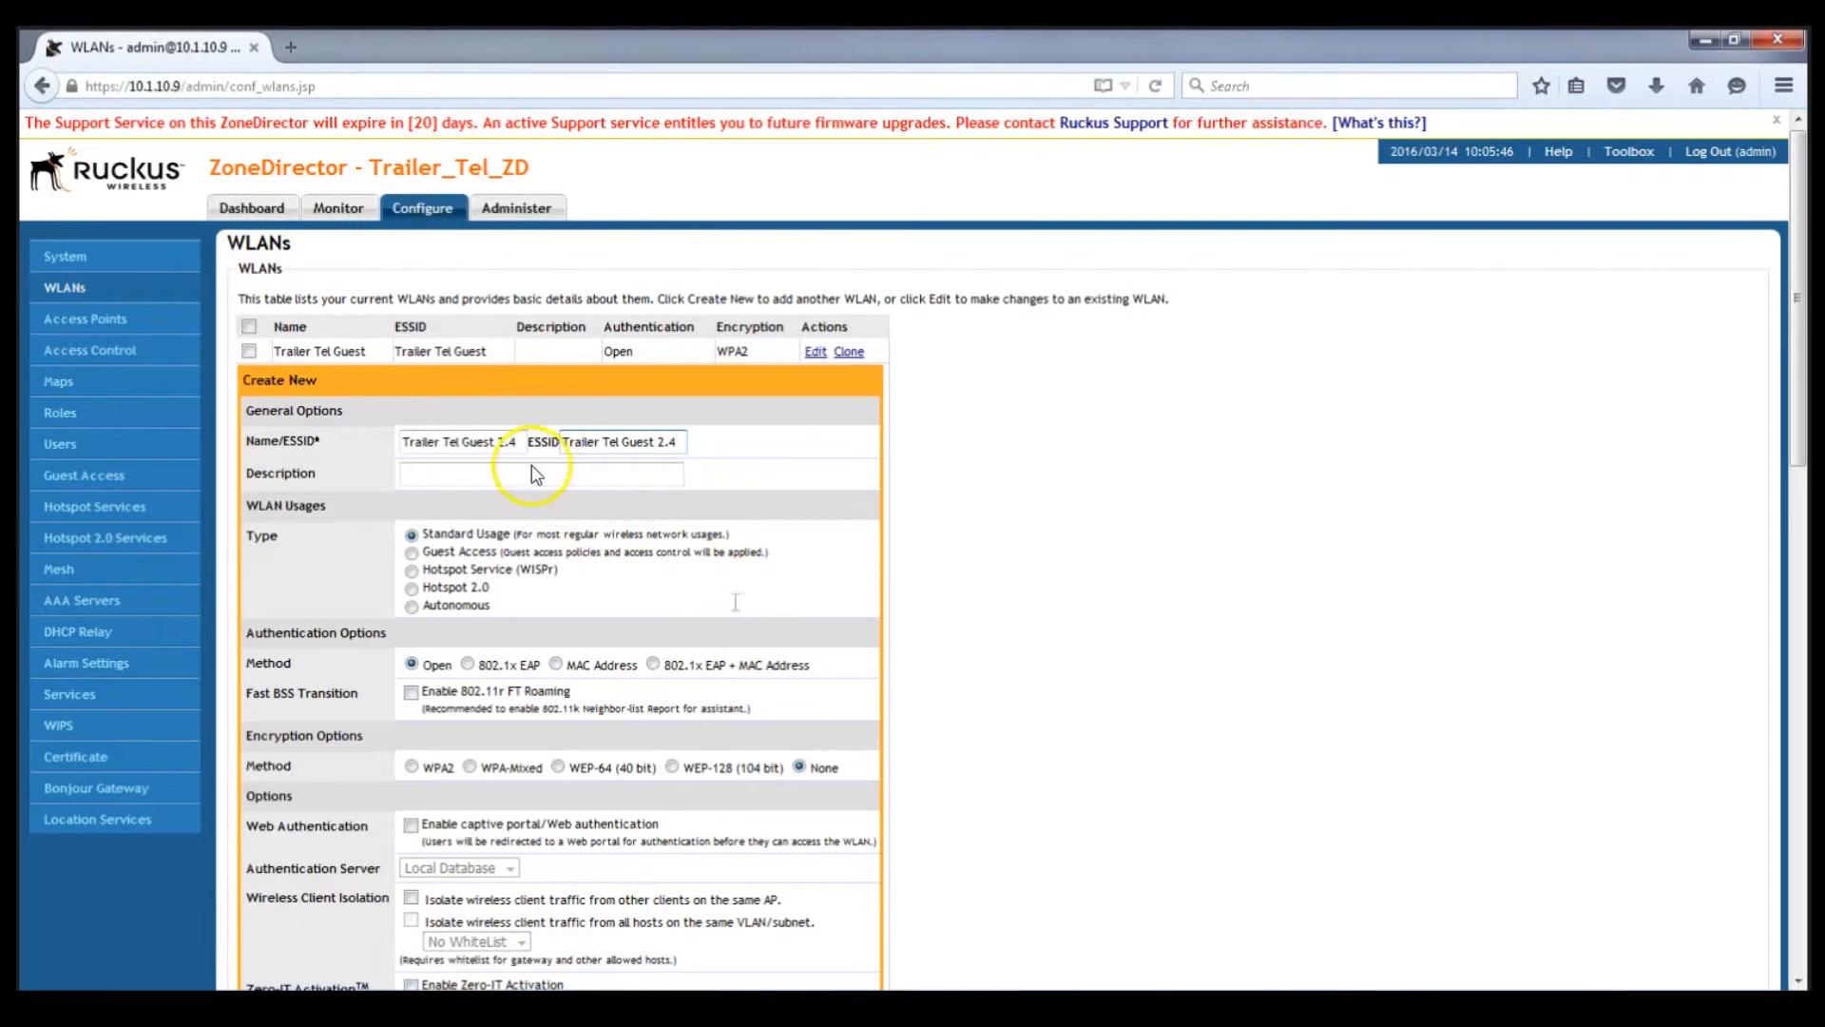
text(2.4 GHz Only SSID)
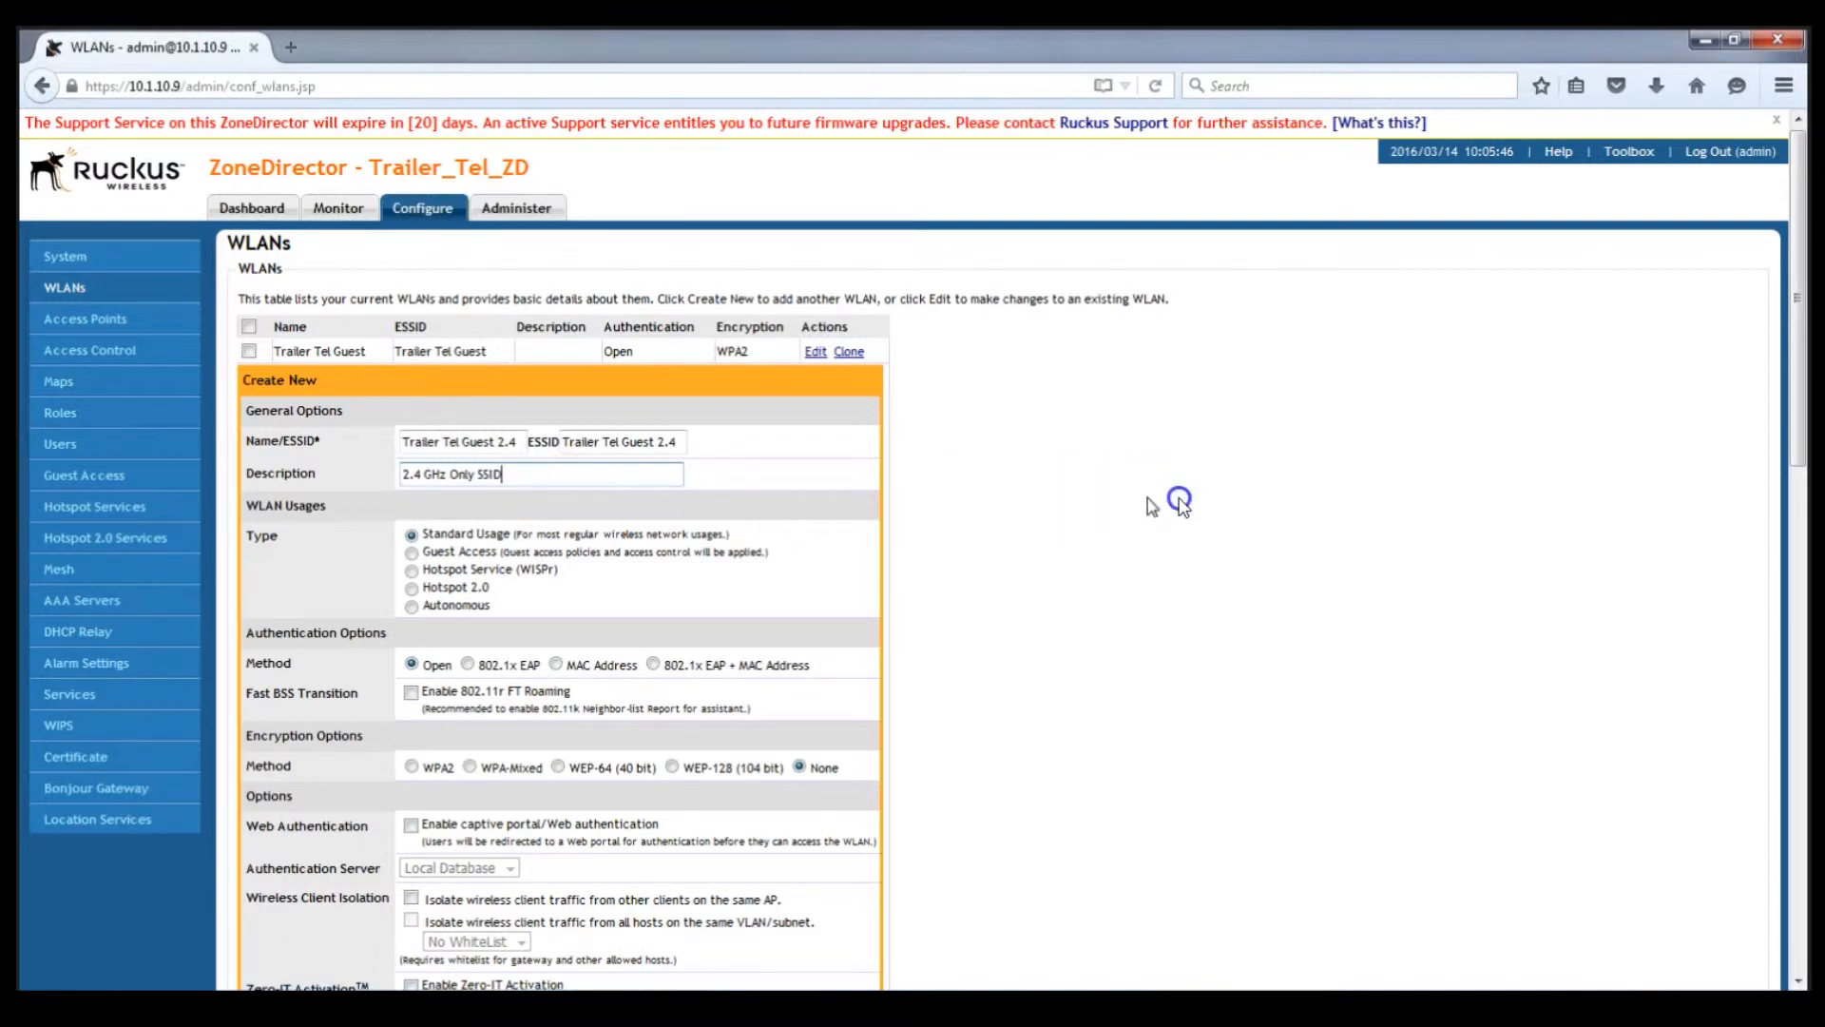
scroll(down, 3)
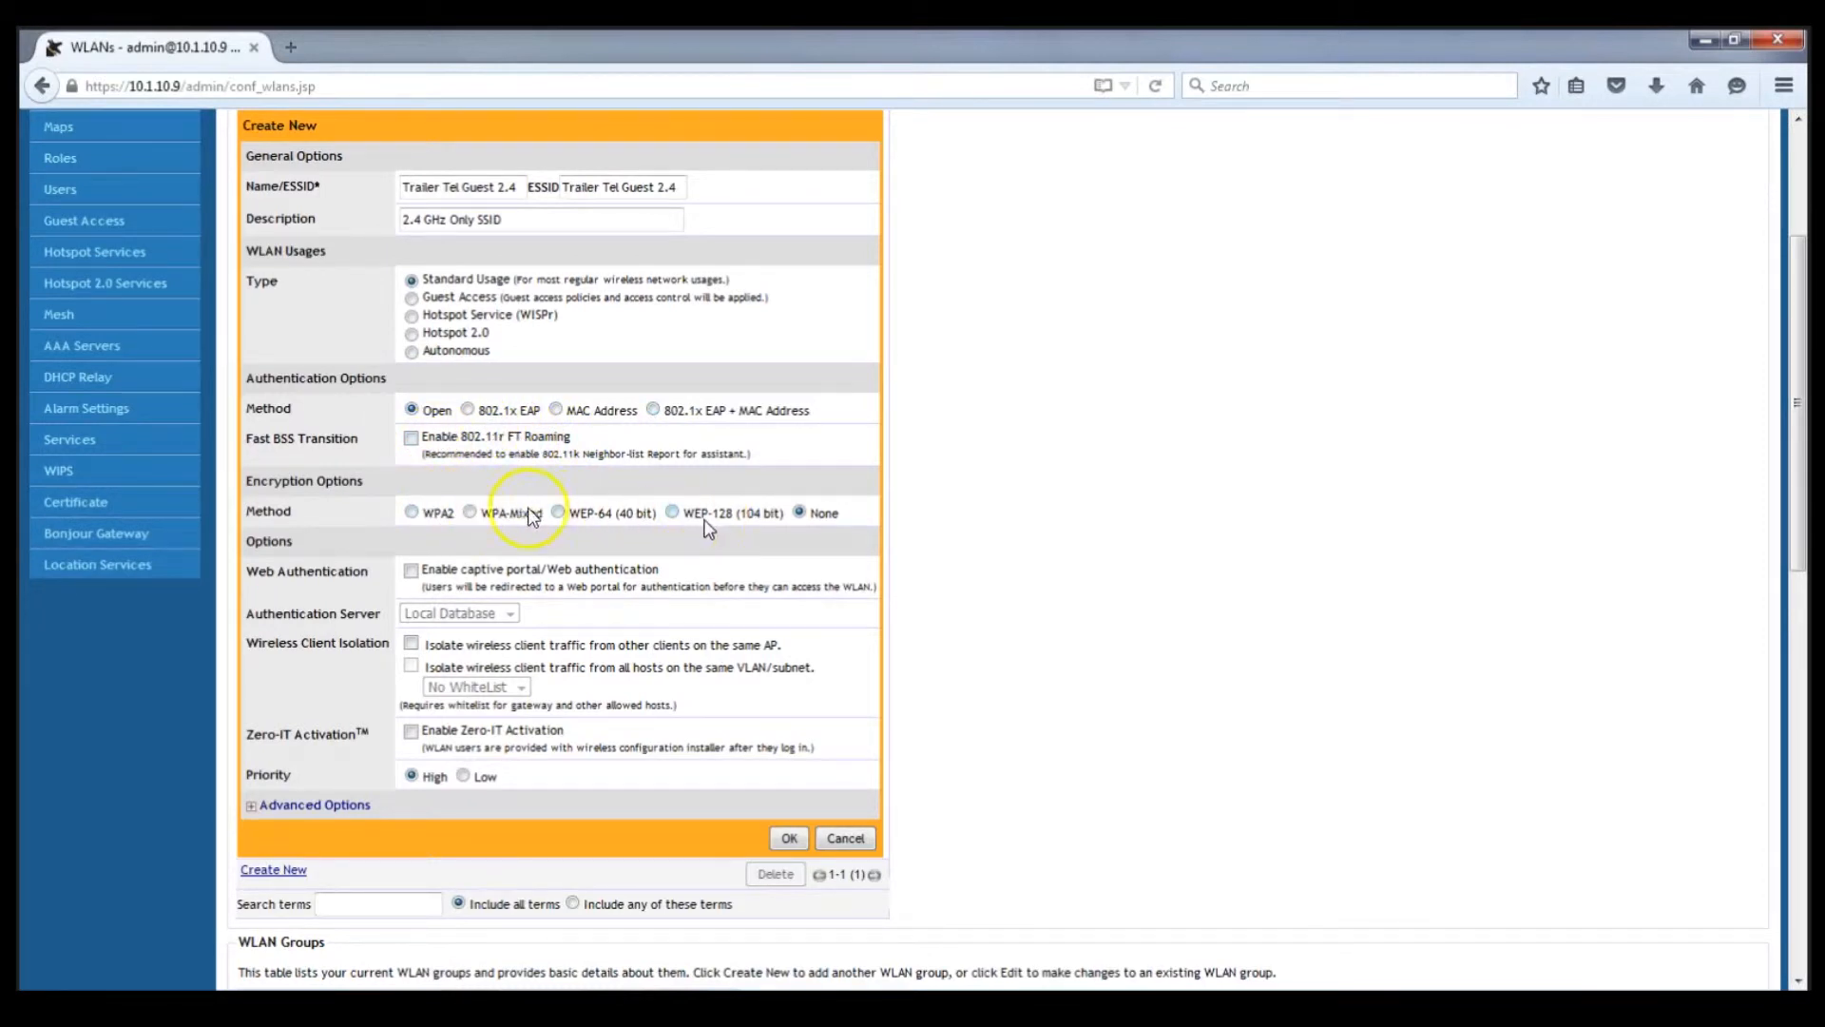
click(410, 512)
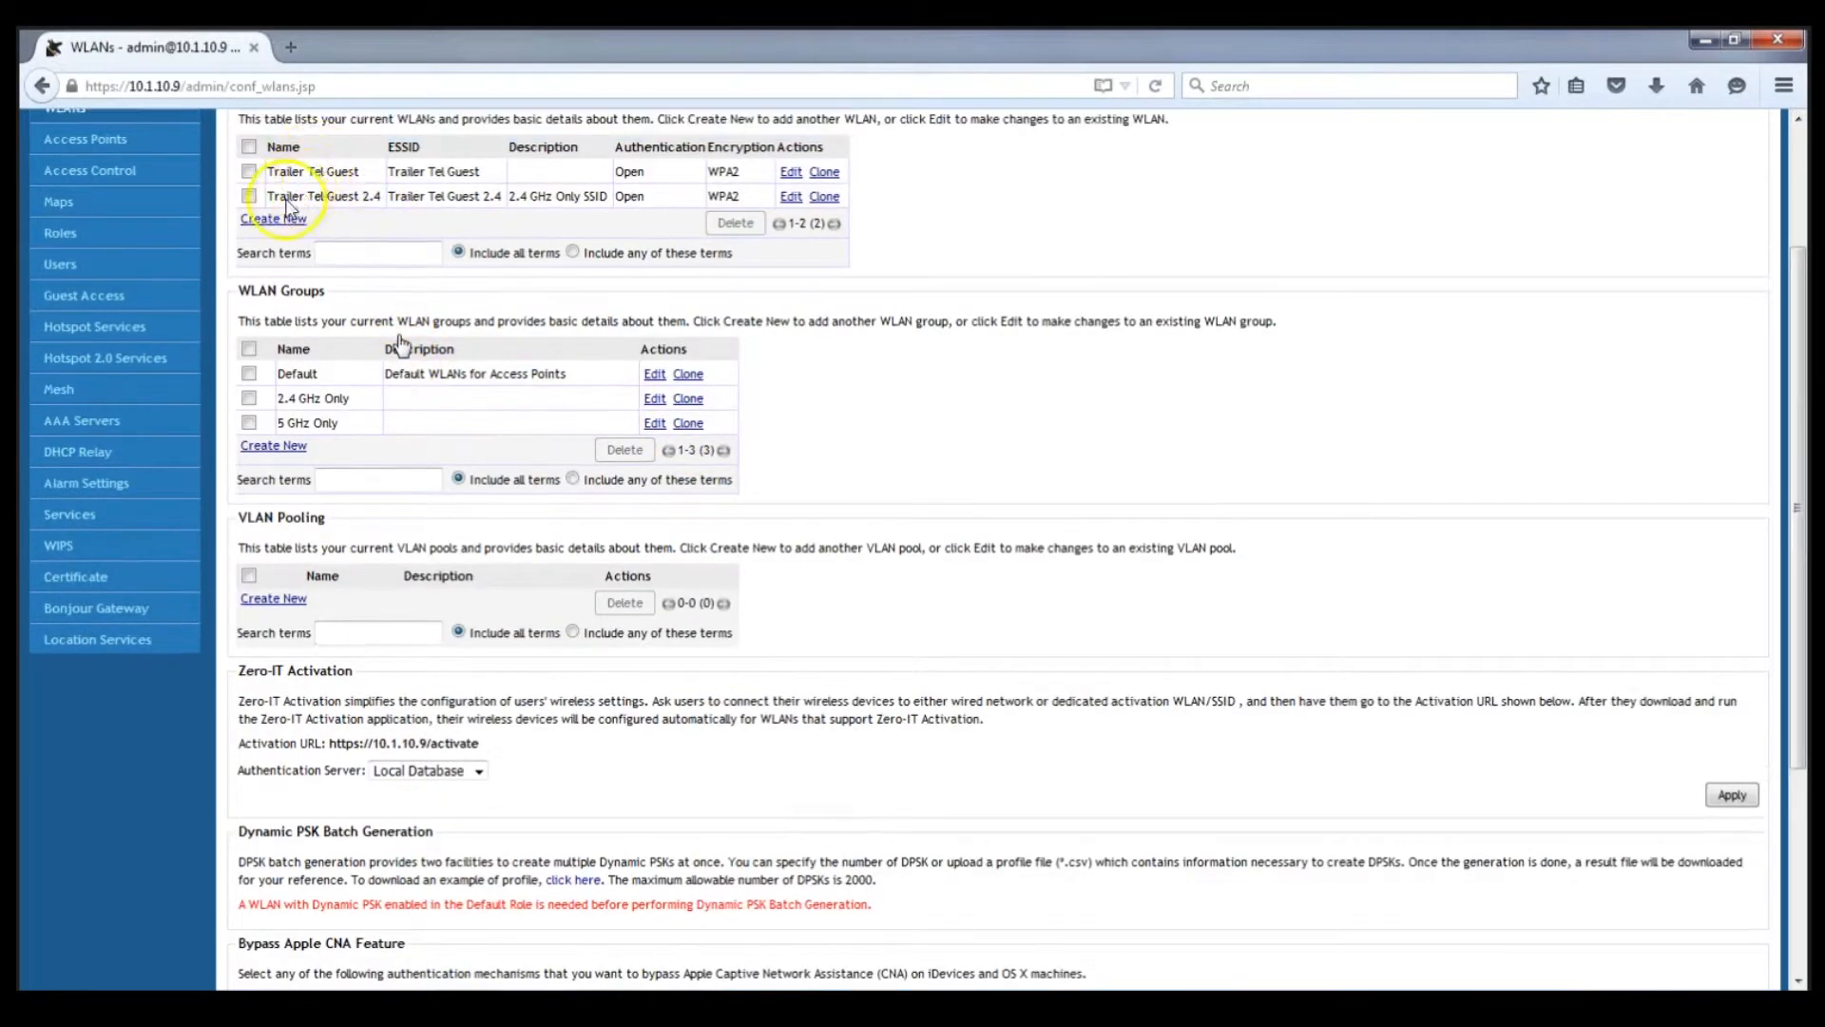
- Create WLAN Trailer Tel Guest 5.8, description 5.8 GHz Only SSID, open authentication with WPA2 encryption
click(271, 217)
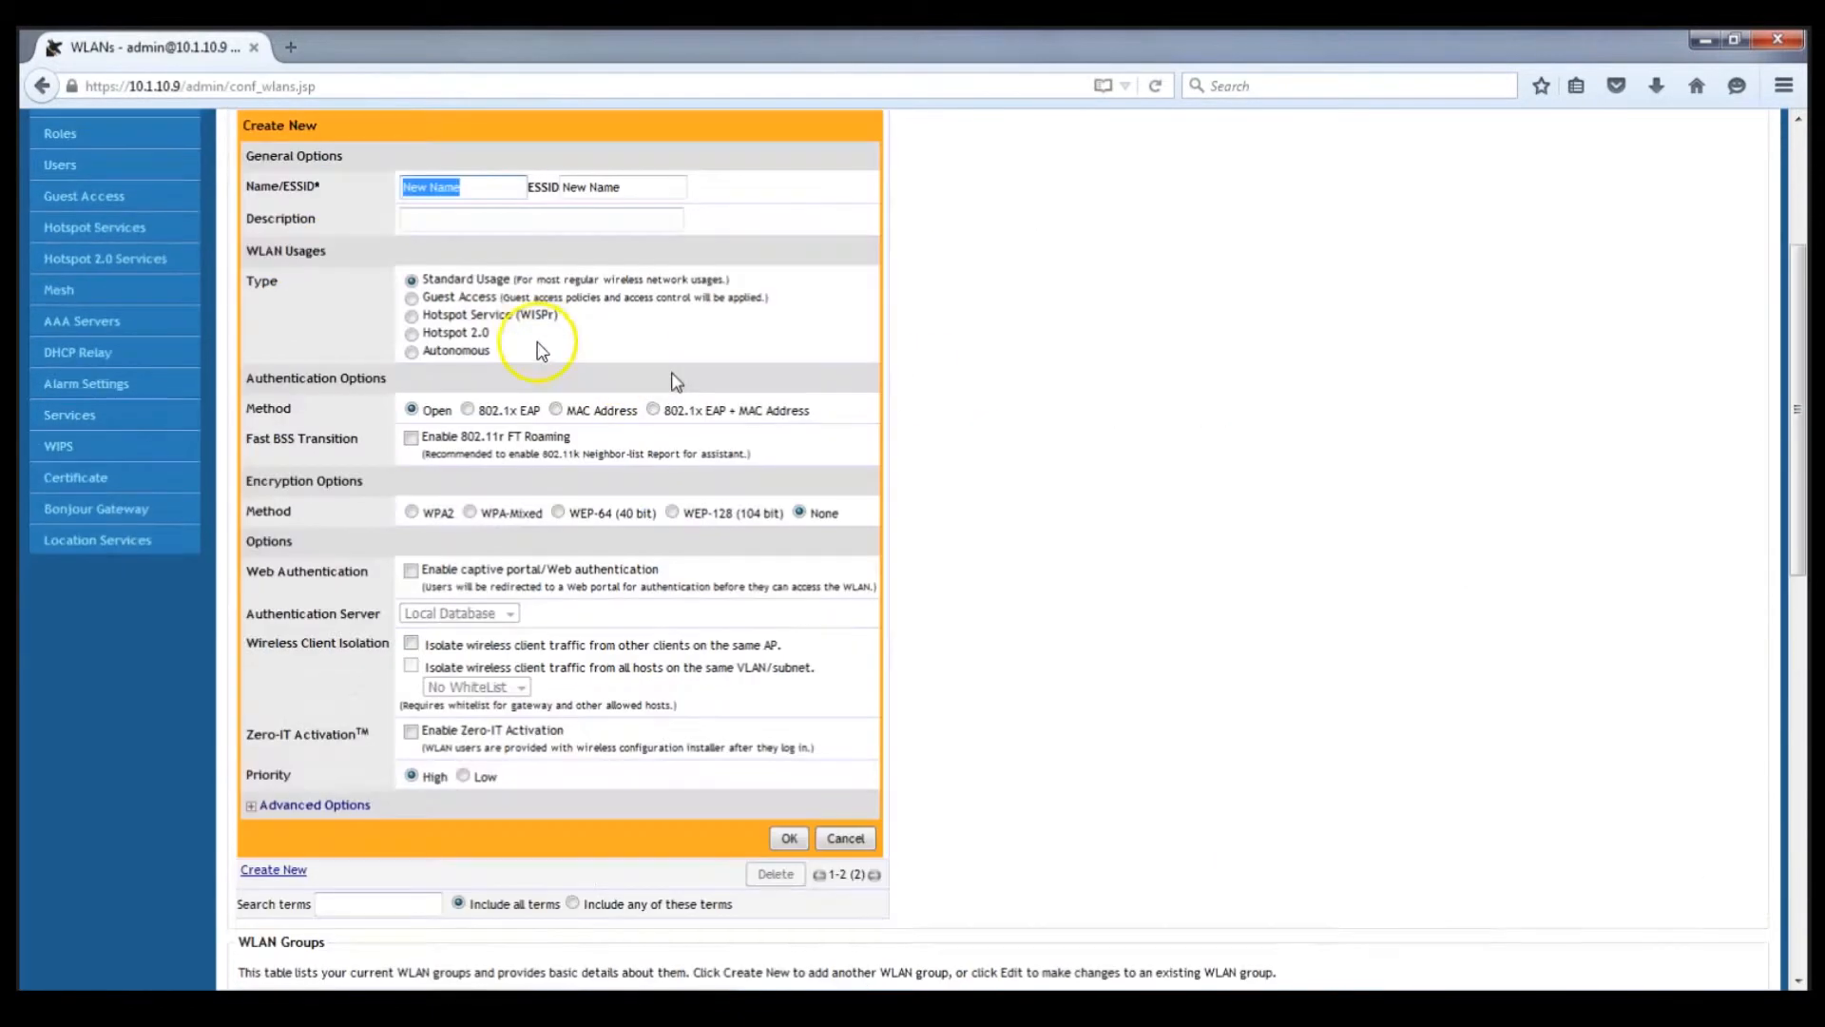
text(Trailer Tel Guest 5)
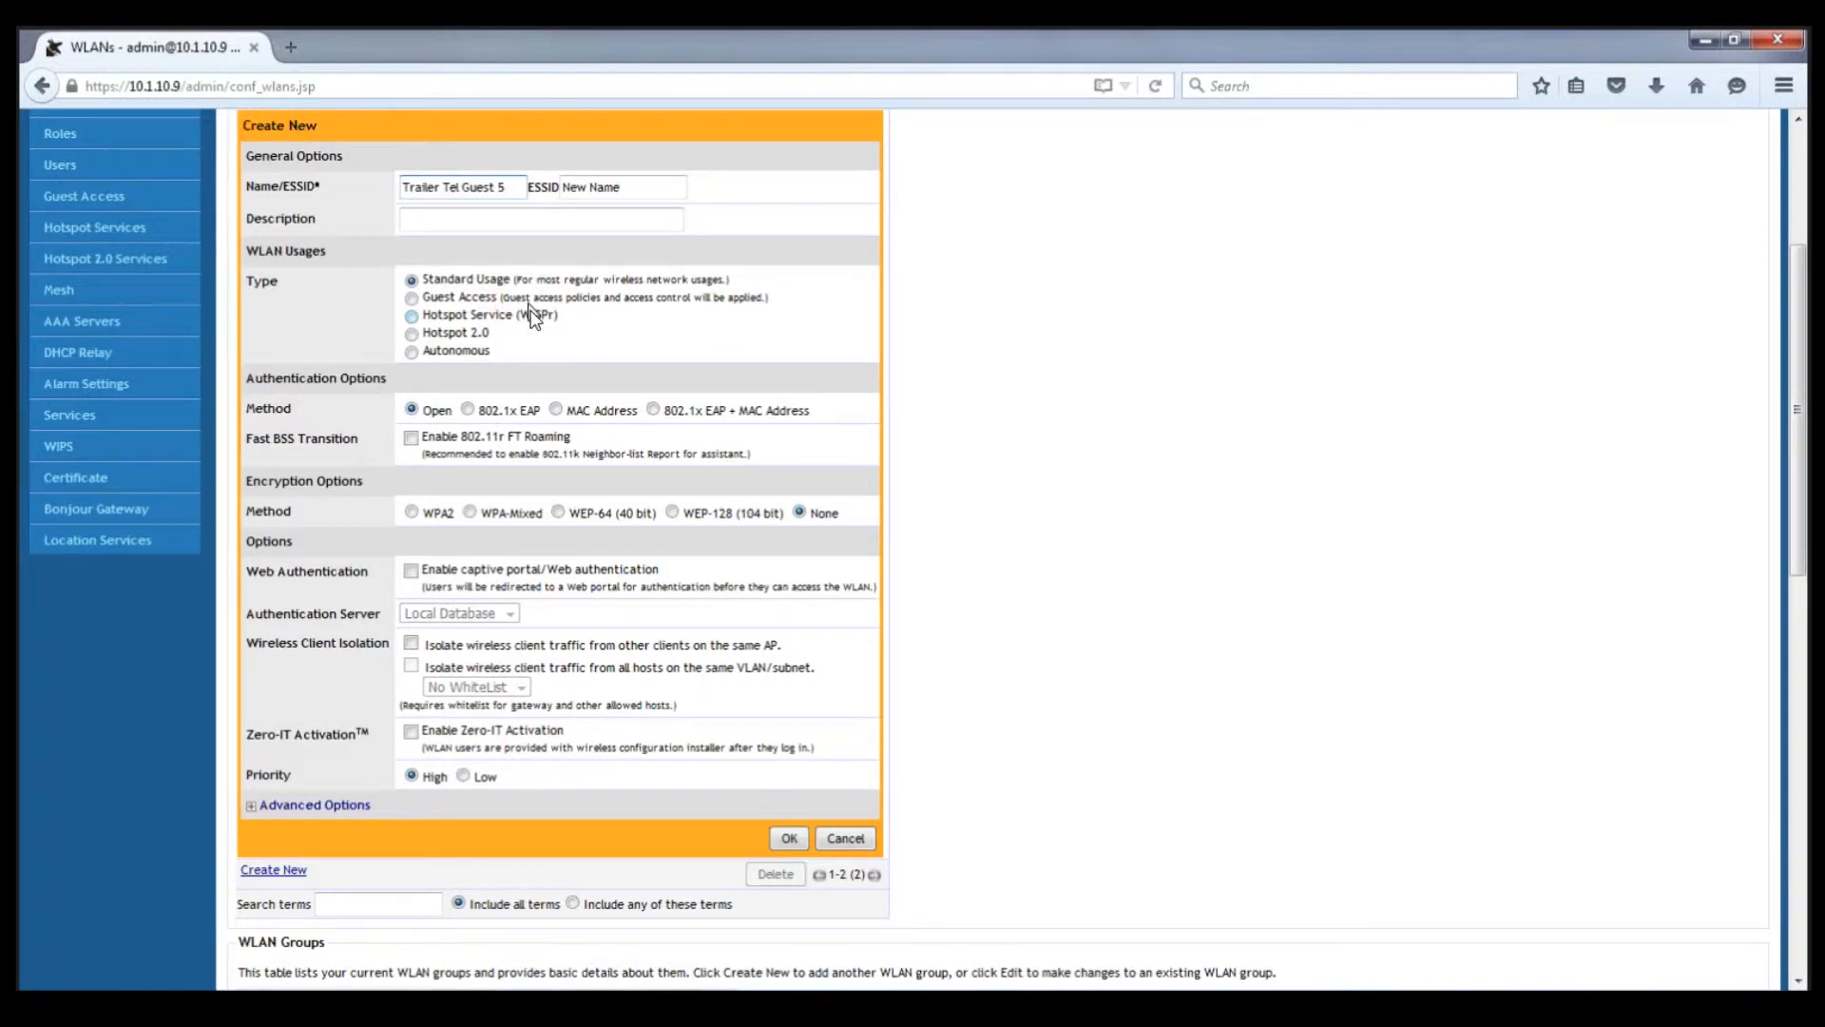
text(.8)
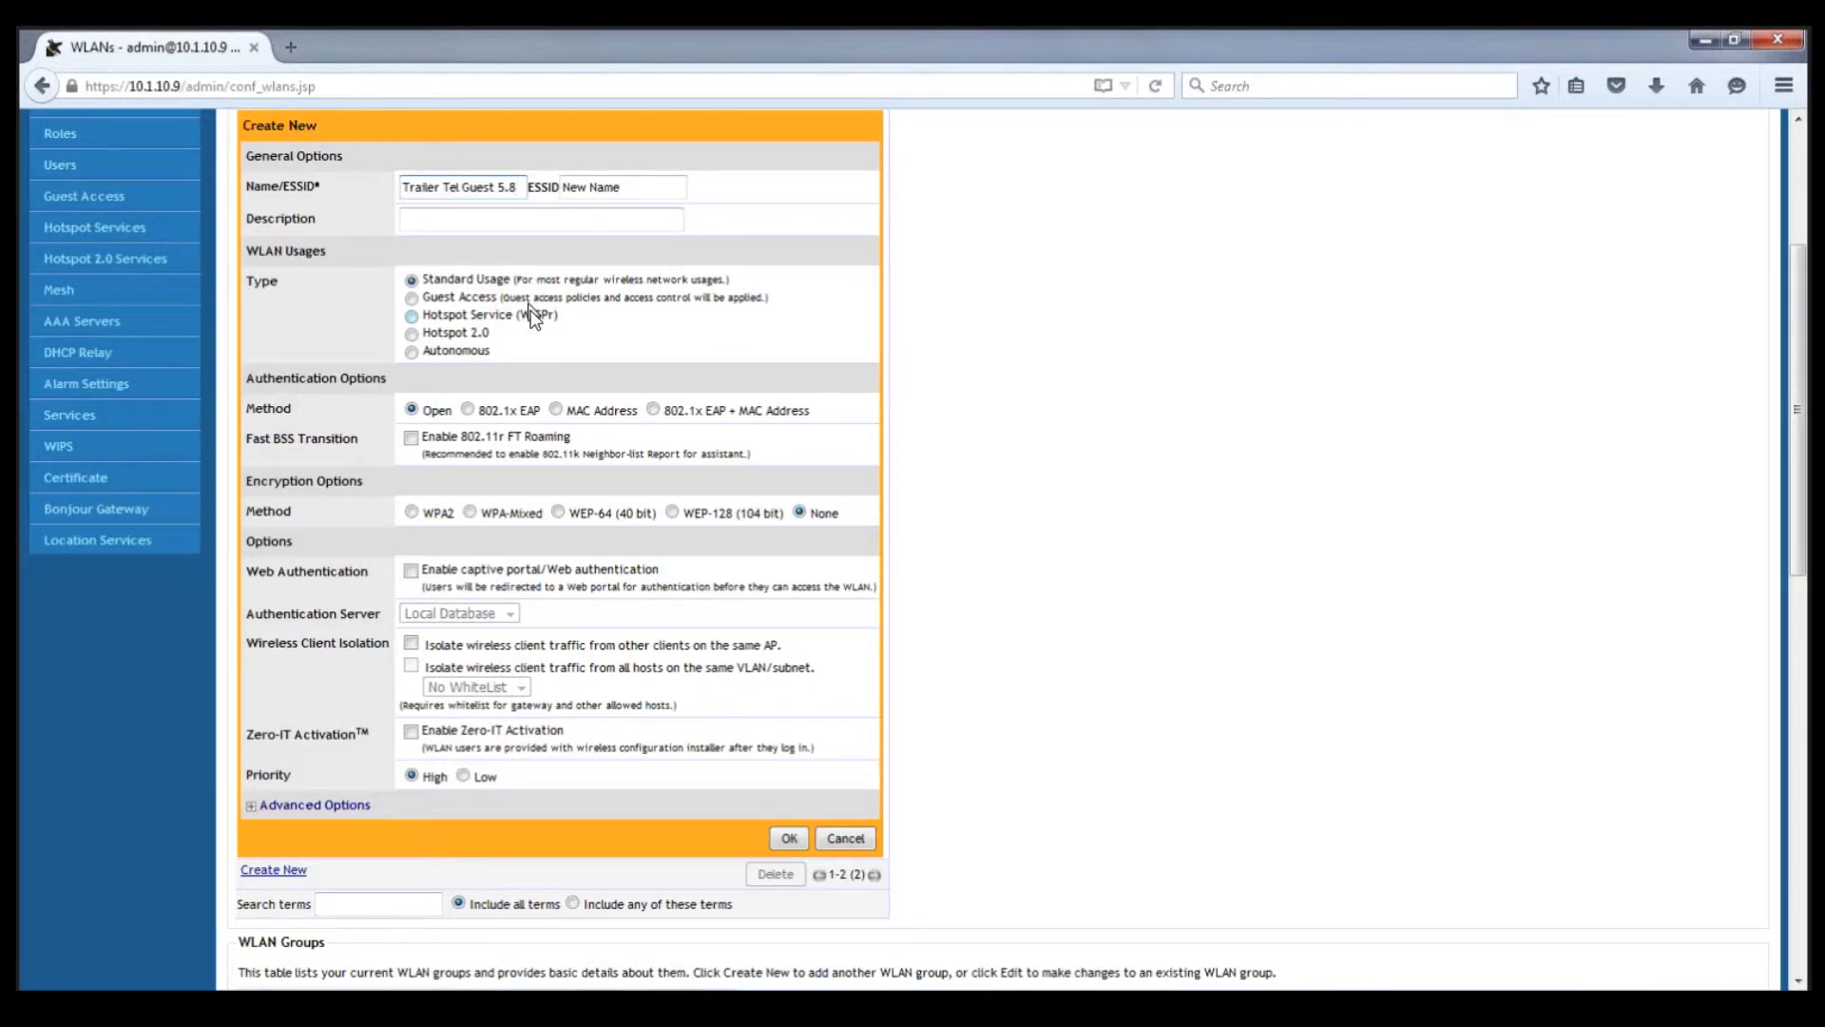
text(Trailer Tel Guest)
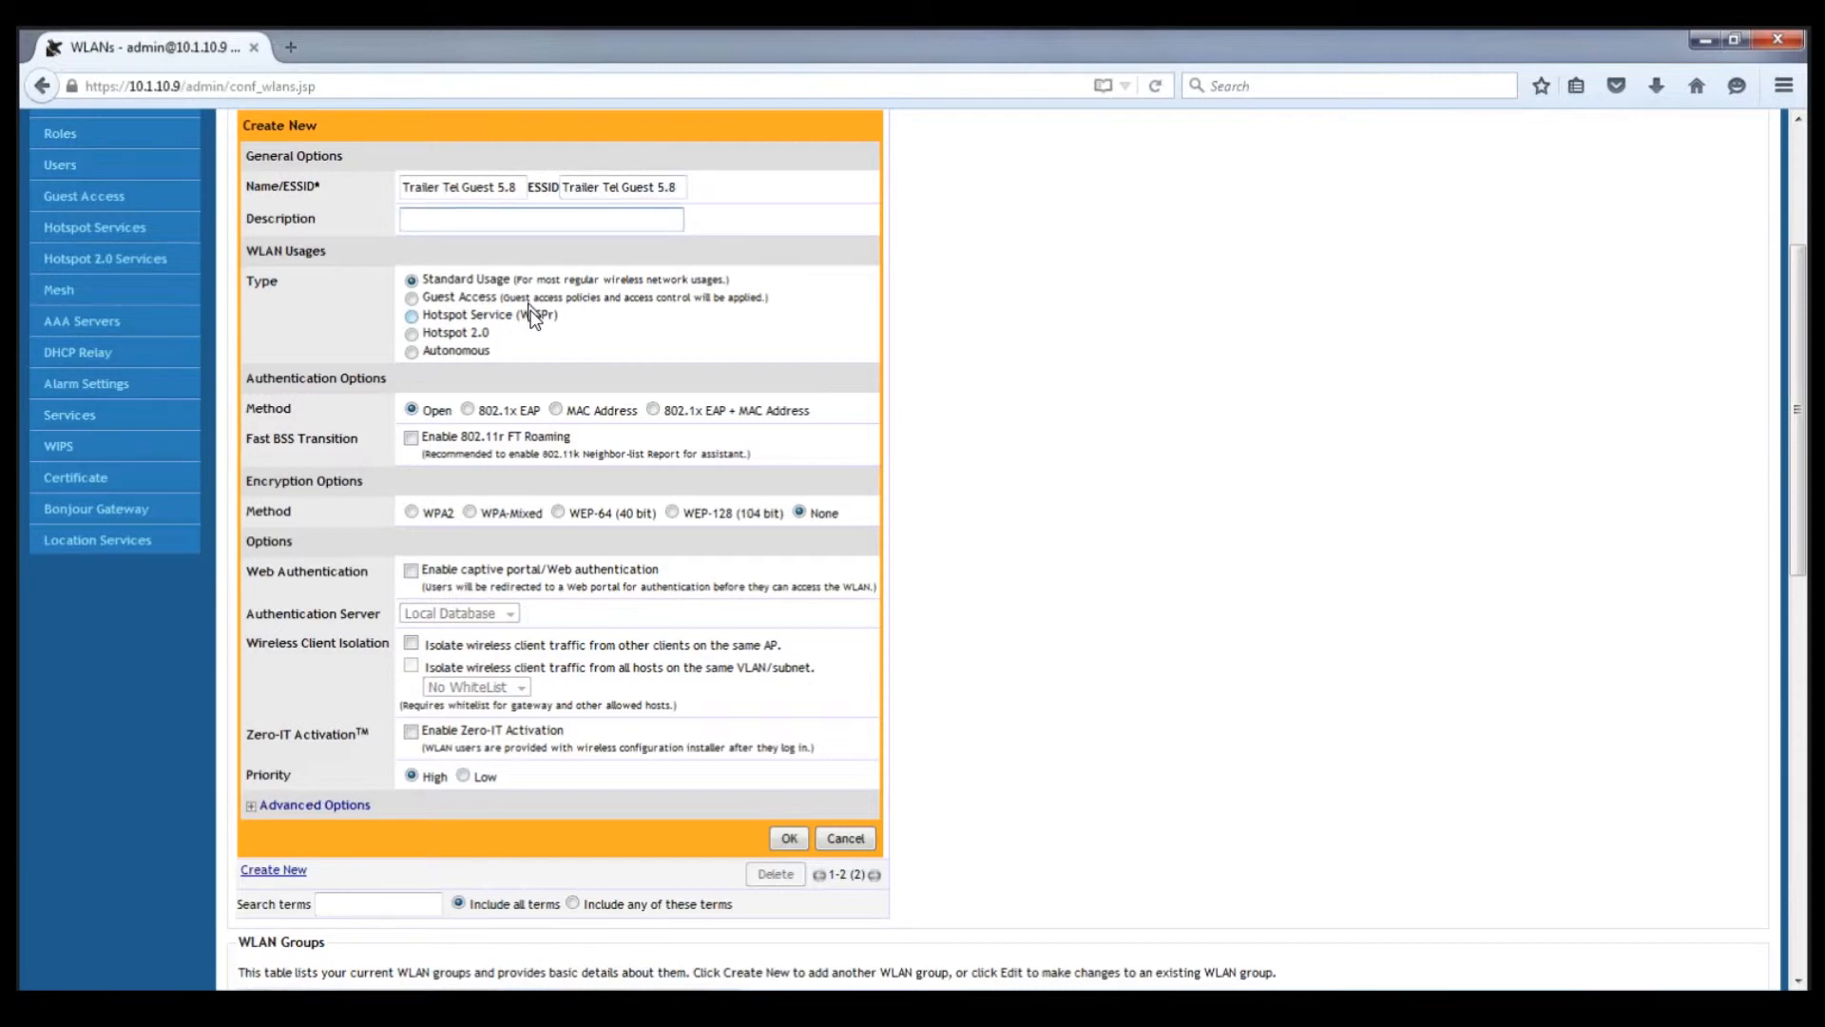
text(5.8 GHz Only 5)
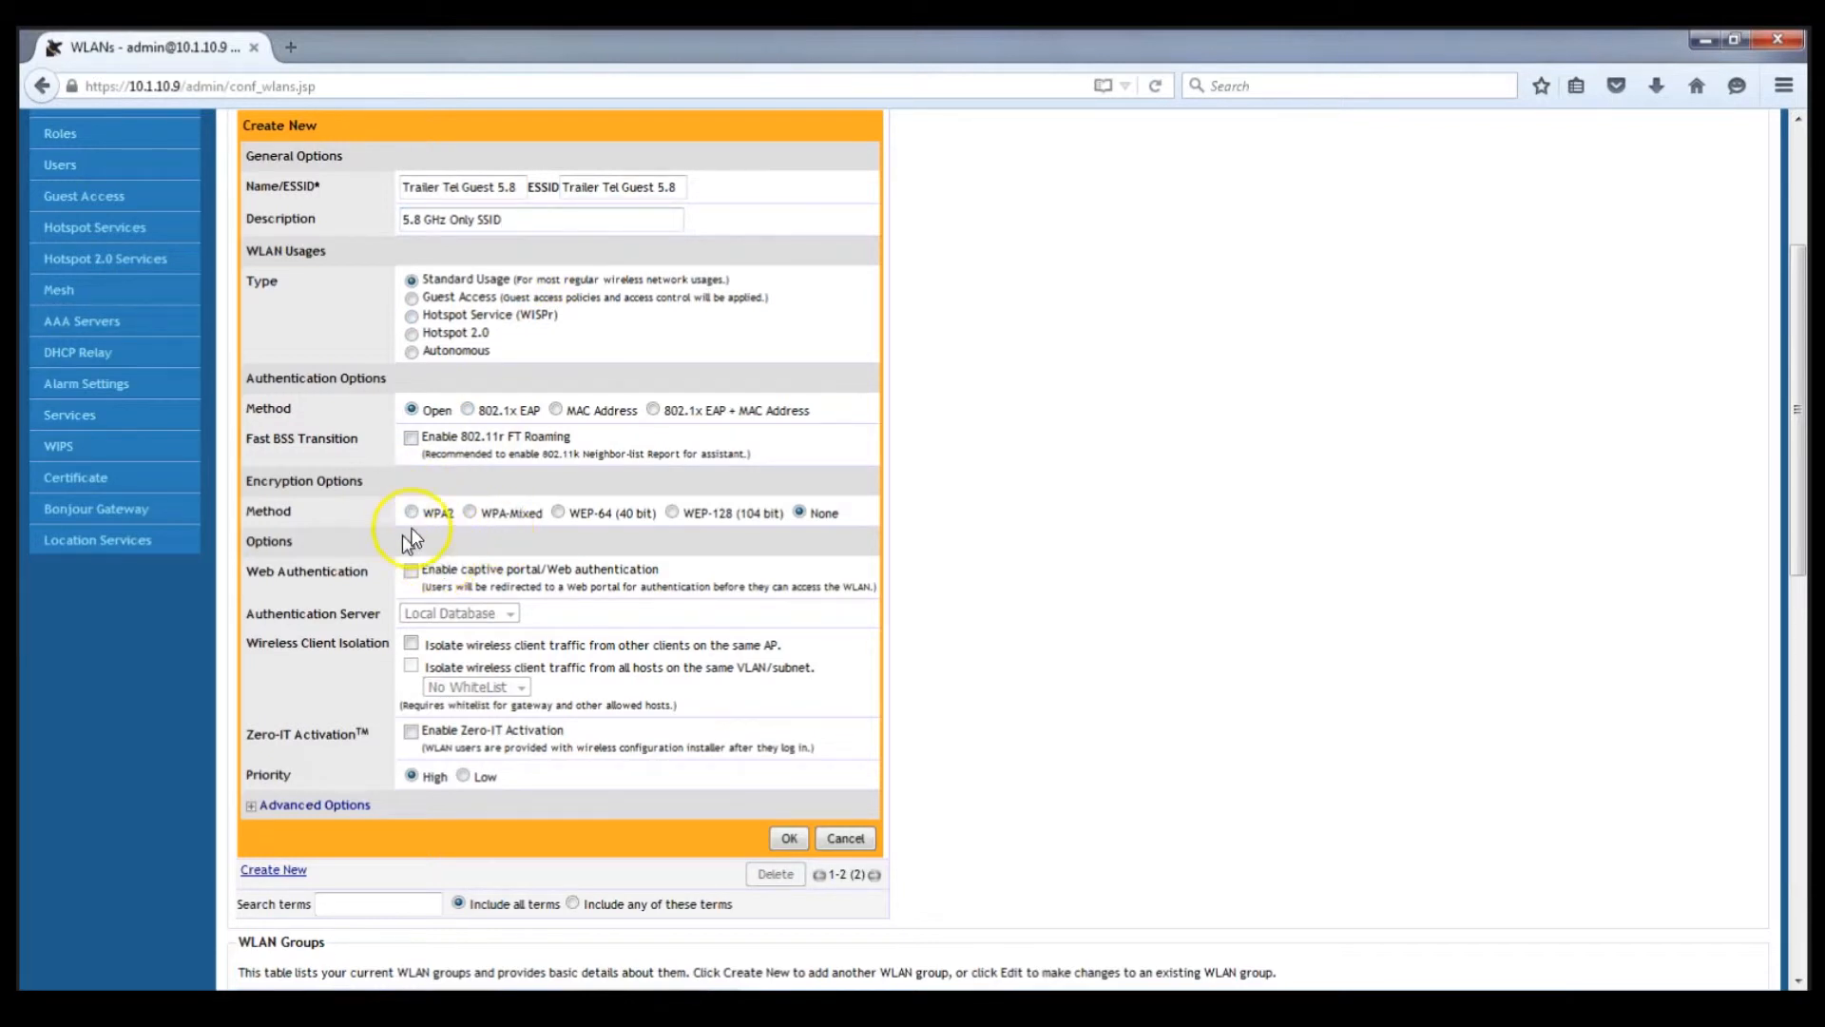
click(410, 512)
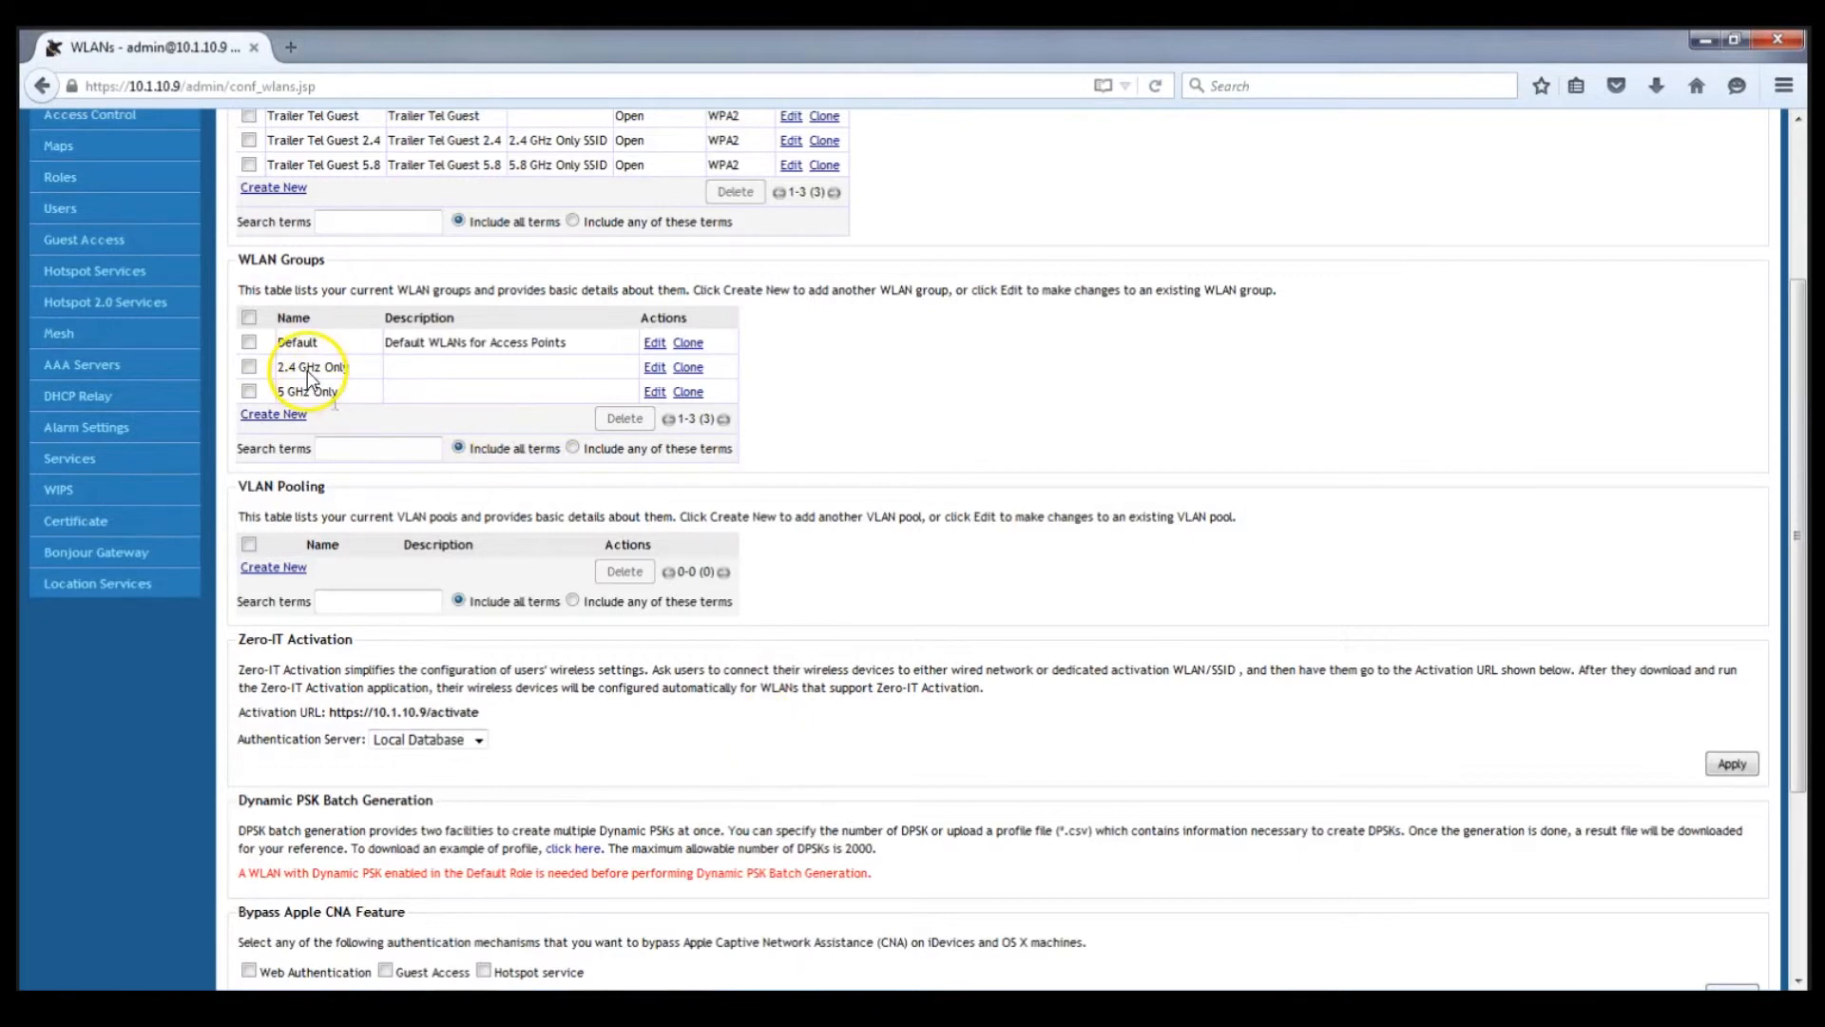
mouse_move(889, 454)
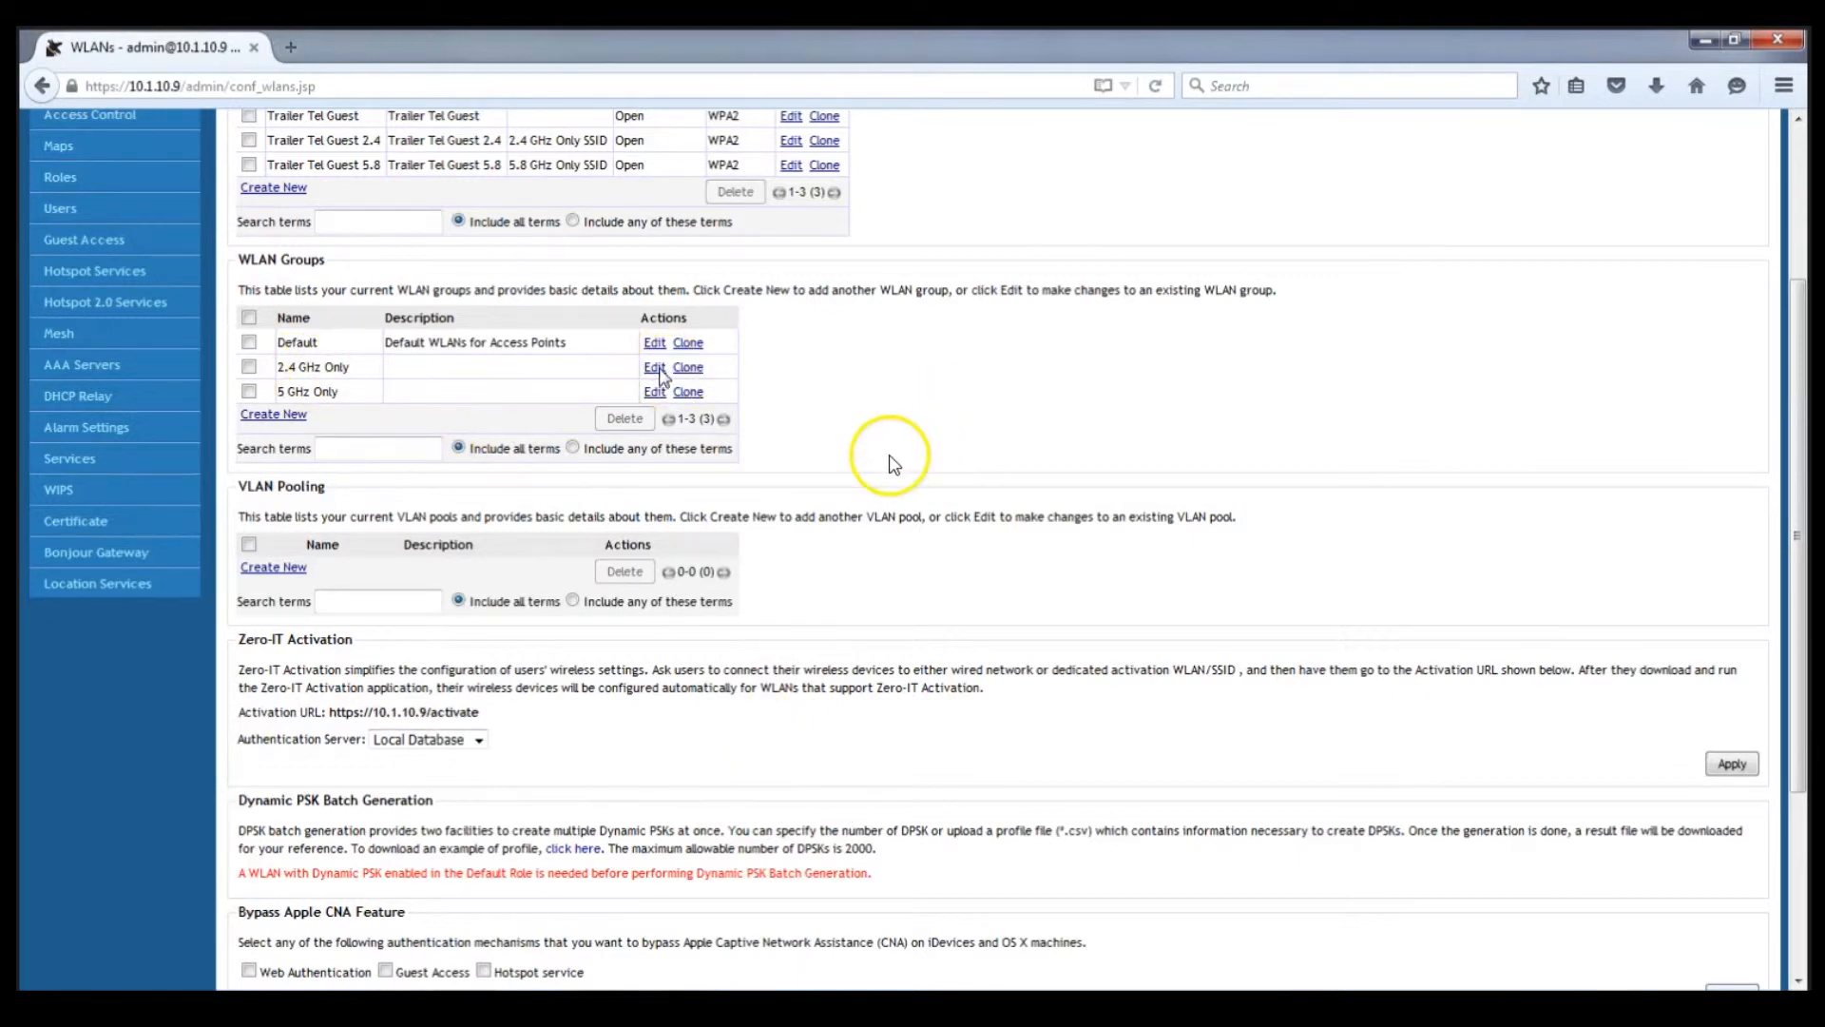
- Add Trailer Tel Guest 2.4 as the member of the 2.4 GHz Only group
click(654, 367)
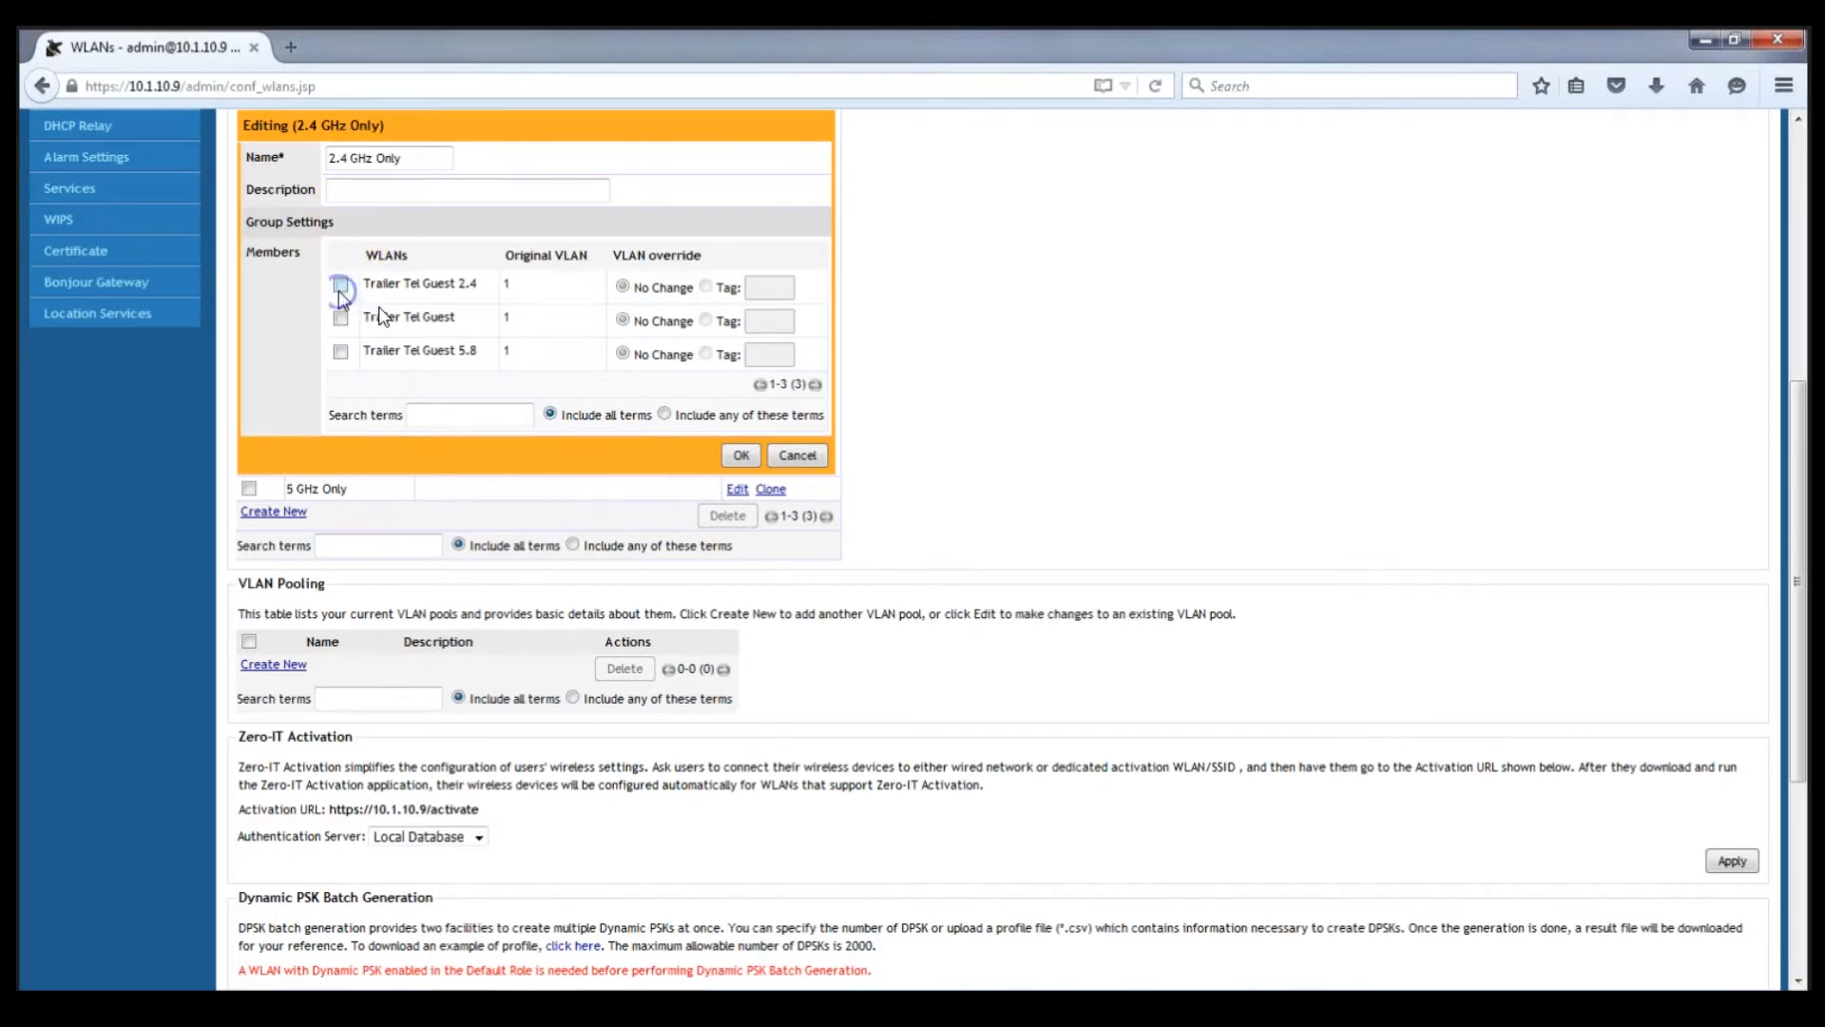
click(340, 283)
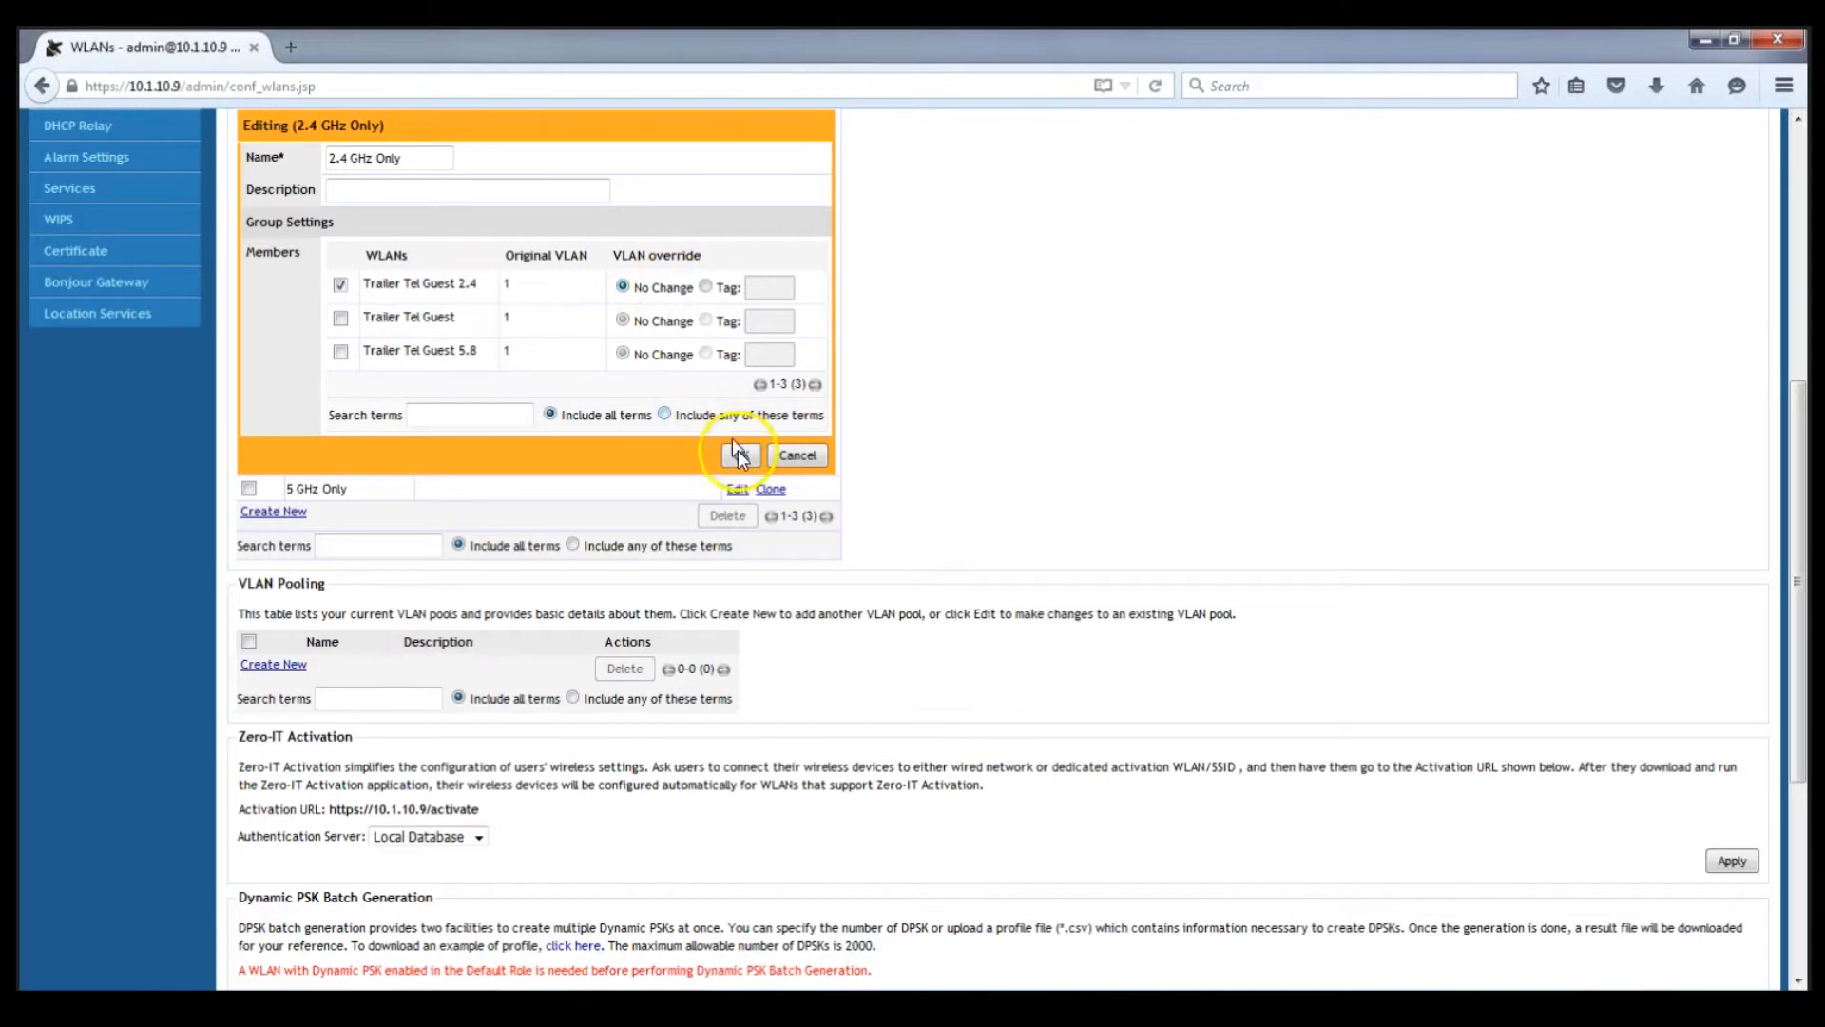
click(739, 454)
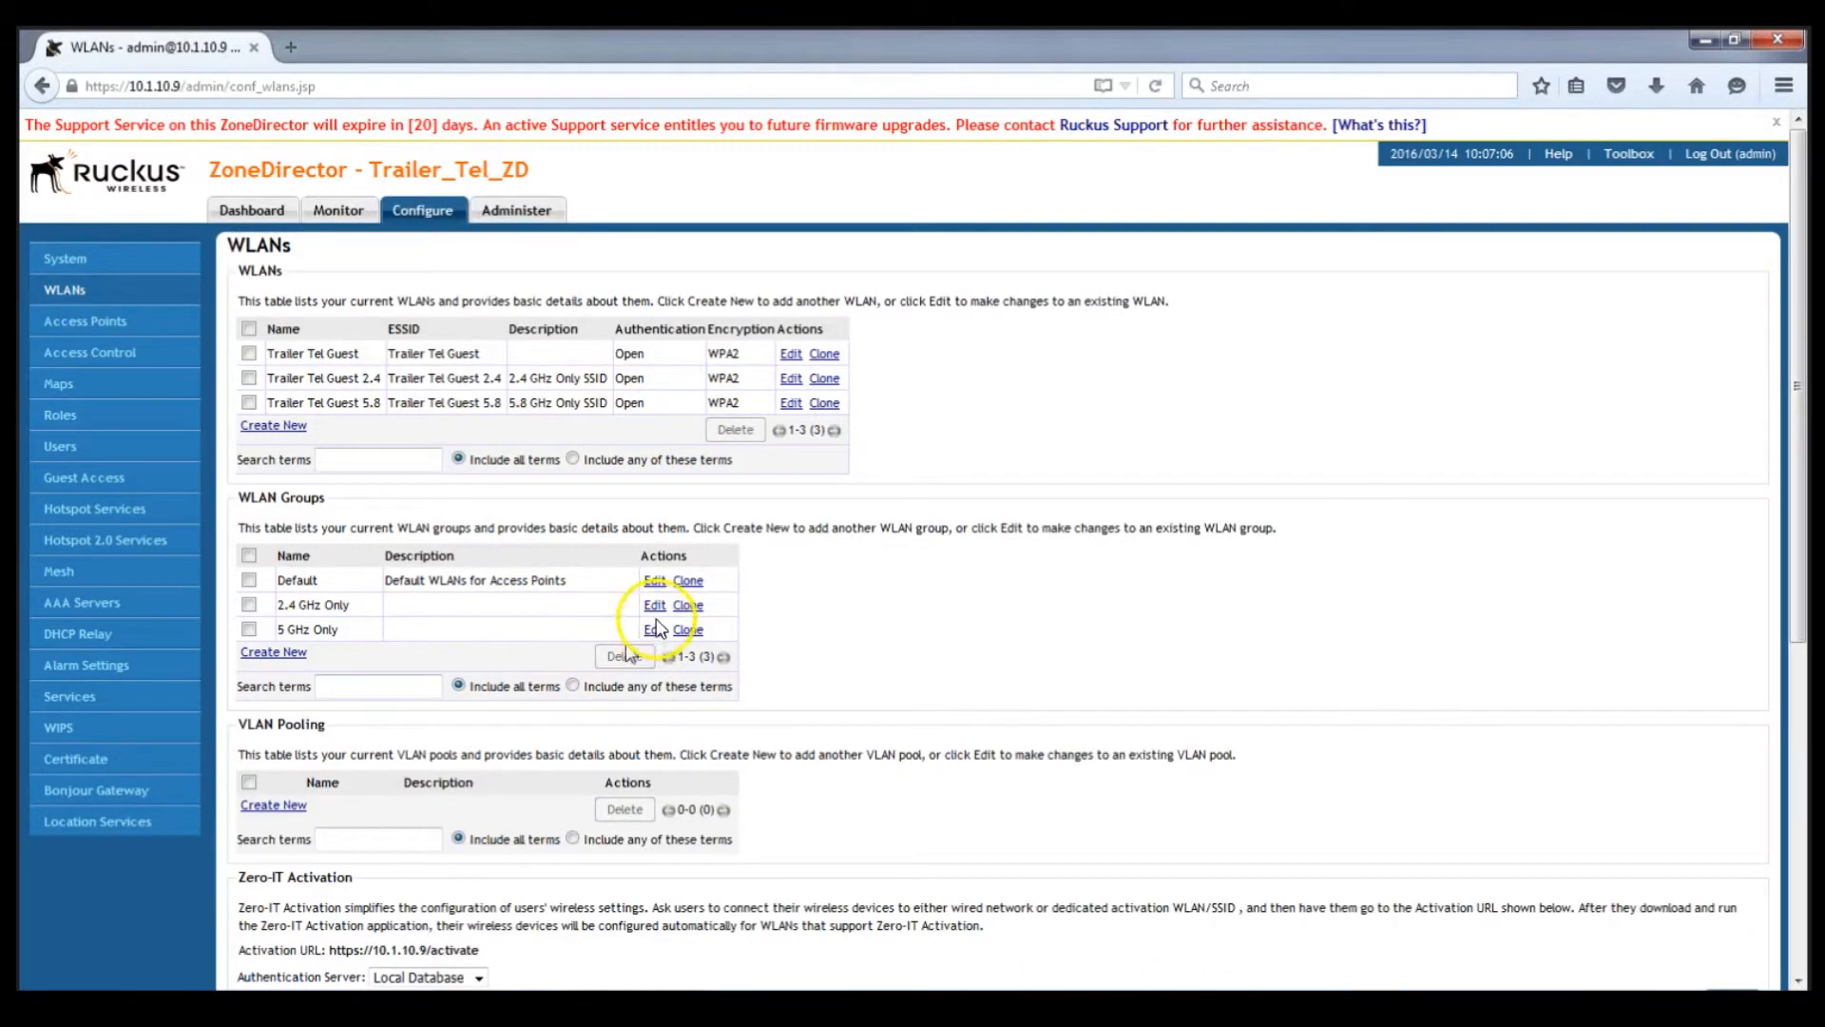
- Add Trailer Tel Guest 5.8 as the member of the 5 GHz Only group
click(656, 629)
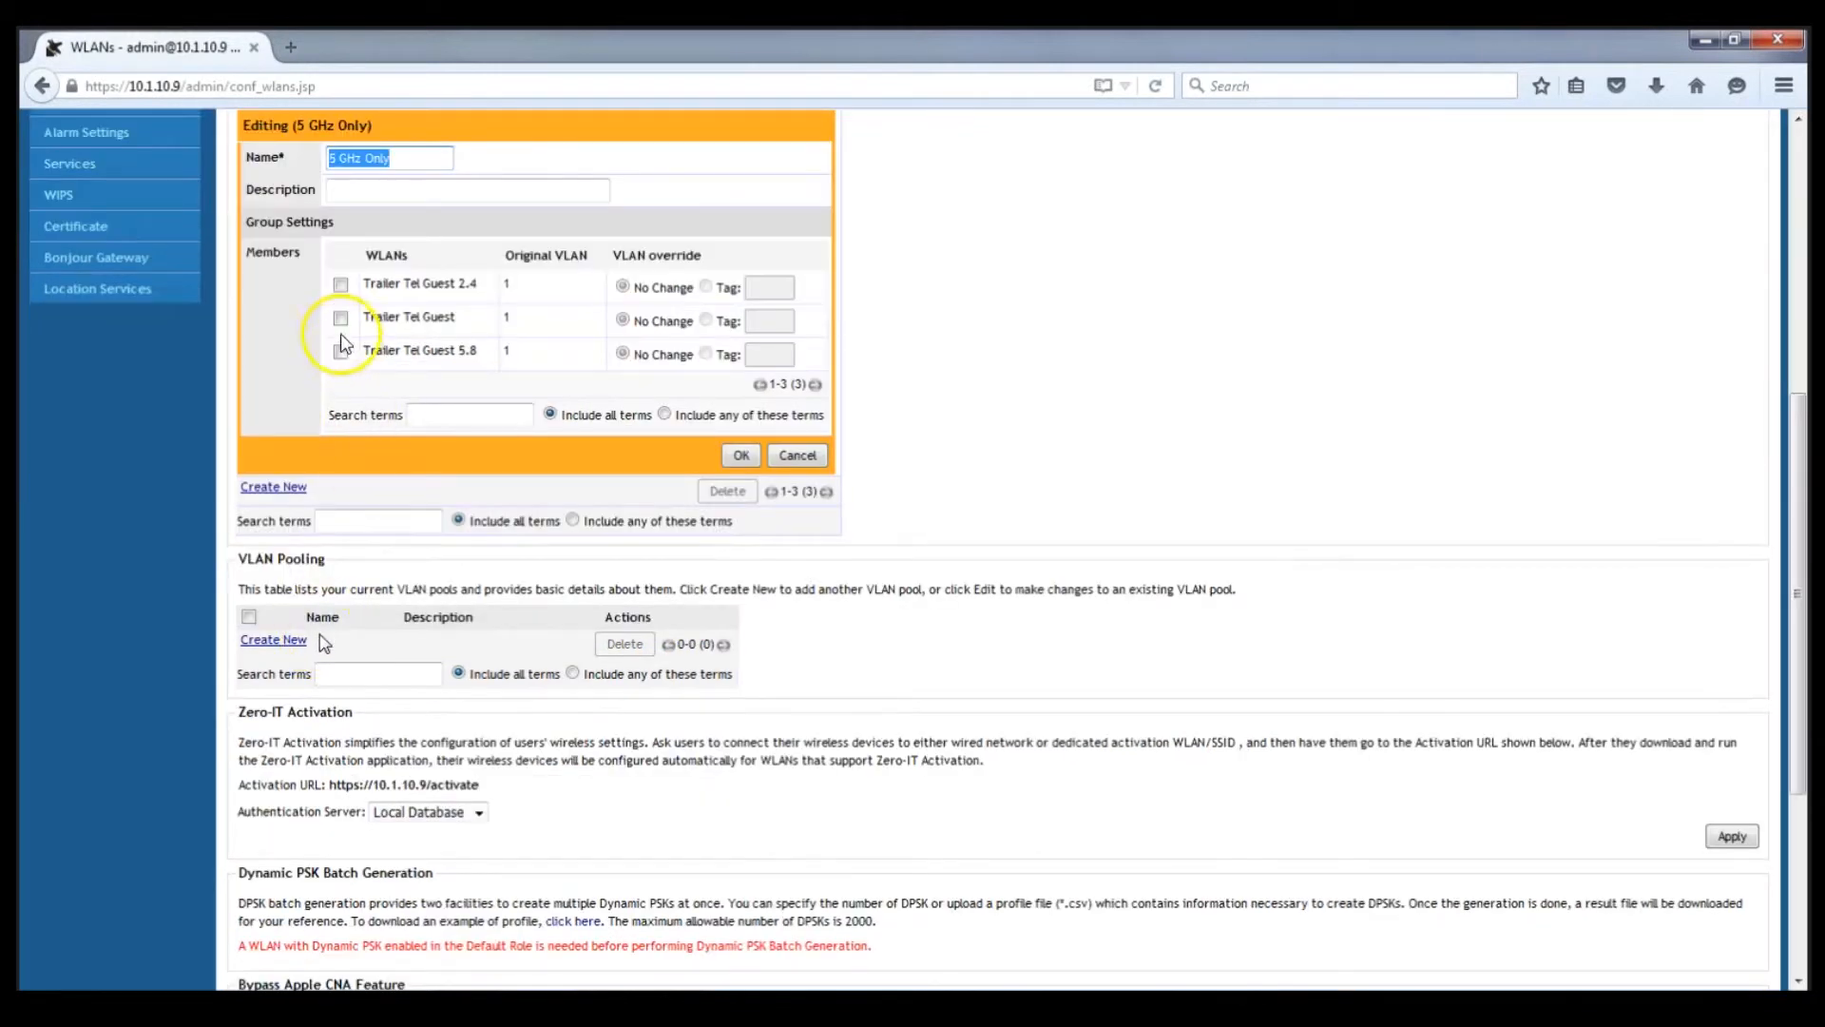
click(340, 350)
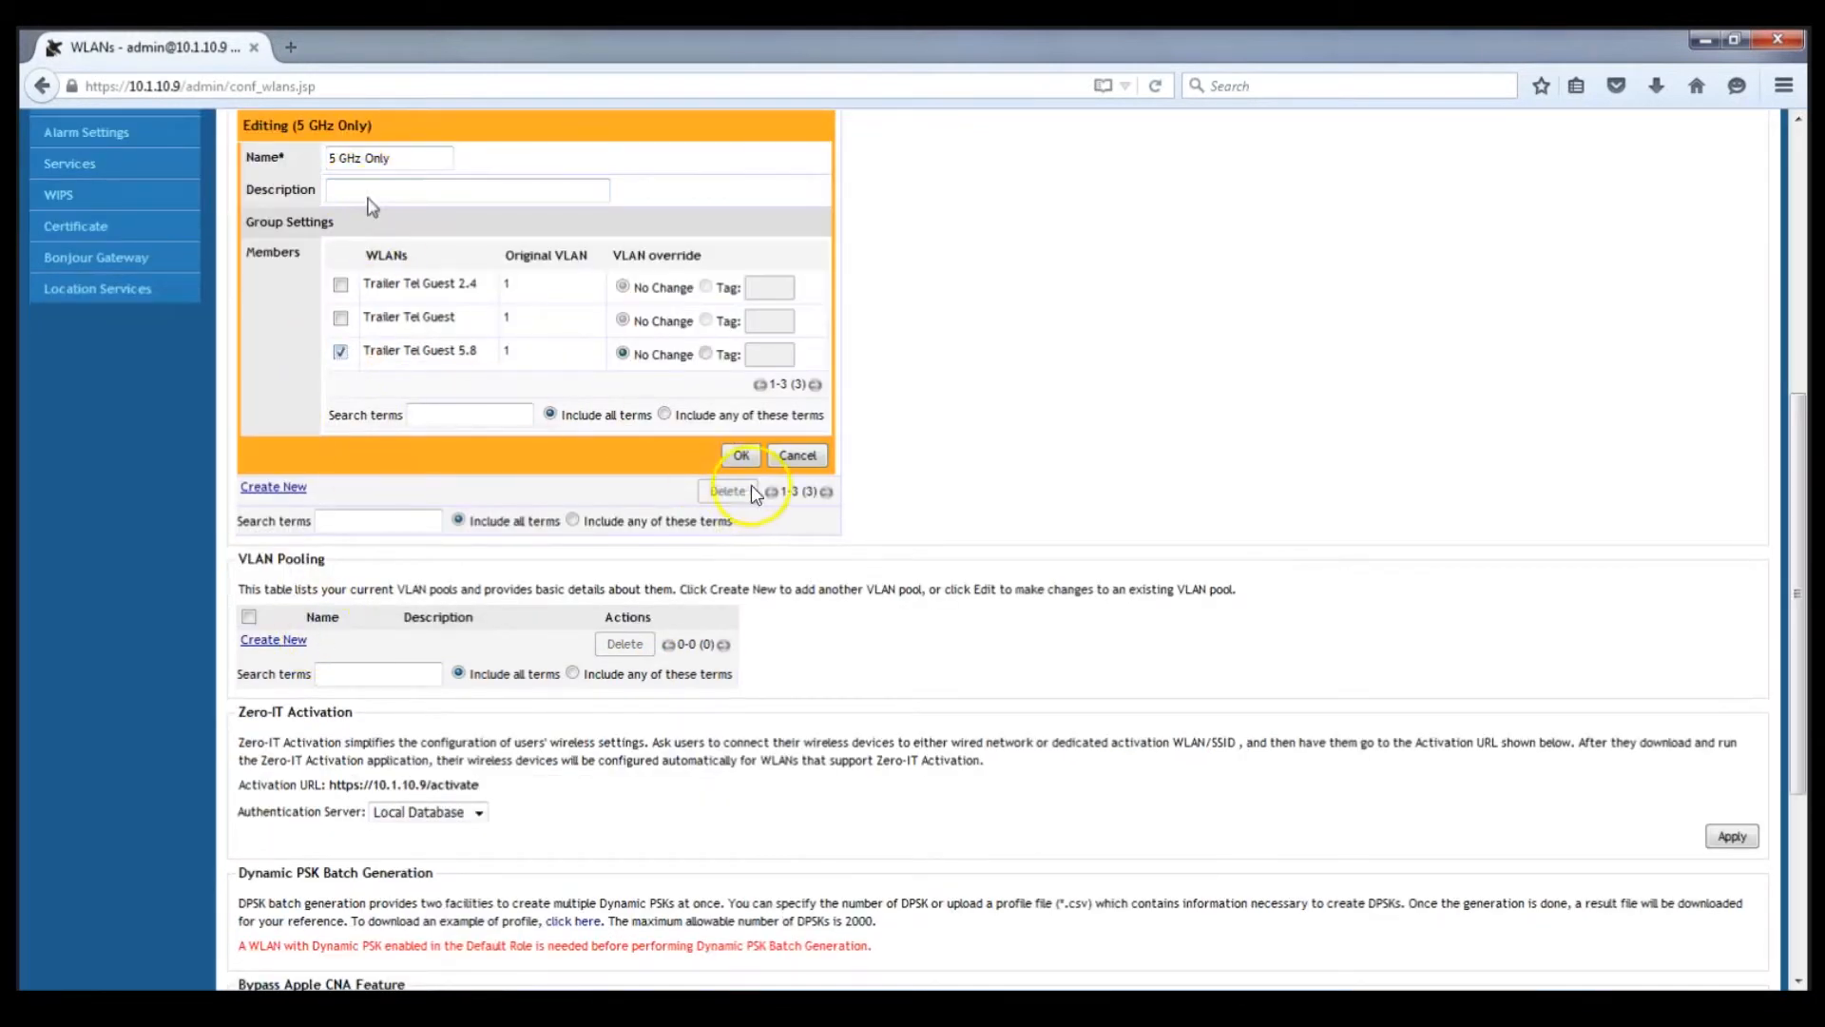
click(740, 455)
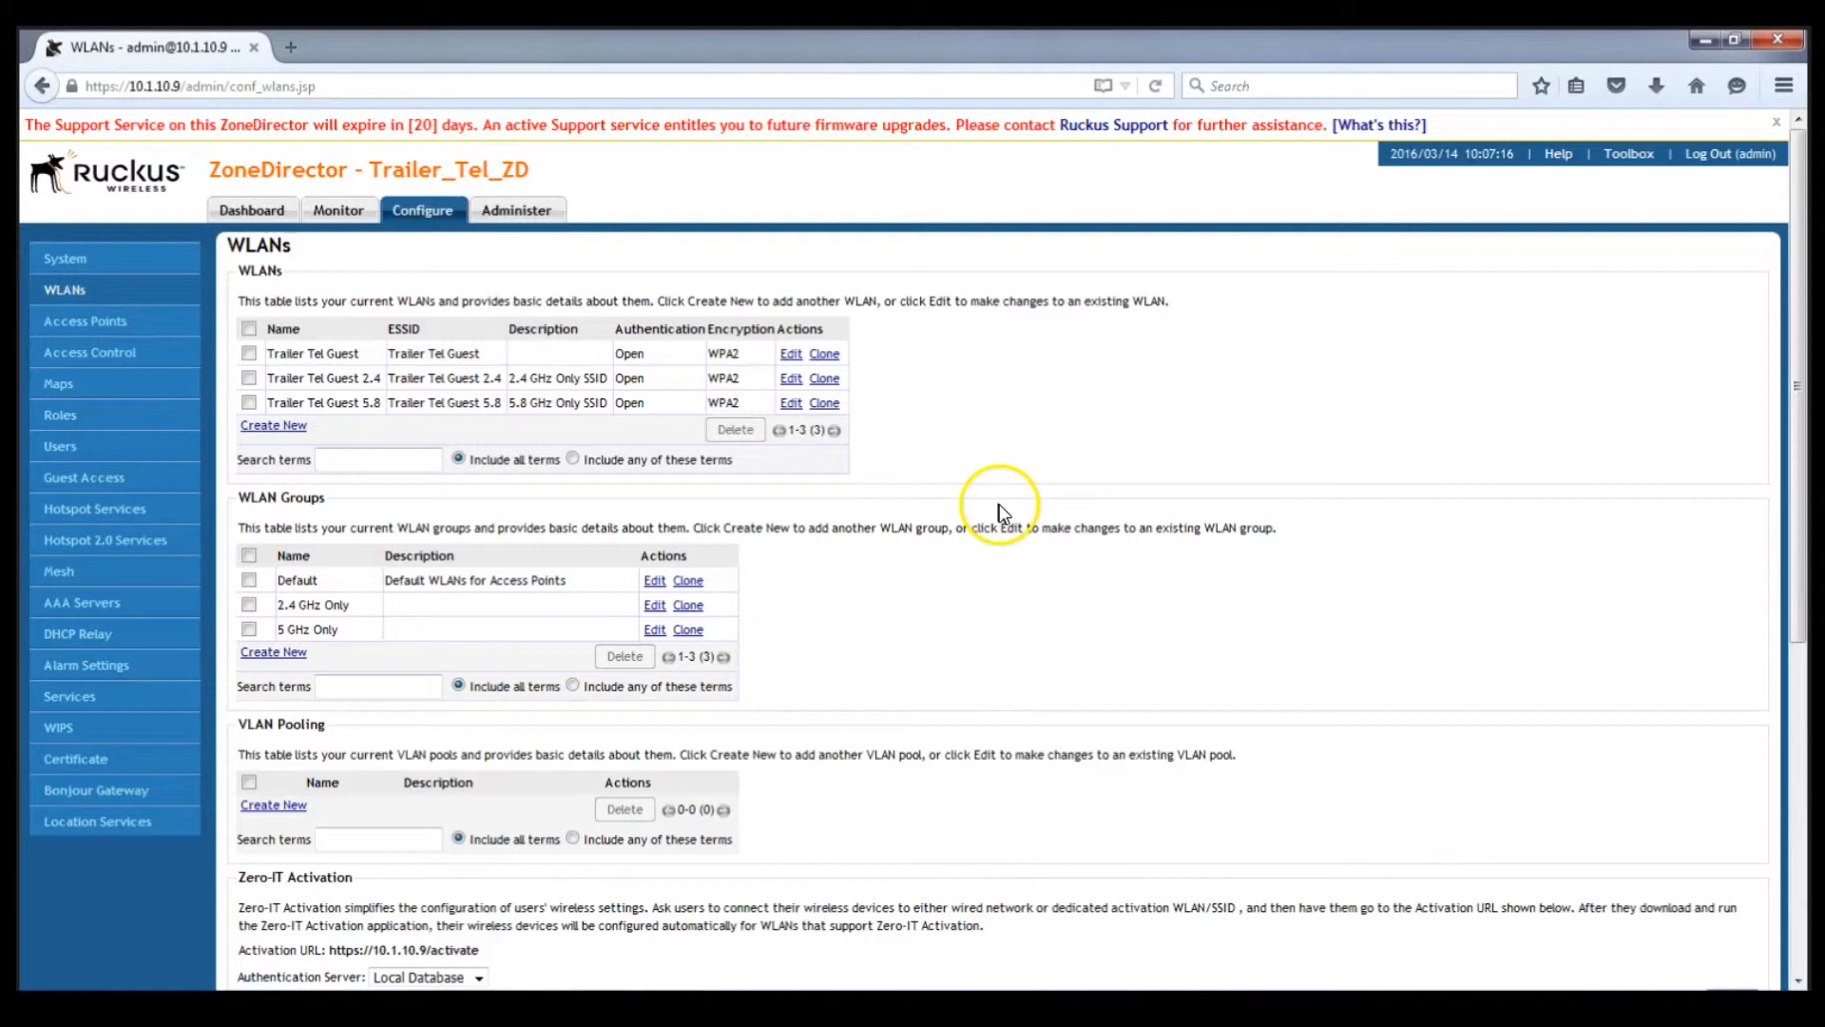
- On the Monitor WLANs page, show the Default WLAN group's details listing only Trailer Tel Guest
click(338, 211)
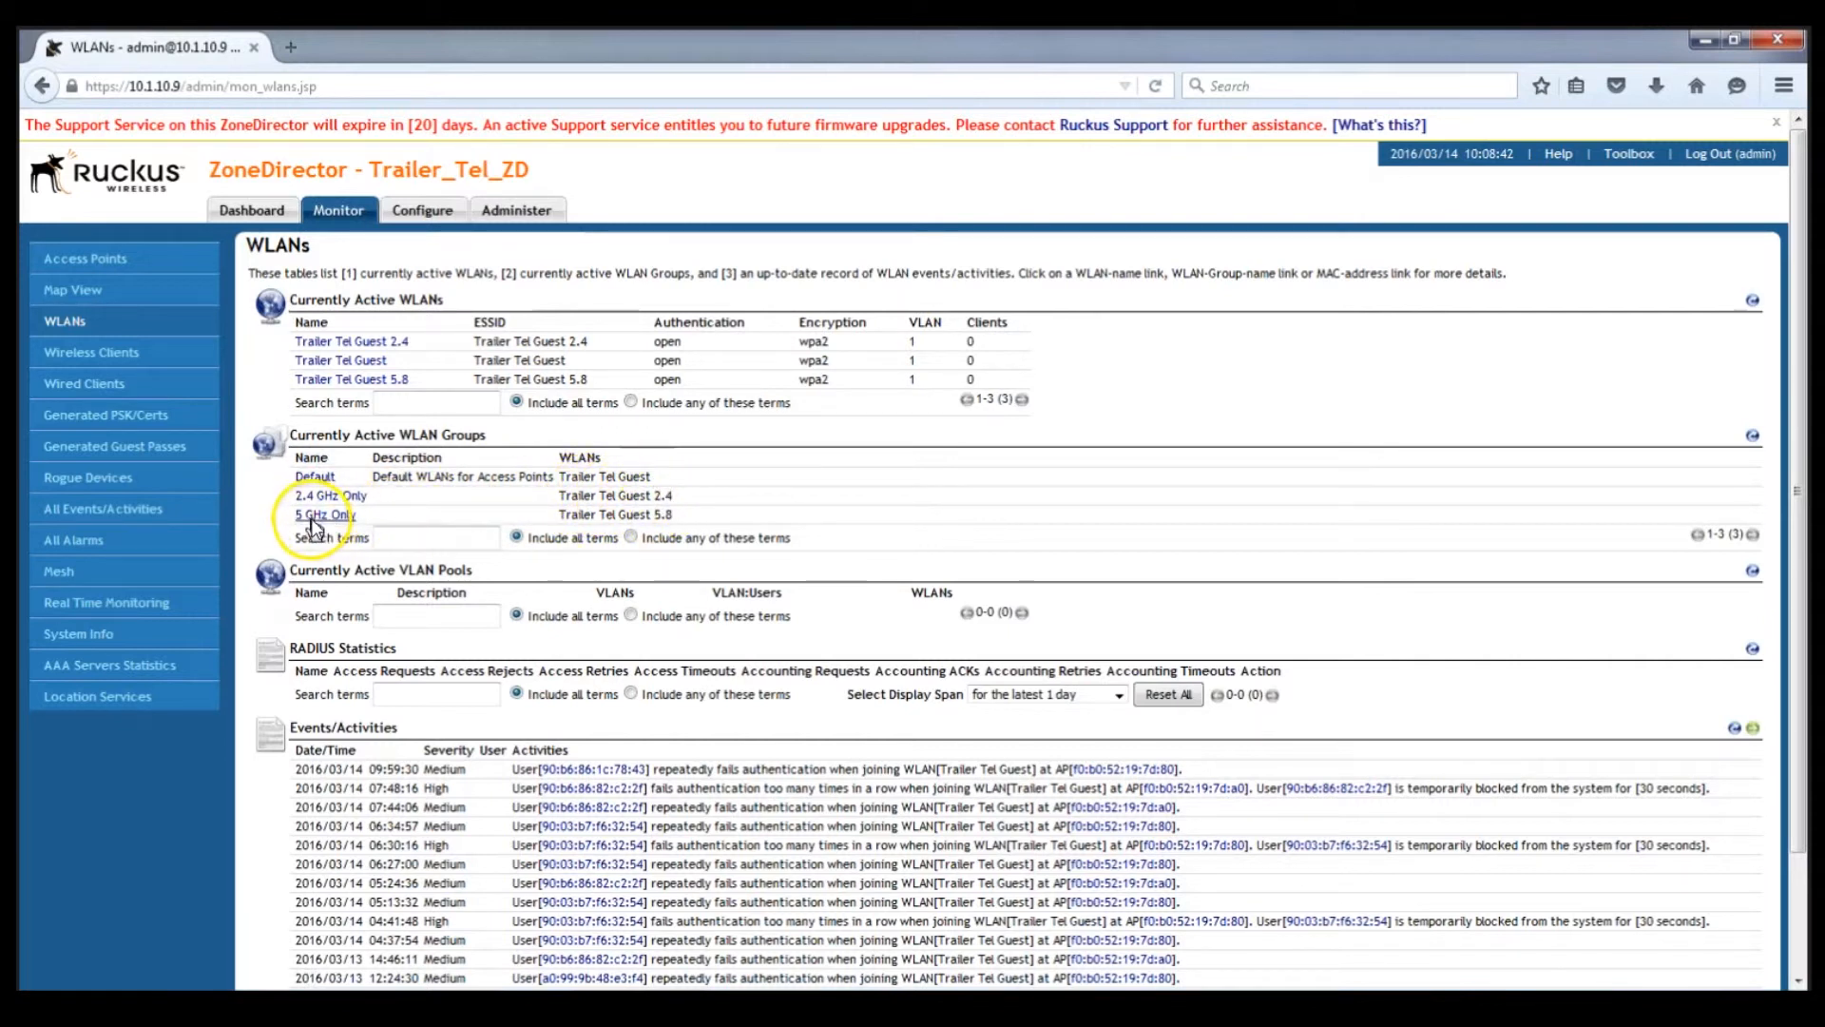
mouse_move(635, 527)
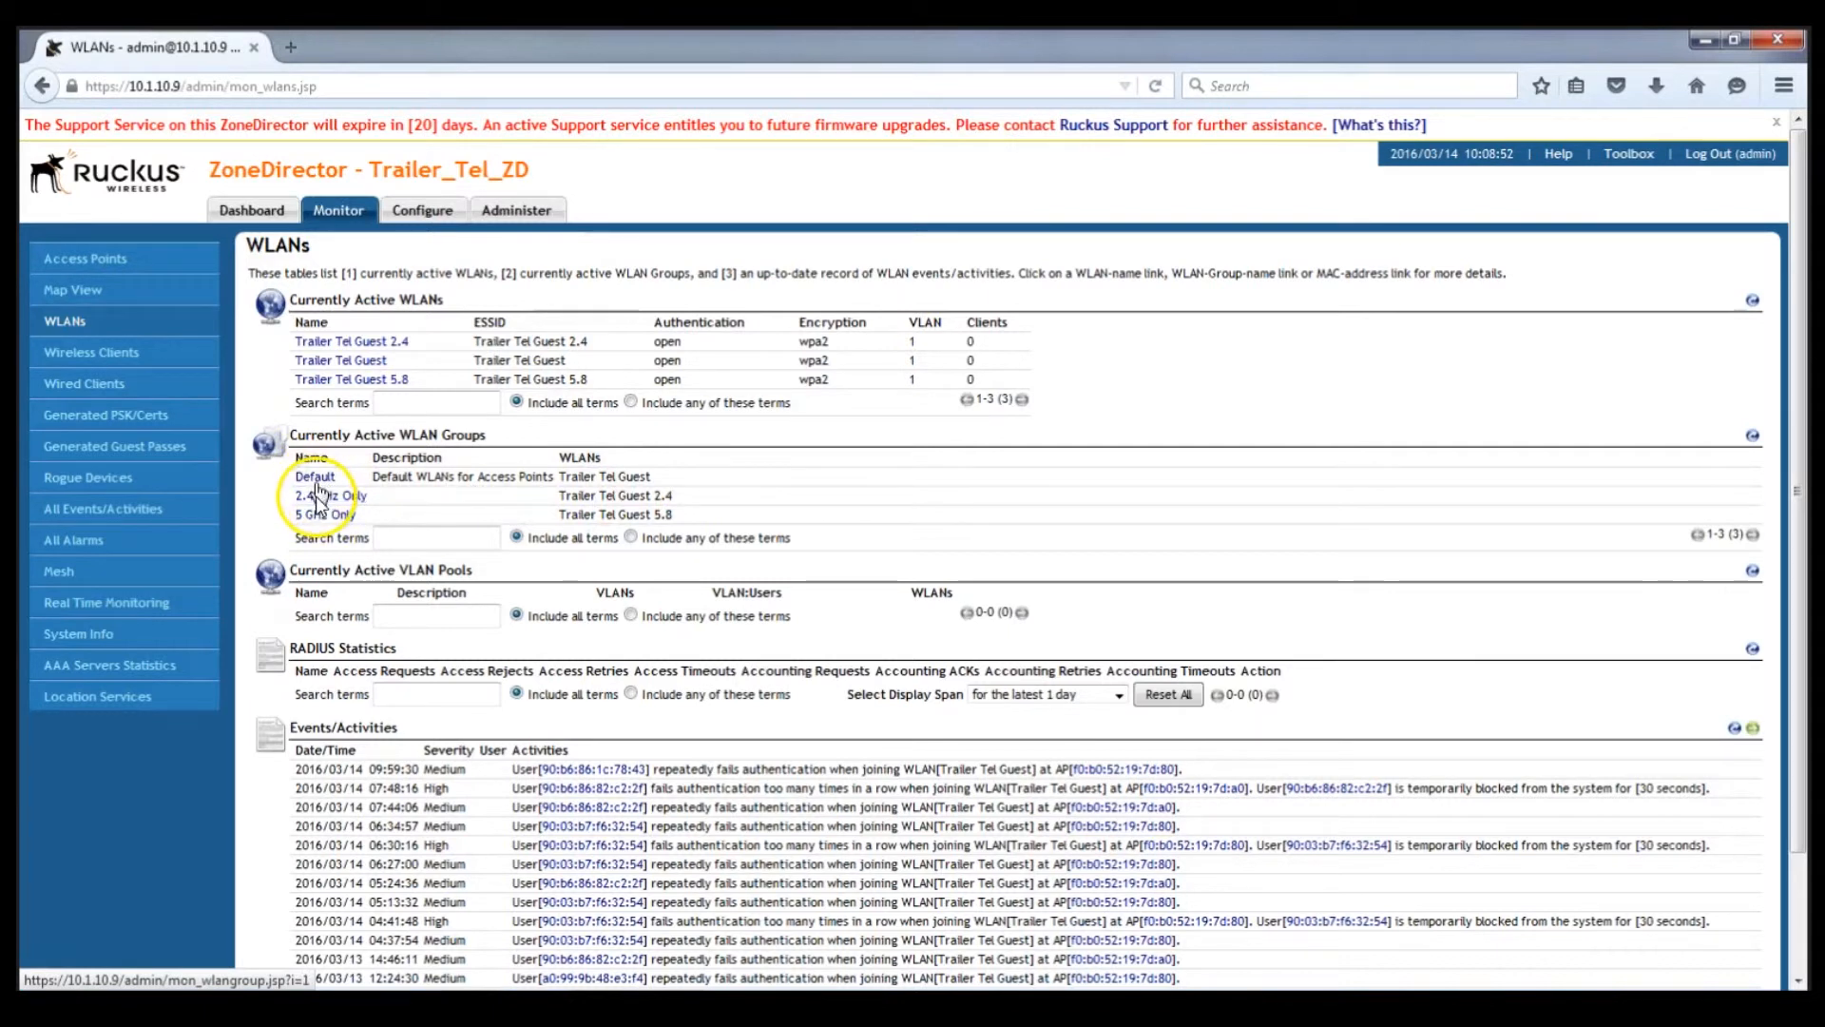
click(329, 495)
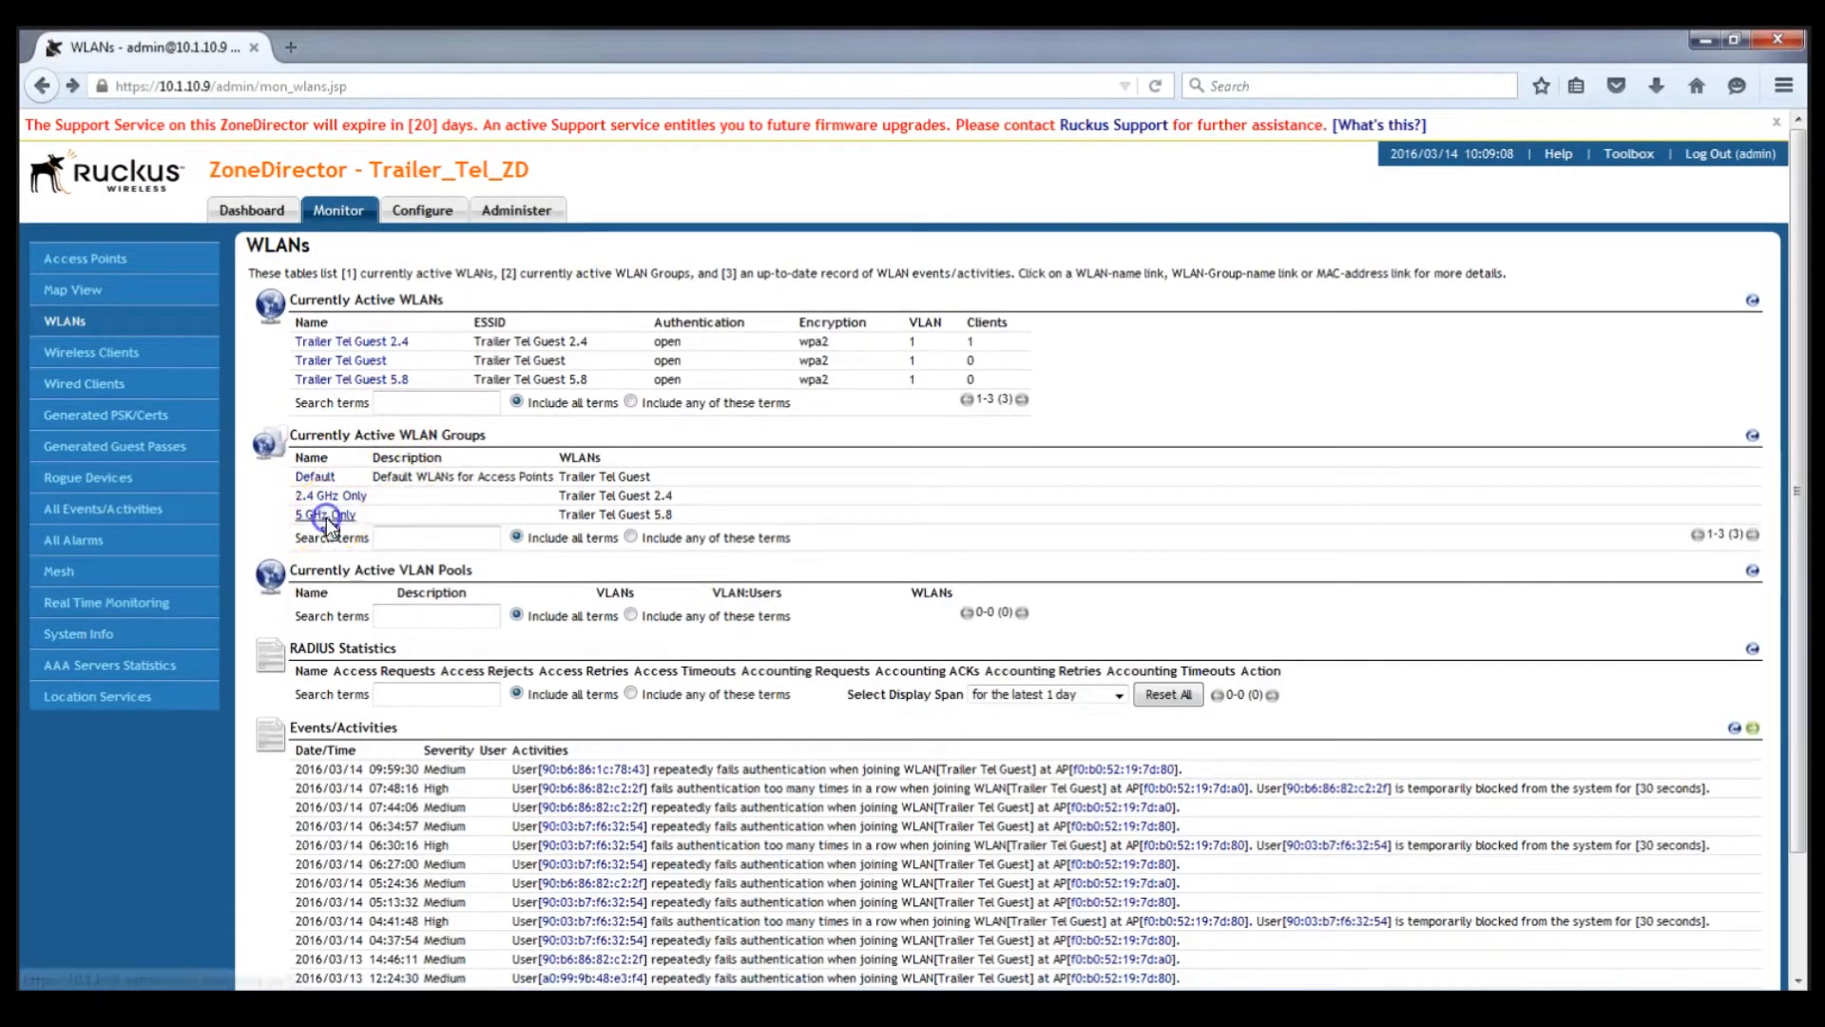
click(323, 515)
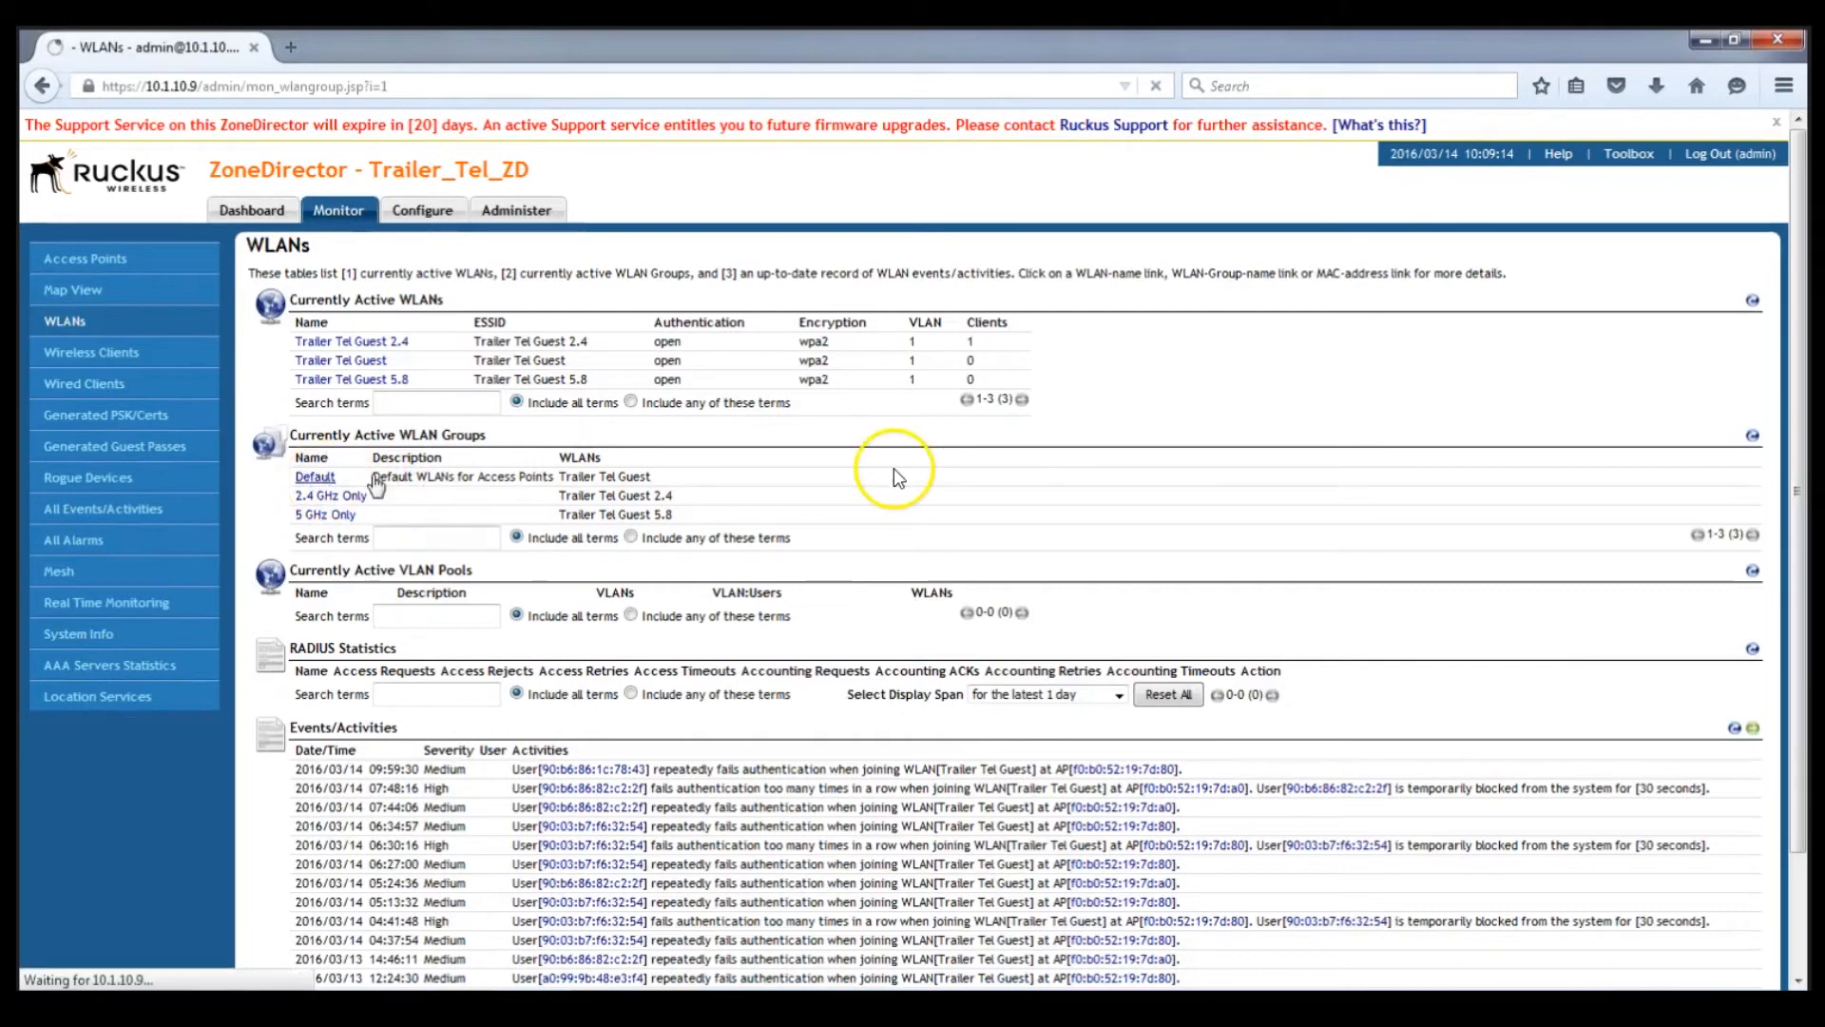
click(314, 475)
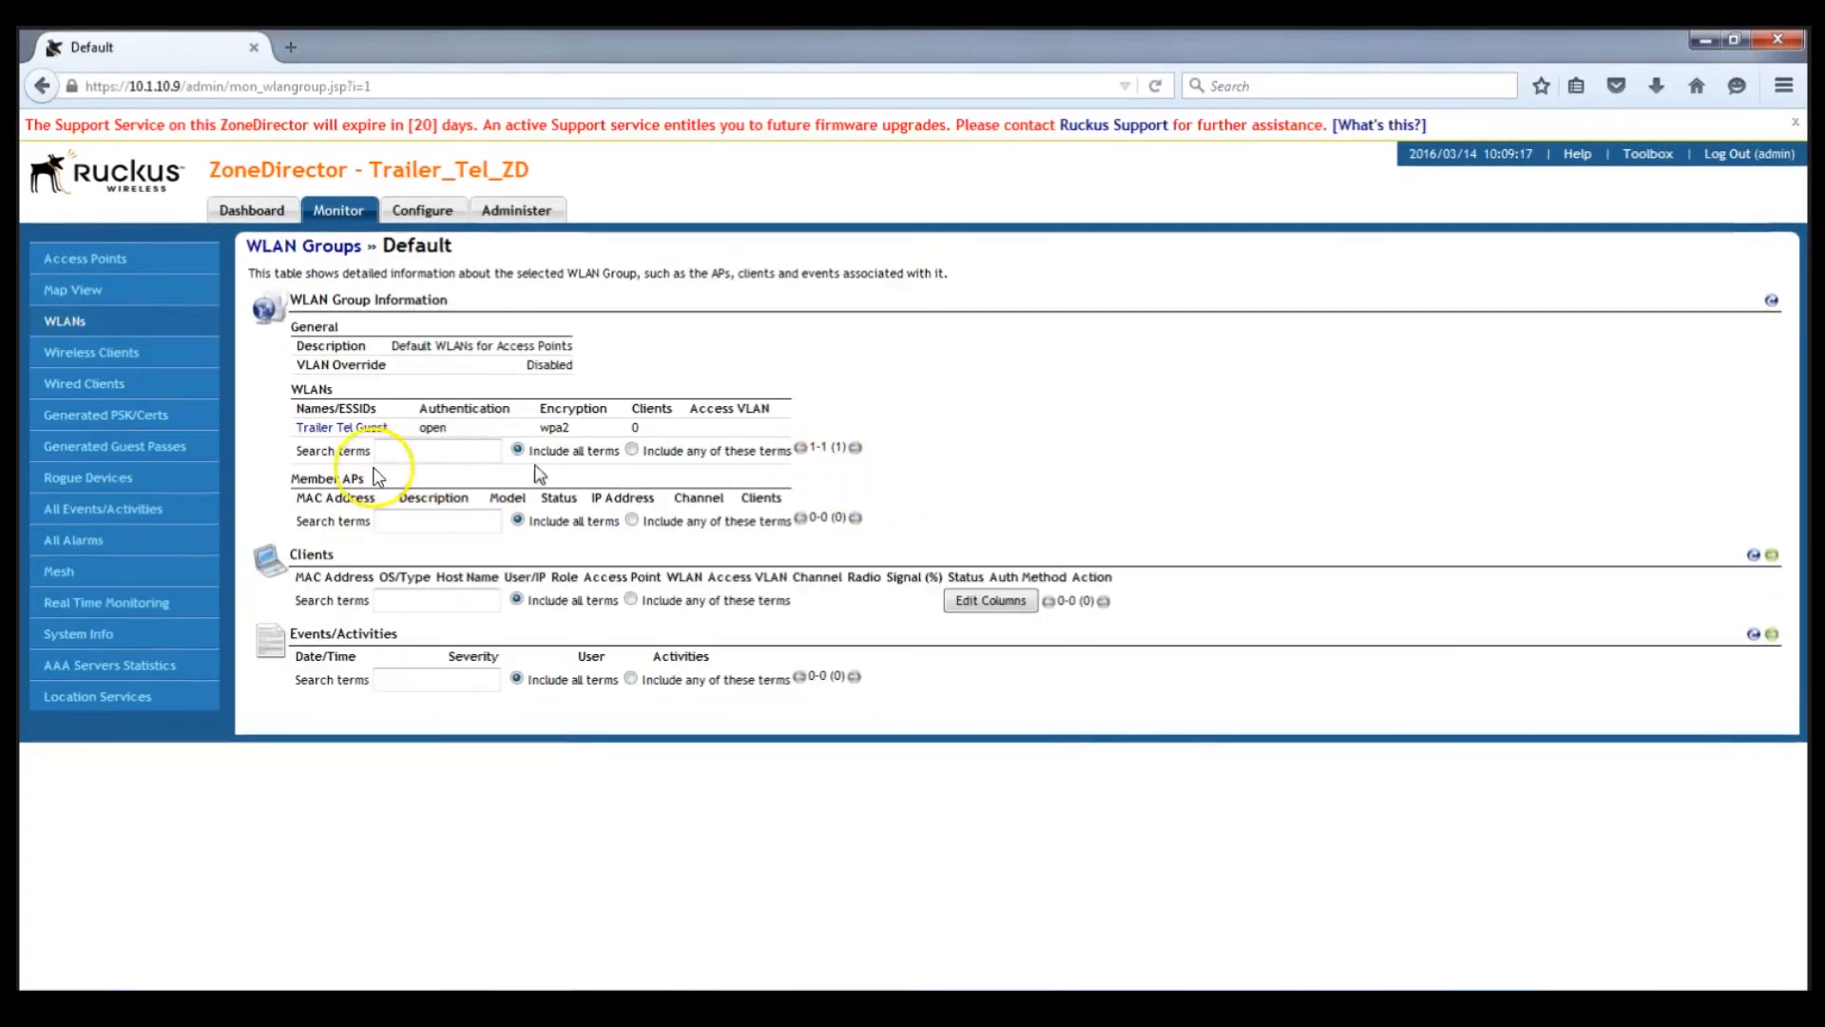